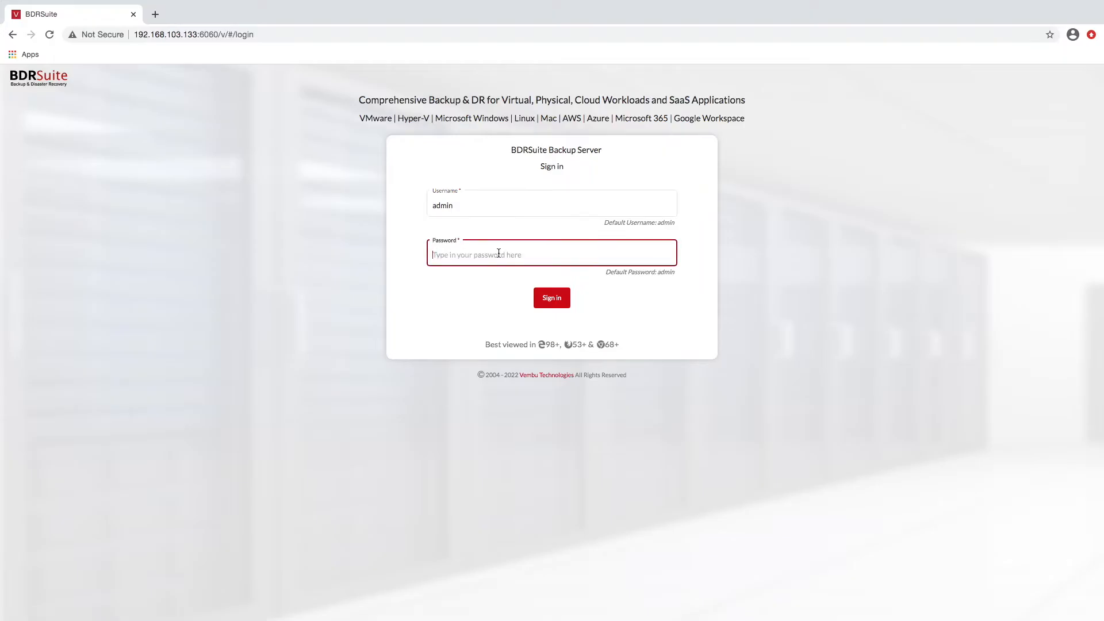
Sign in to the backup server console with the admin password
{"action": "type", "text": "admin"}
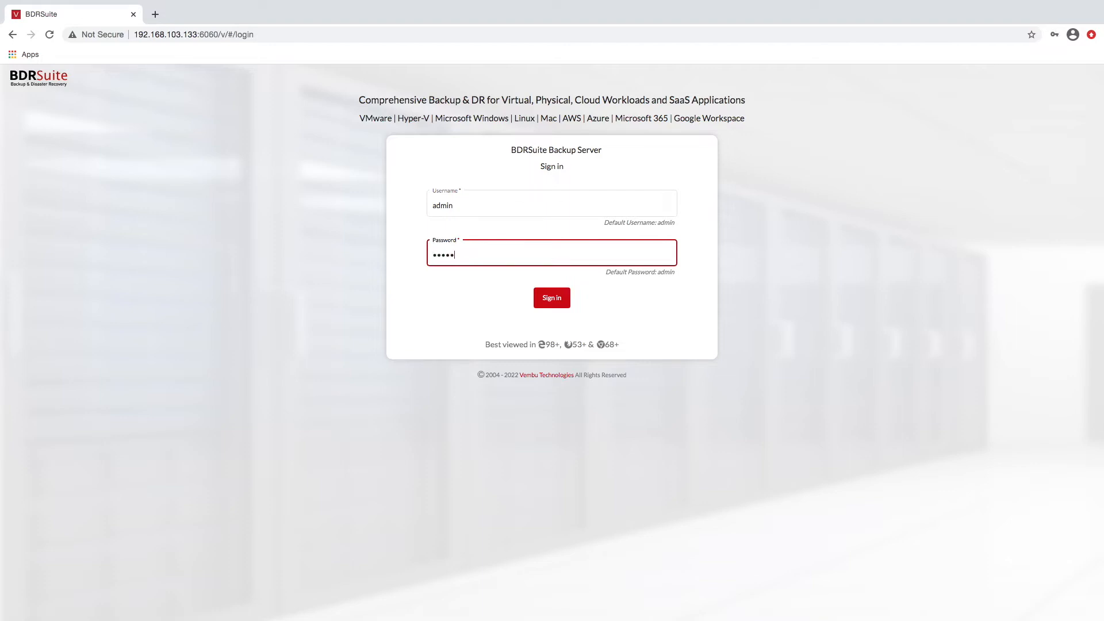
{"action": "left_click", "coordinate": [551, 297]}
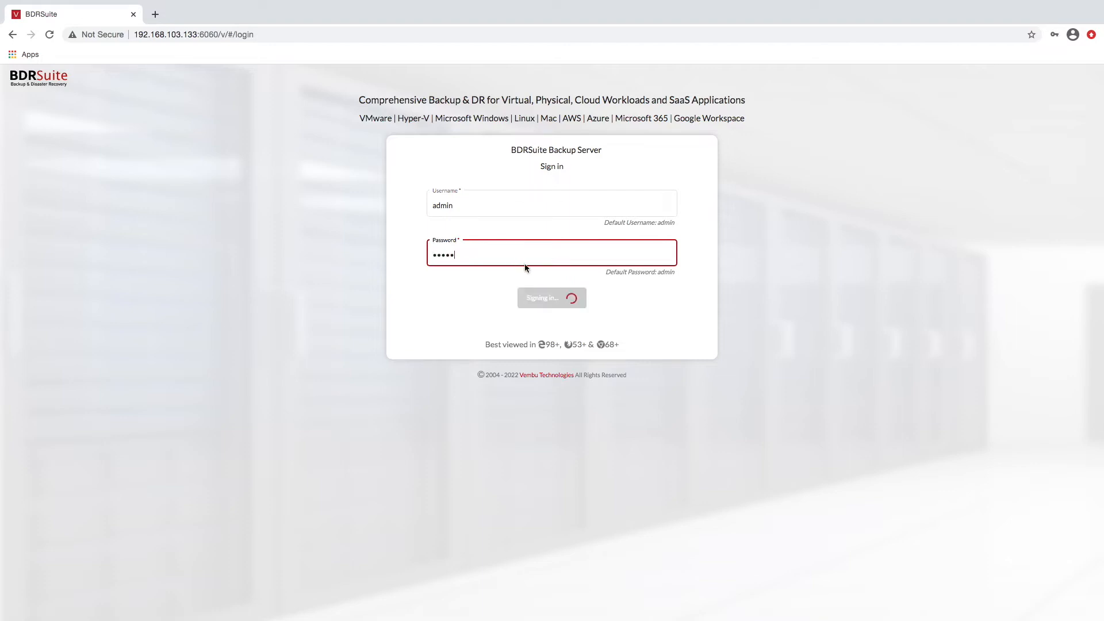
{"action": "left_click", "coordinate": [551, 297]}
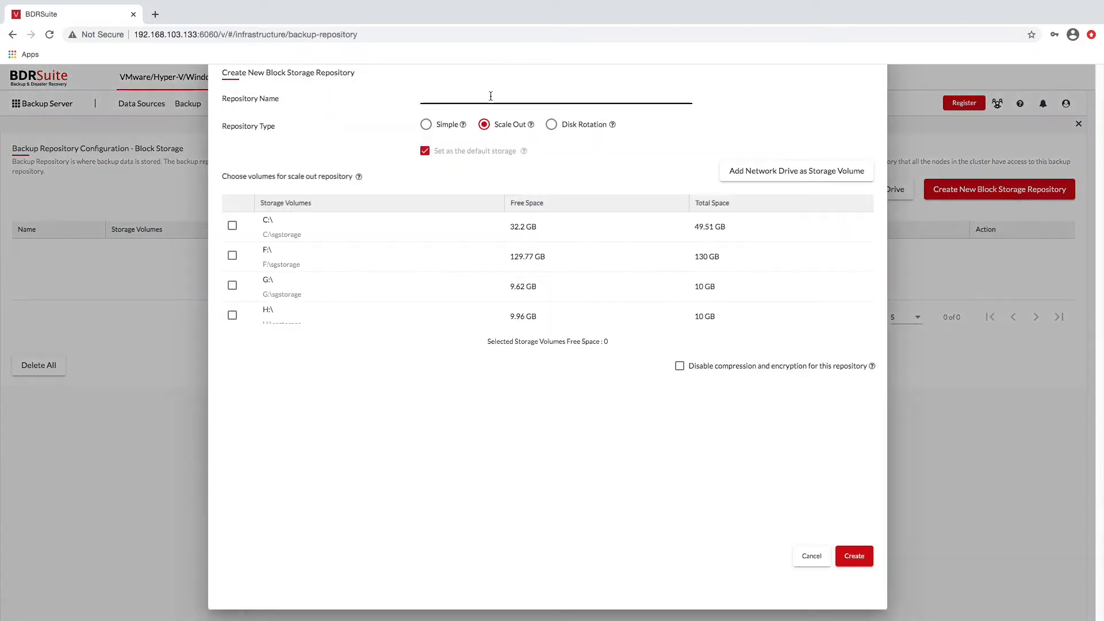
Name the new block storage repository bdr_repo
{"action": "type", "text": "bdr"}
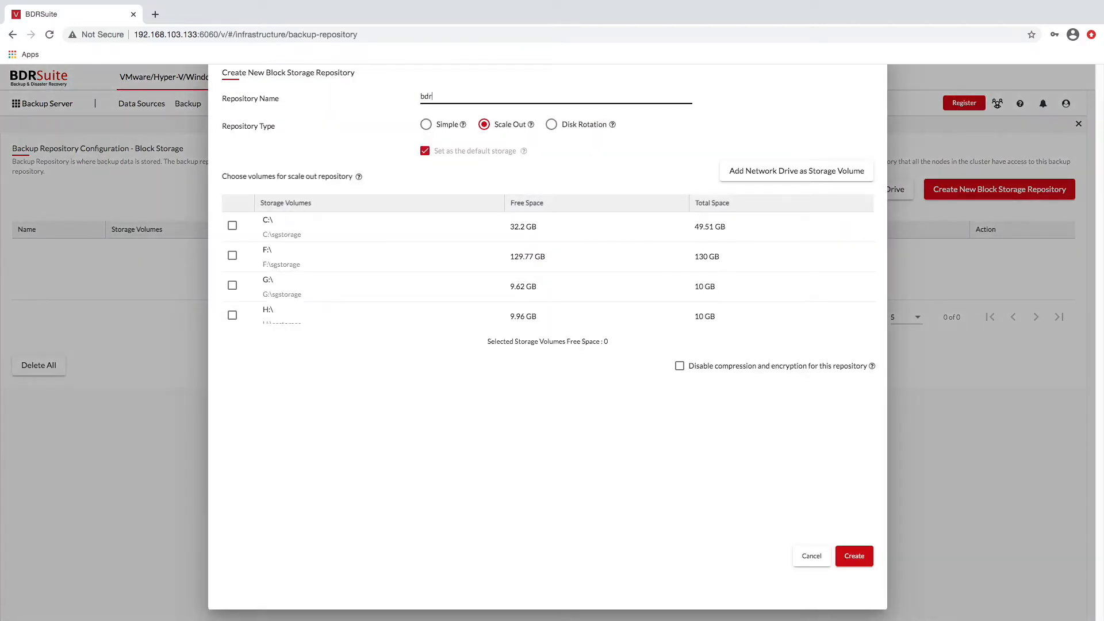
{"action": "type", "text": "_"}
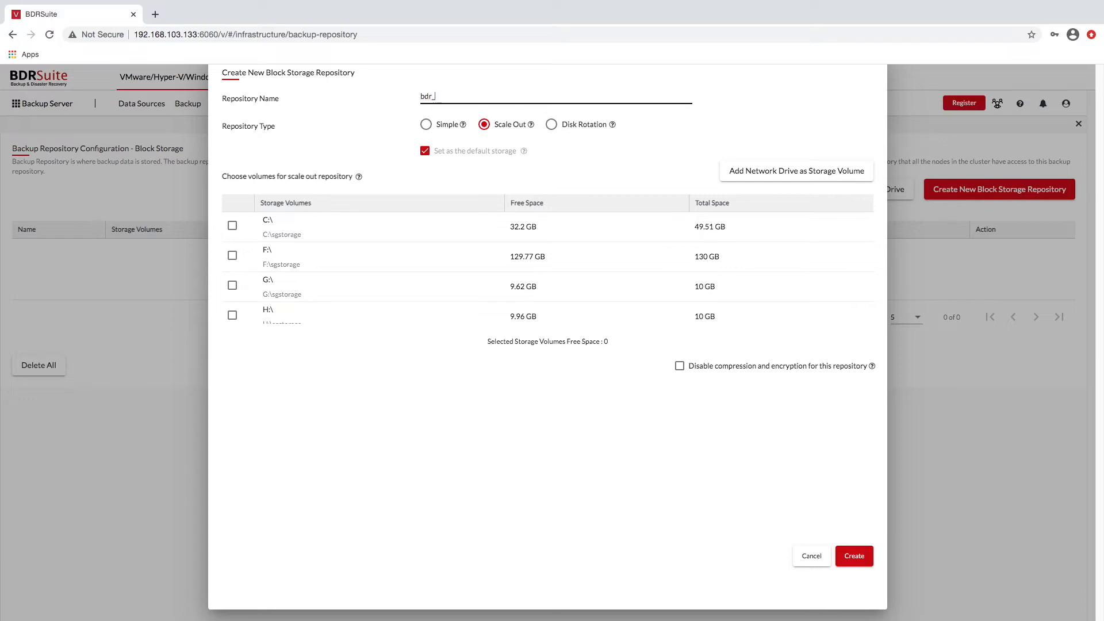
{"action": "type", "text": "repo"}
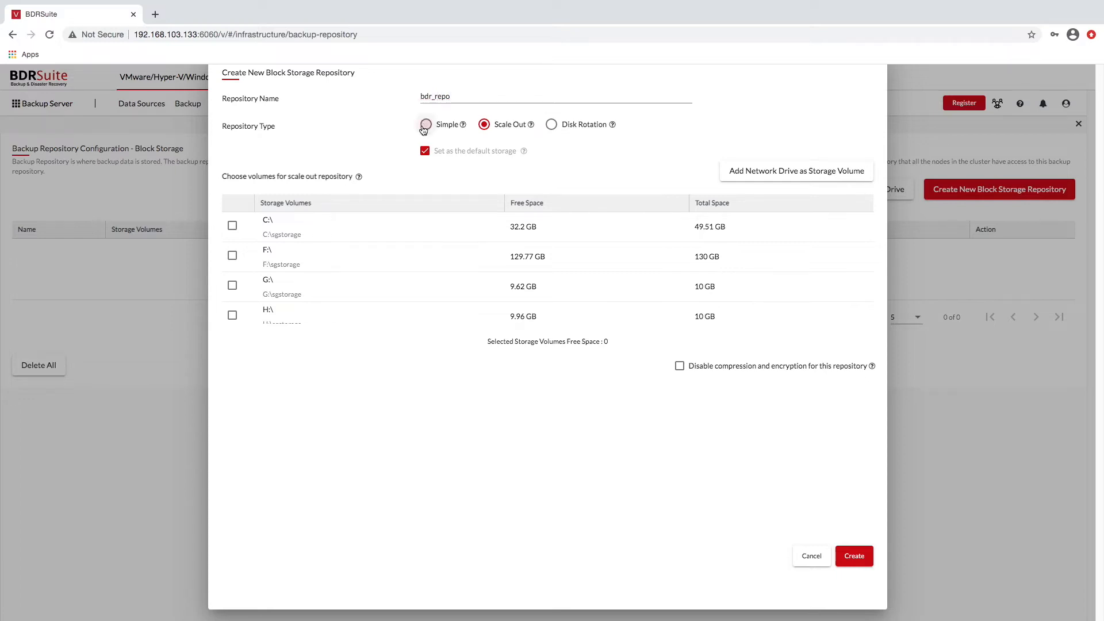
Try the Simple and Scale Out repository types, ending on Disk Rotation
{"action": "left_click", "coordinate": [426, 125]}
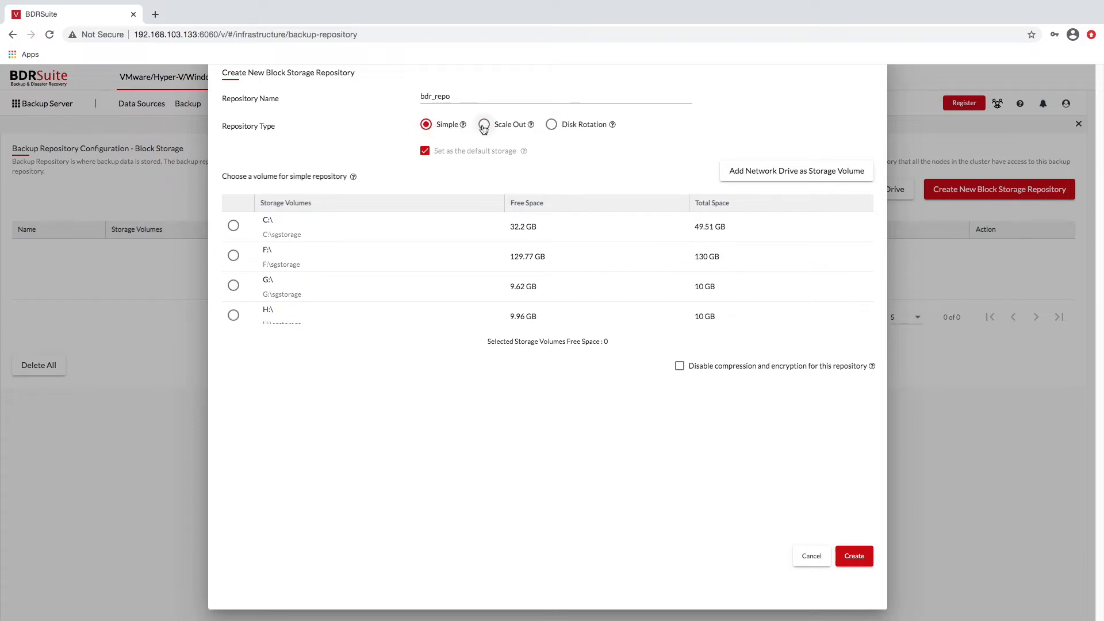
{"action": "left_click", "coordinate": [484, 124]}
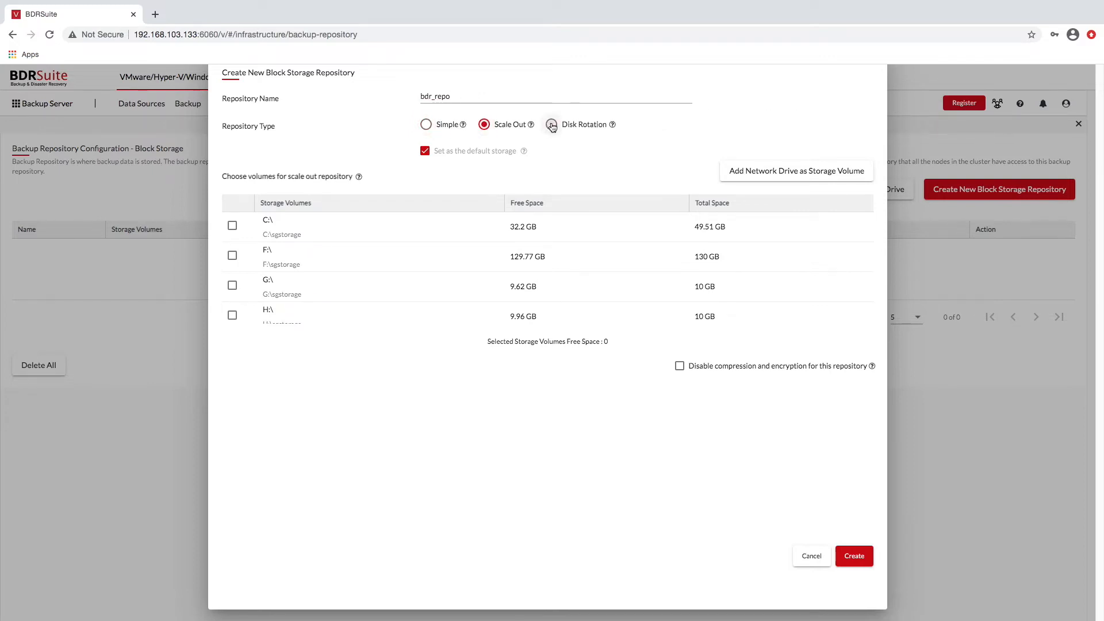
{"action": "left_click", "coordinate": [551, 124]}
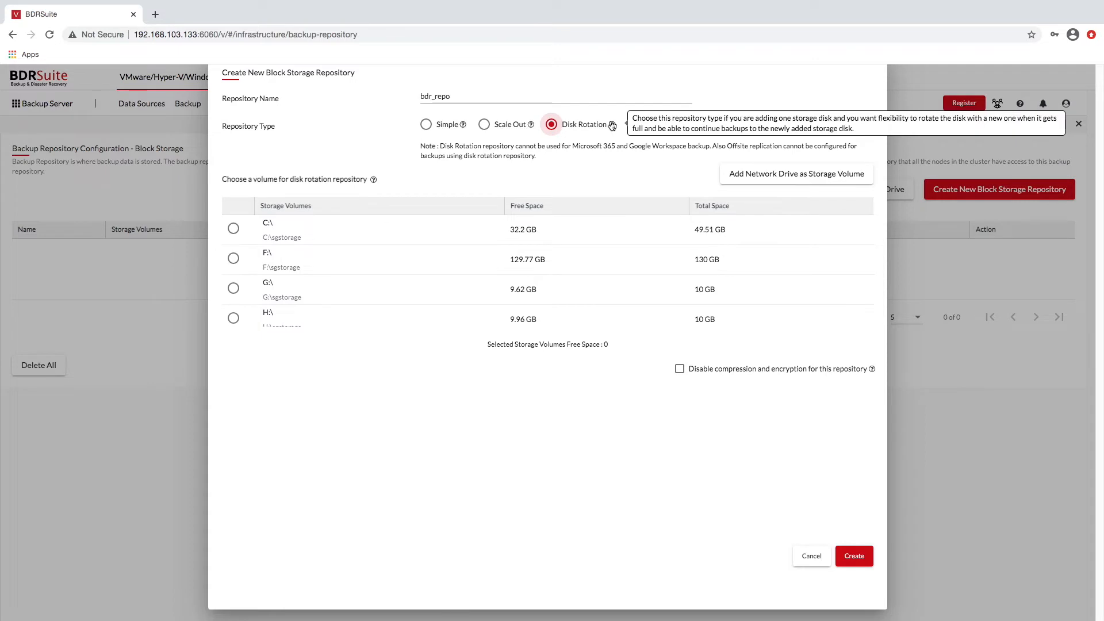
{"action": "mouse_move", "coordinate": [539, 123]}
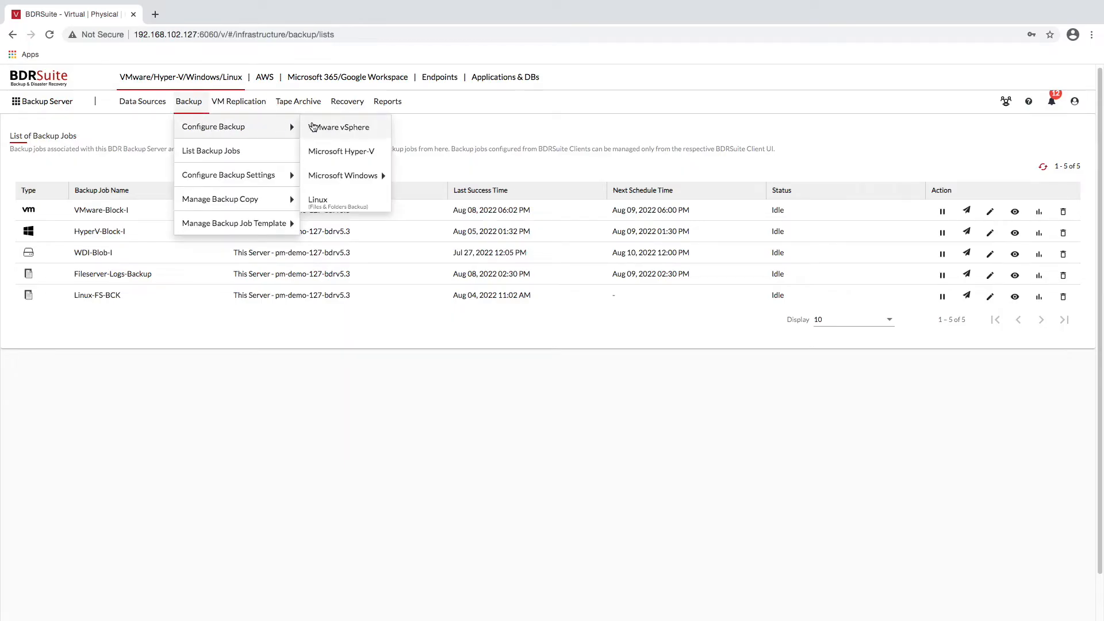
Start a VMware vSphere backup job named vmware and select VM PM-Backup-Test01_1
{"action": "left_click", "coordinate": [339, 128]}
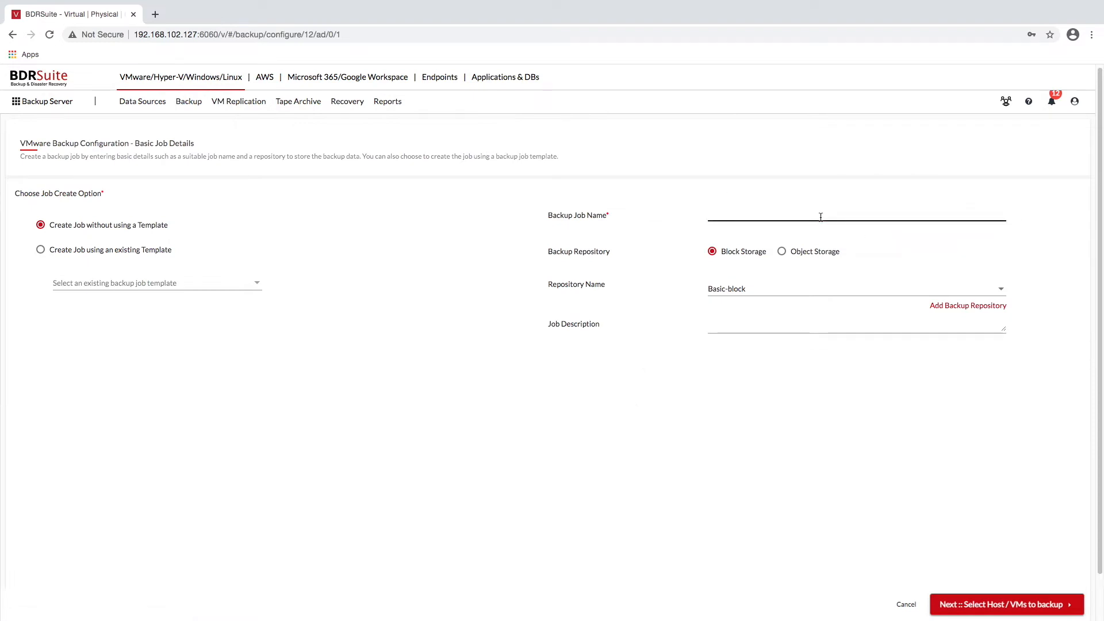
{"action": "type", "text": "vmware"}
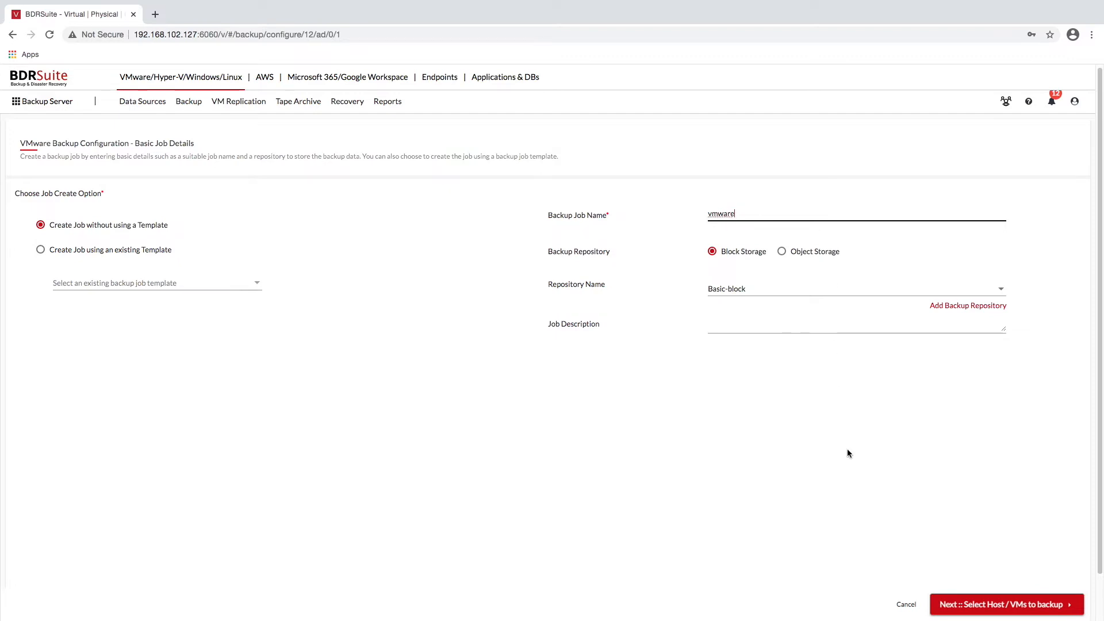
{"action": "left_click", "coordinate": [1006, 604]}
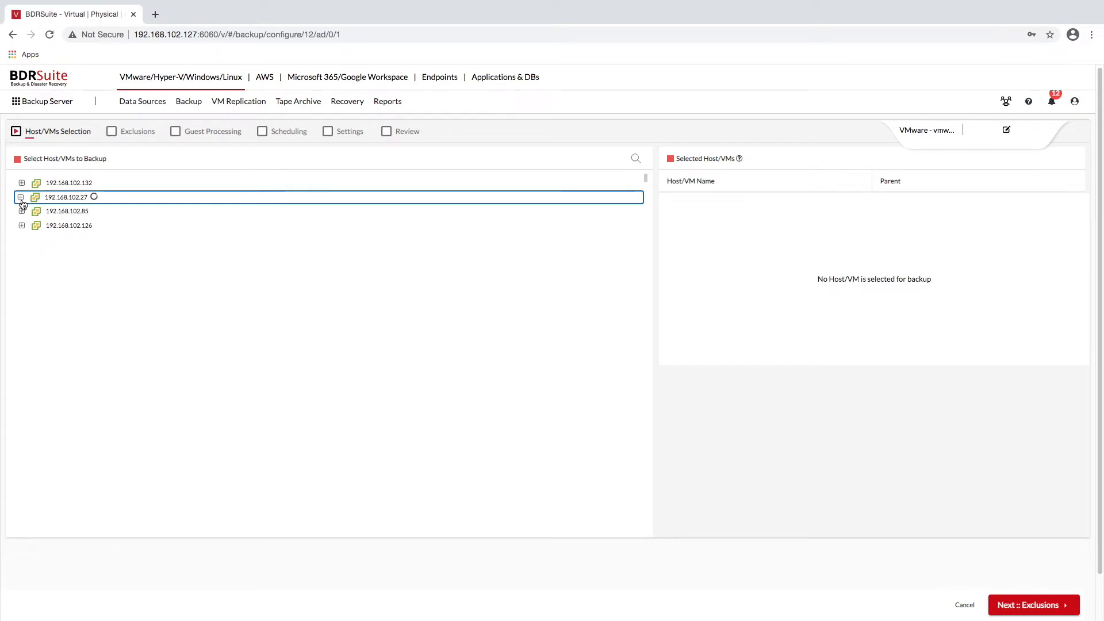
{"action": "left_click", "coordinate": [21, 196]}
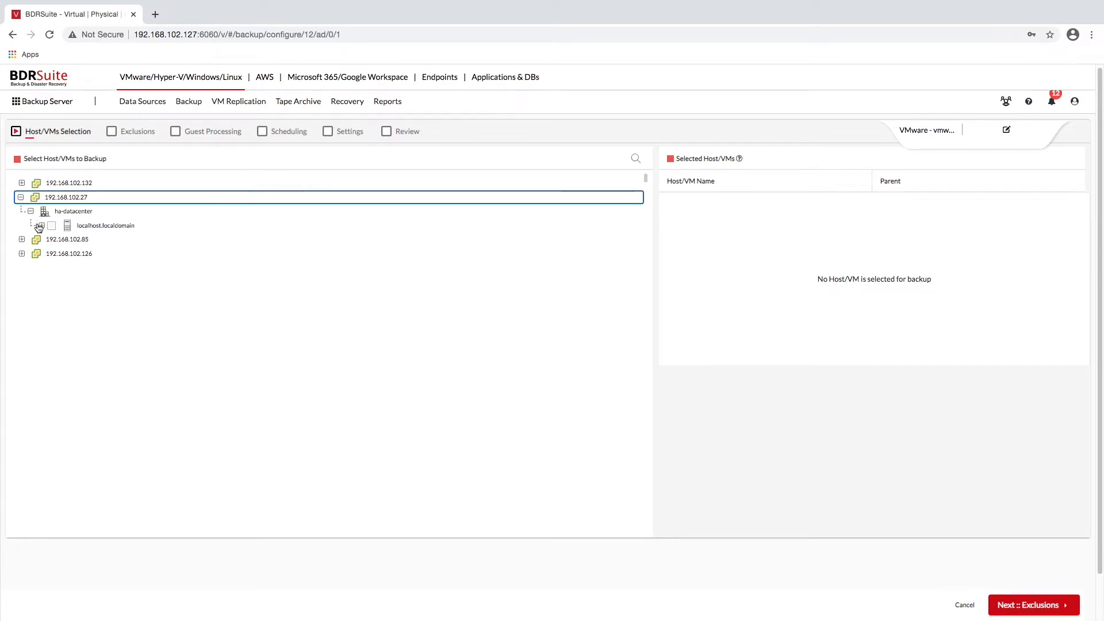
{"action": "left_click", "coordinate": [40, 225]}
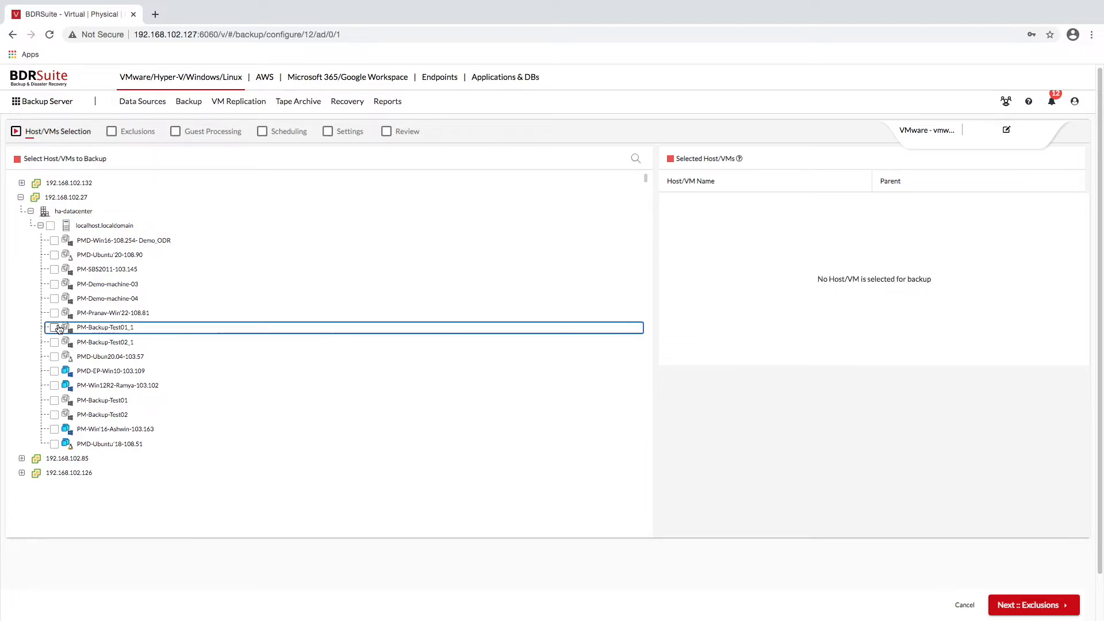
{"action": "left_click", "coordinate": [54, 327]}
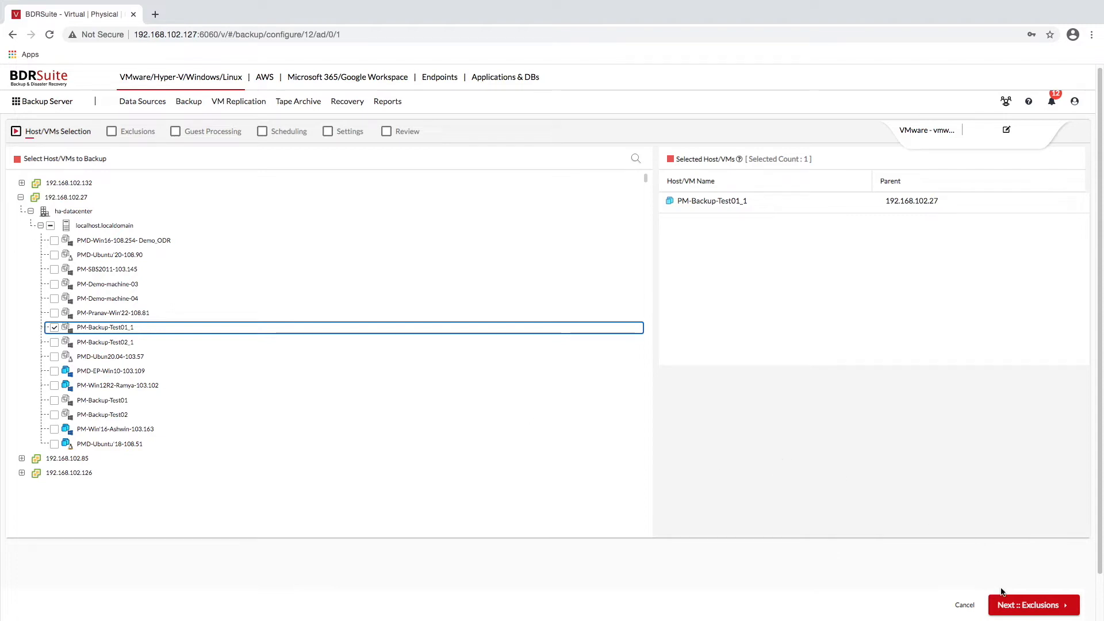
Pass through exclusions, scheduling, retention and advanced settings, then save the job
{"action": "left_click", "coordinate": [1032, 605]}
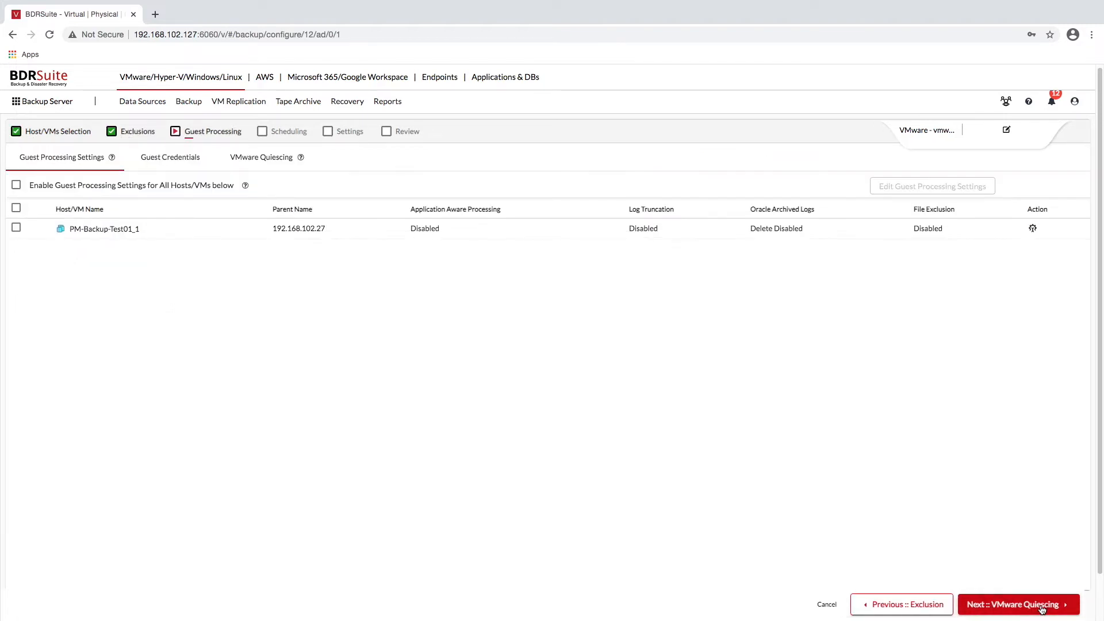
{"action": "left_click", "coordinate": [1016, 604]}
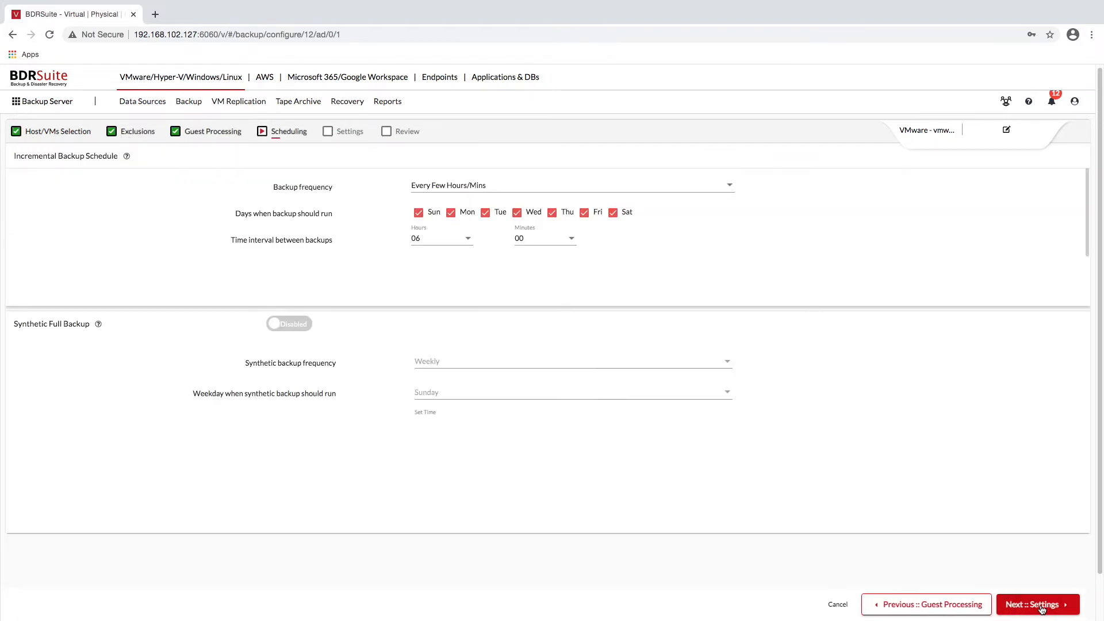
{"action": "left_click", "coordinate": [1036, 605]}
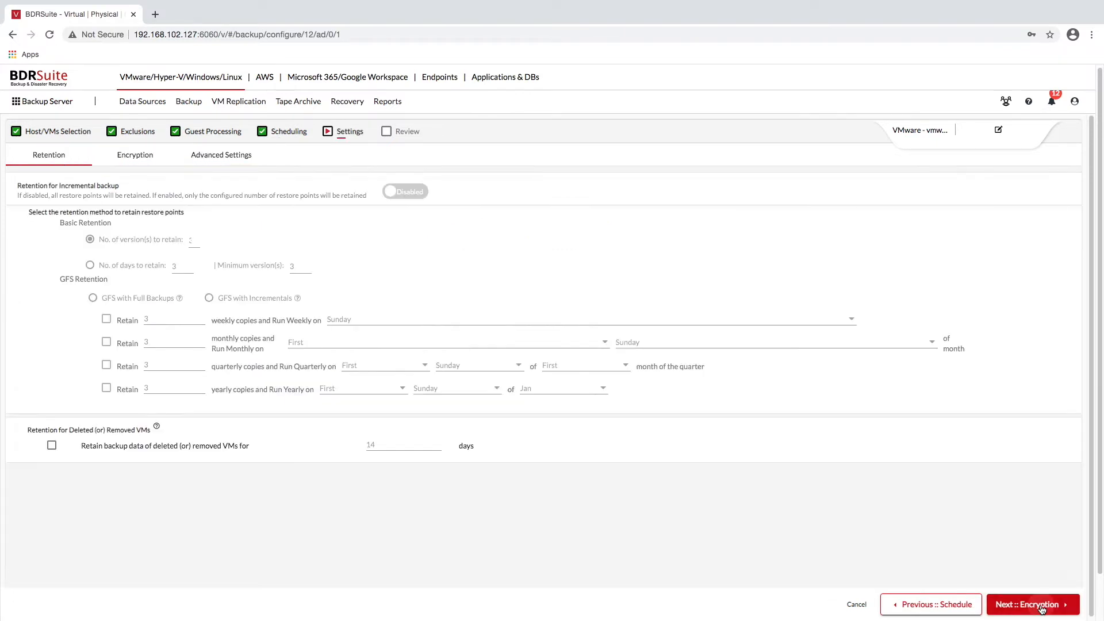
{"action": "left_click", "coordinate": [221, 155]}
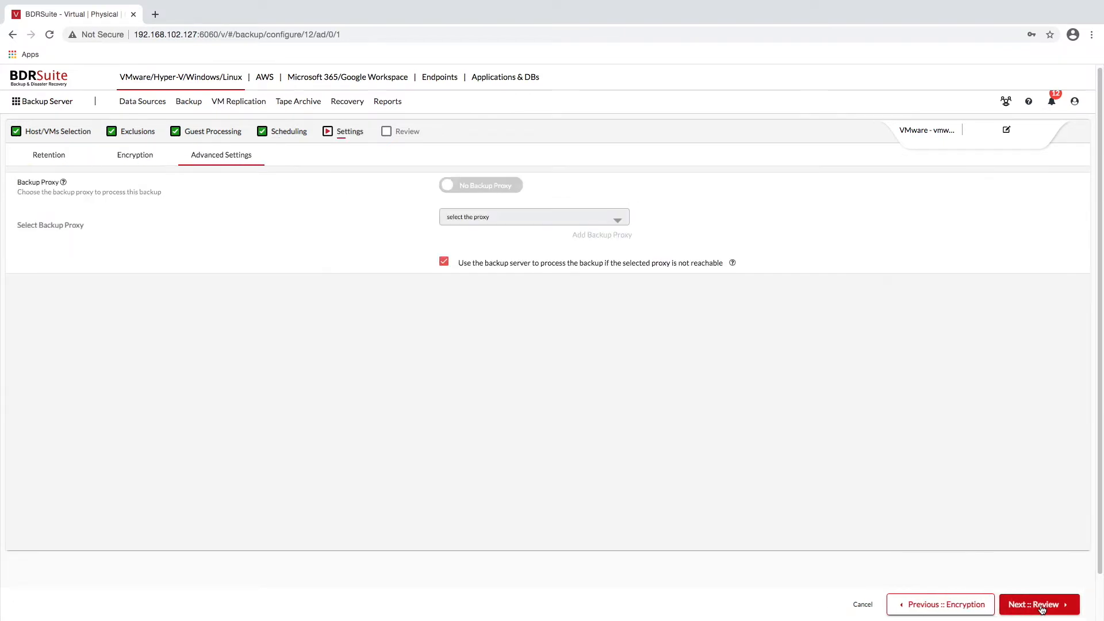
{"action": "left_click", "coordinate": [1038, 604]}
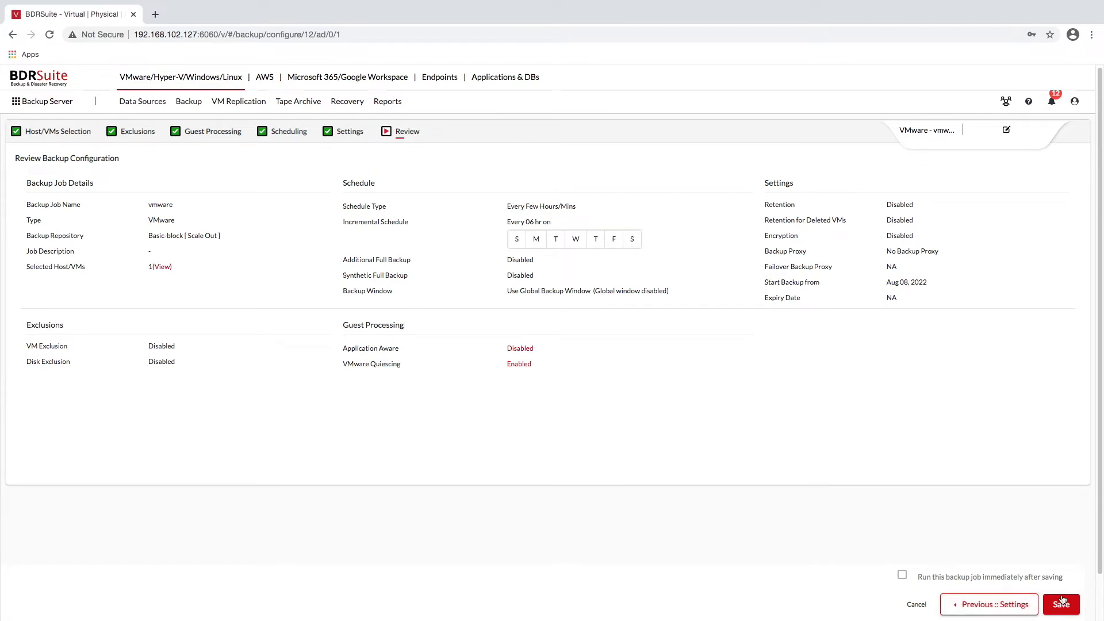
{"action": "left_click", "coordinate": [1061, 604]}
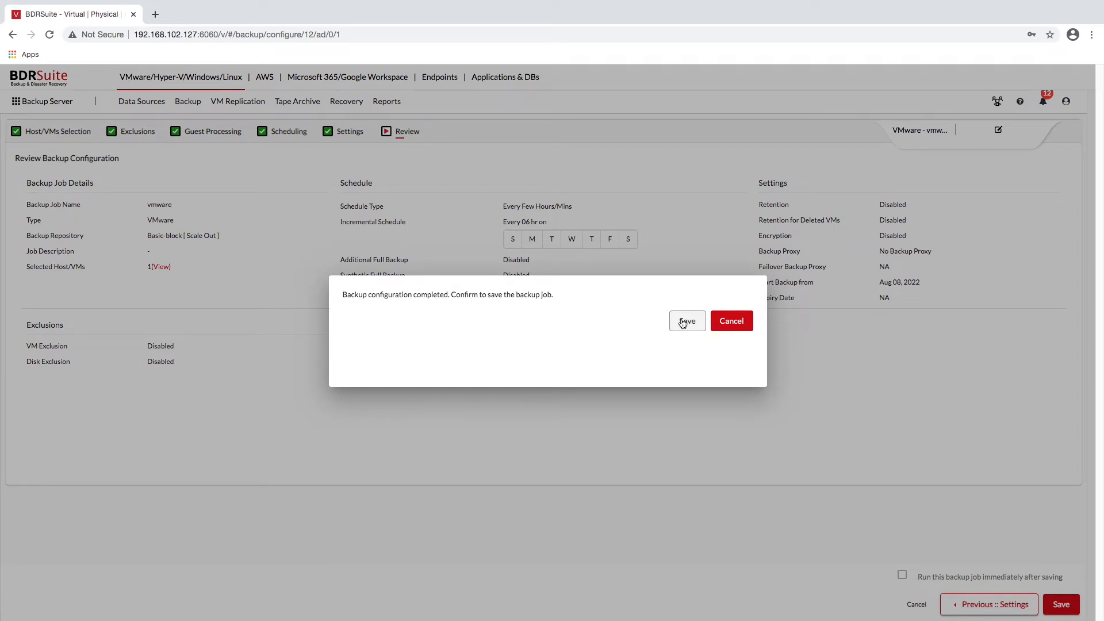
{"action": "mouse_move", "coordinate": [731, 320]}
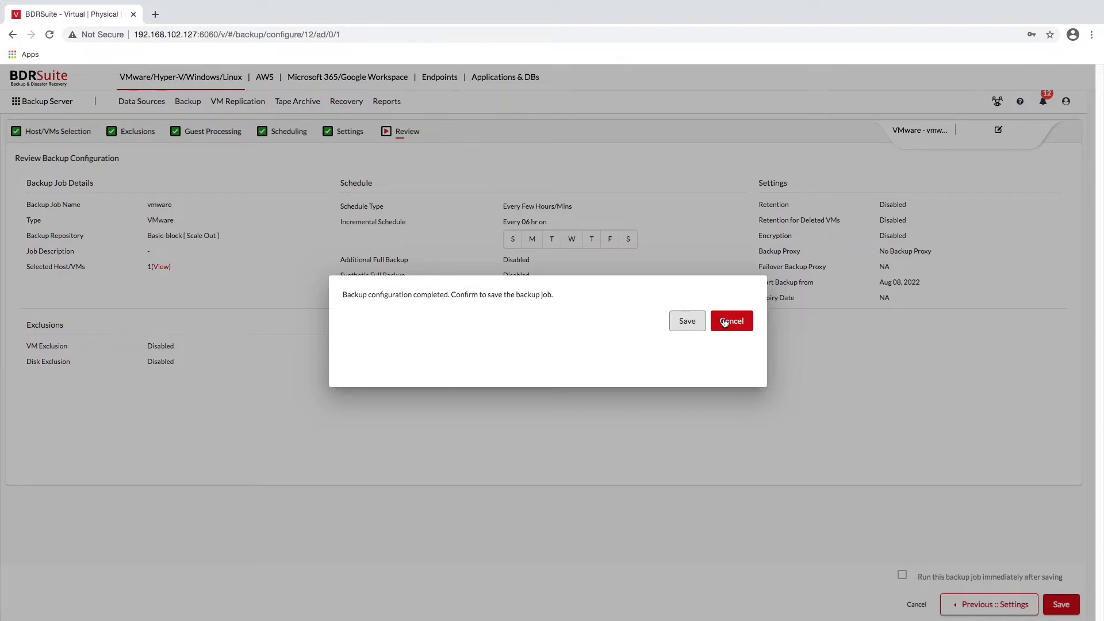
Review BVT_Windows guest processing options, then return to the backup job list
{"action": "left_click", "coordinate": [730, 321]}
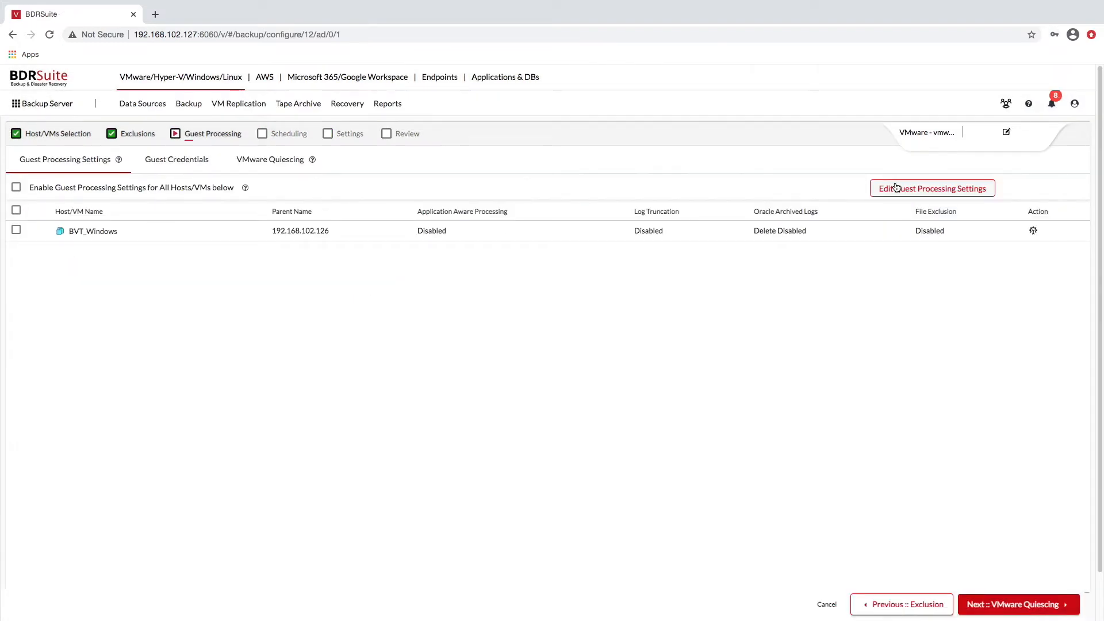
{"action": "left_click", "coordinate": [931, 188]}
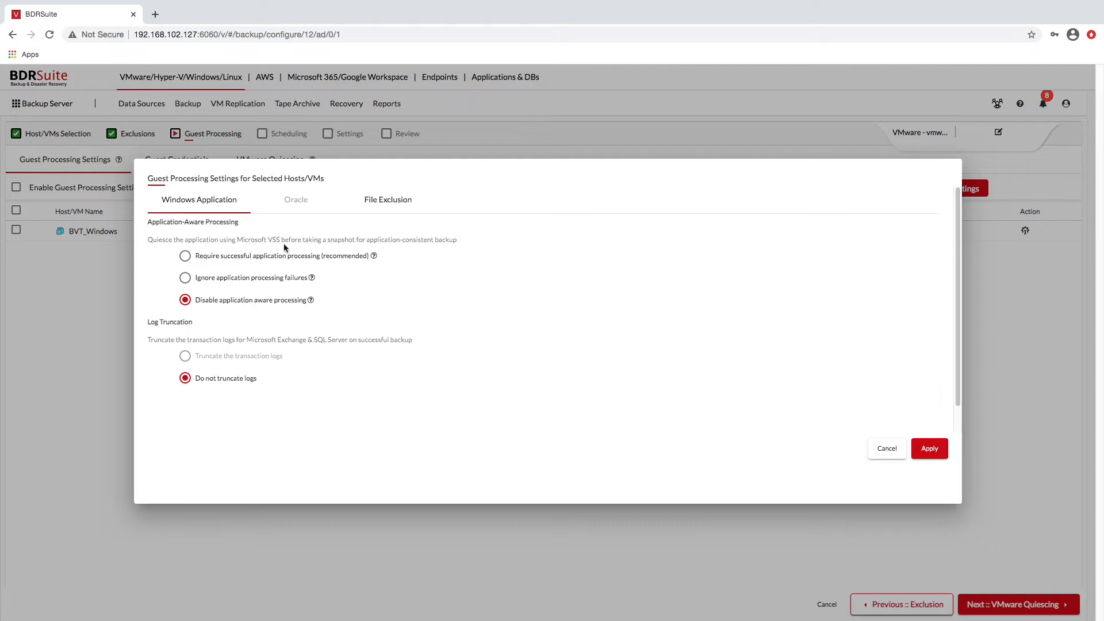
{"action": "mouse_move", "coordinate": [224, 267]}
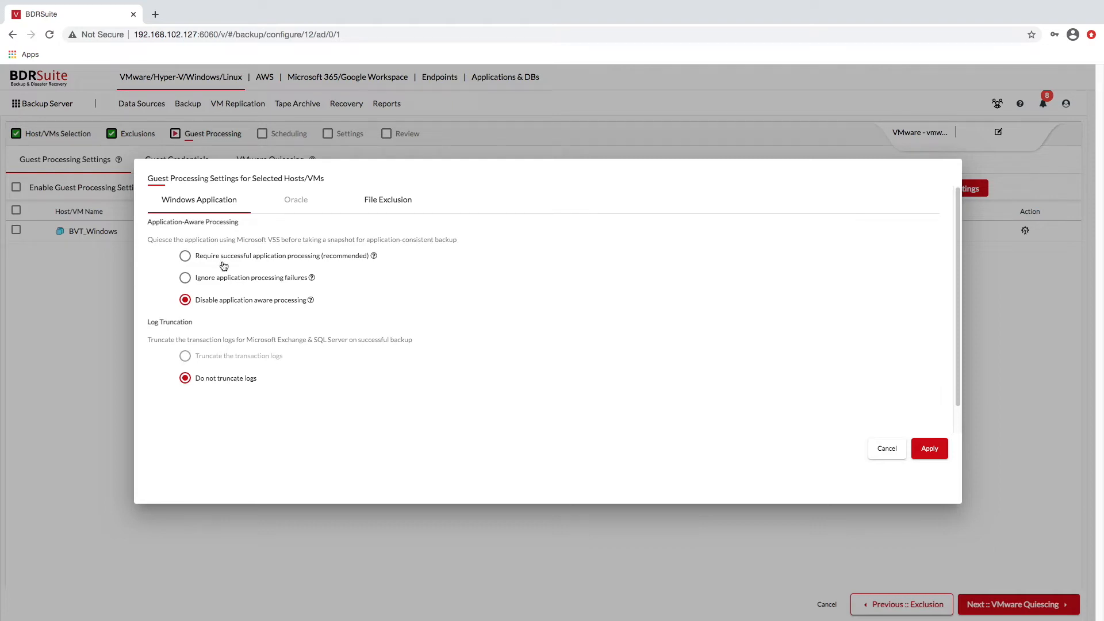
{"action": "left_click", "coordinate": [185, 255]}
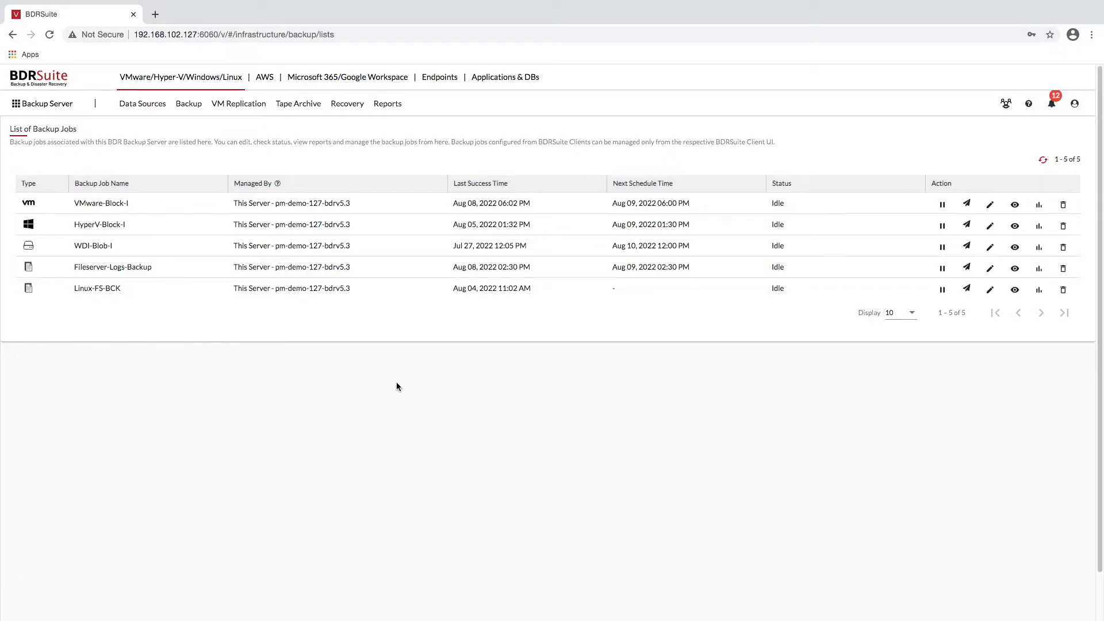
Start a Hyper-V backup job named hyperv and select BackupTest_XP127_002
{"action": "left_click", "coordinate": [188, 104]}
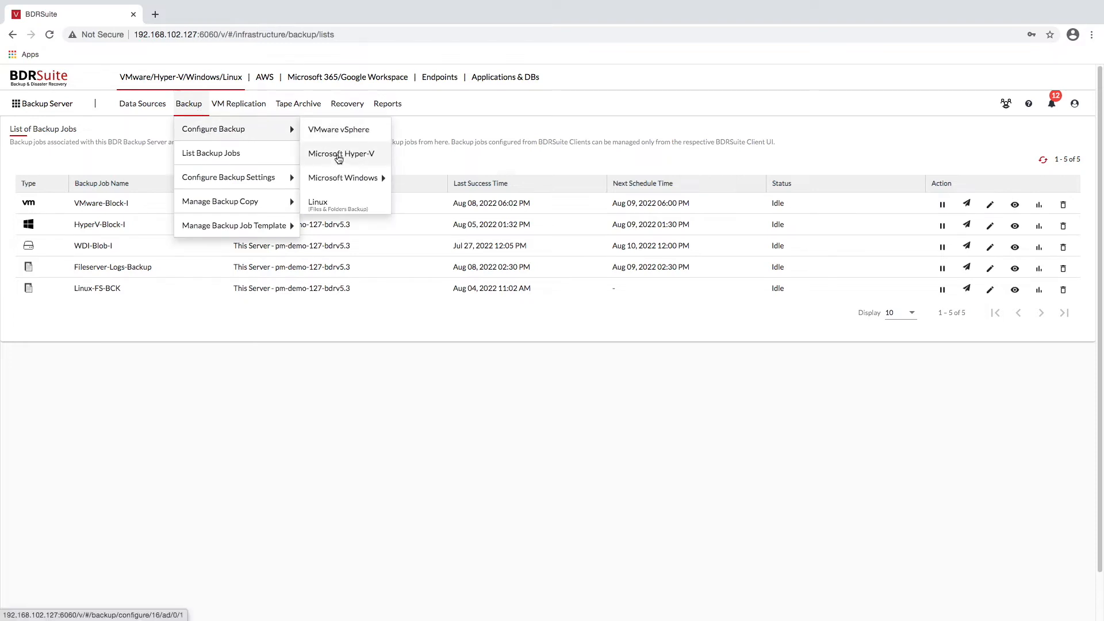
{"action": "left_click", "coordinate": [342, 154]}
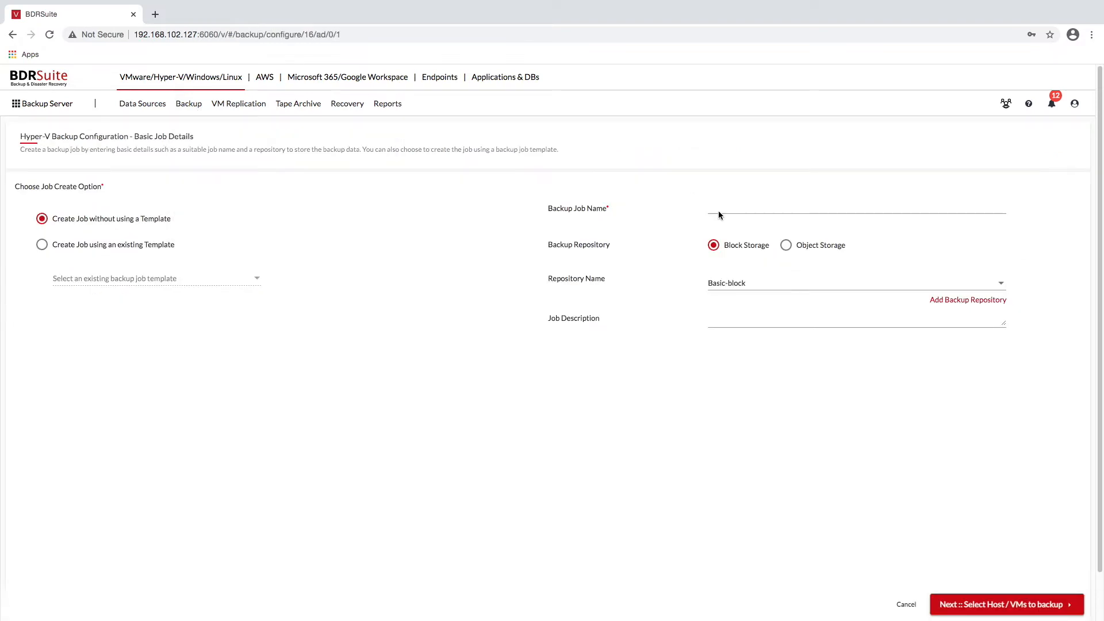
{"action": "type", "text": "h"}
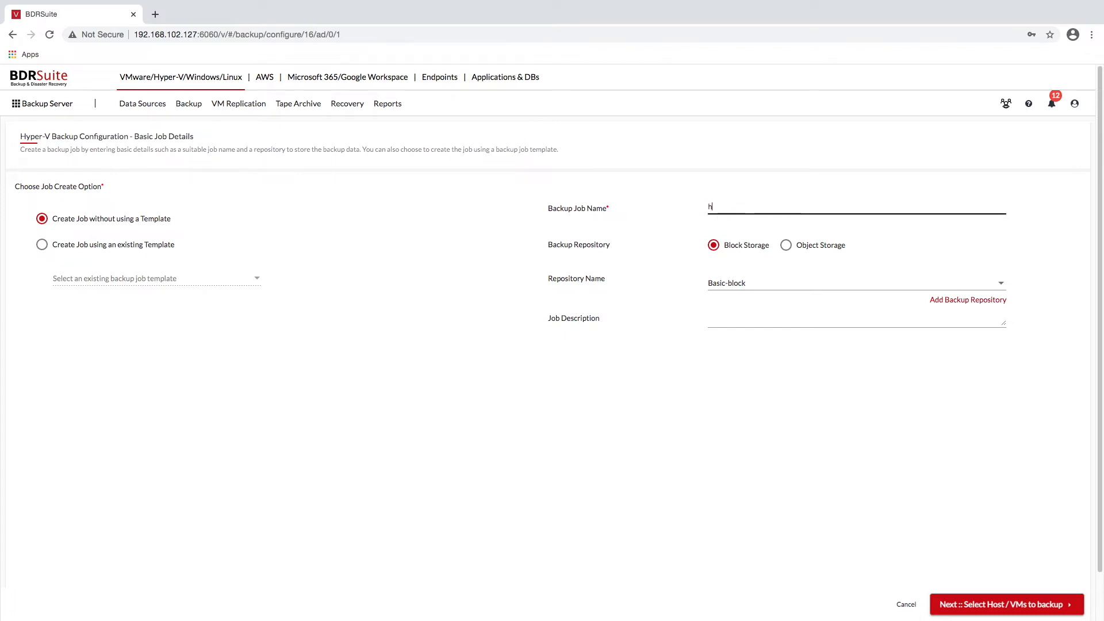
{"action": "type", "text": "yperv"}
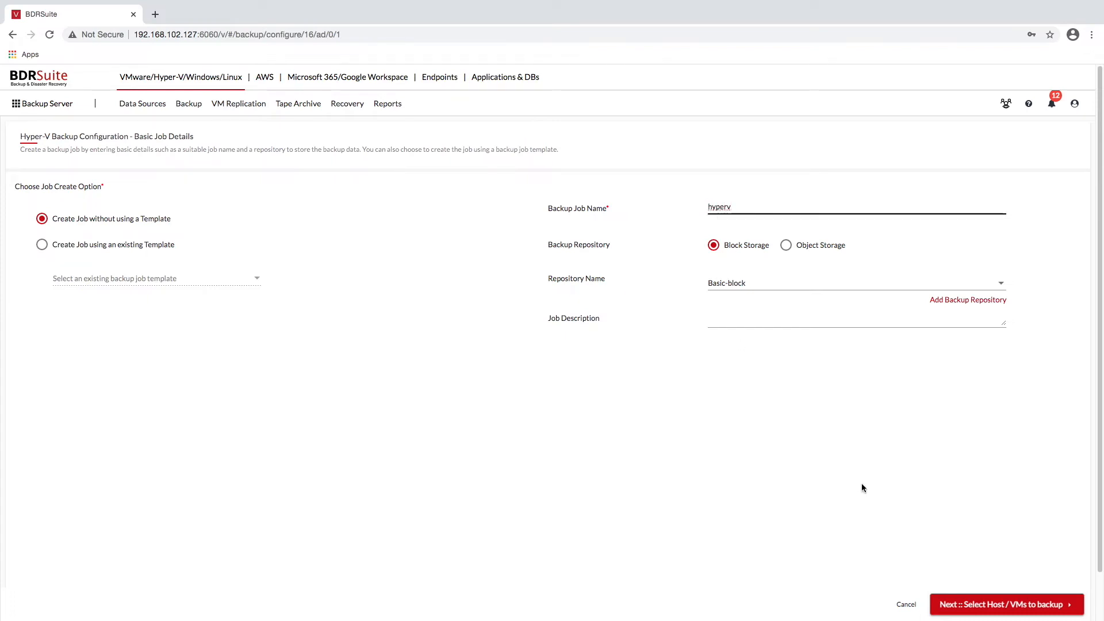
{"action": "left_click", "coordinate": [1007, 604]}
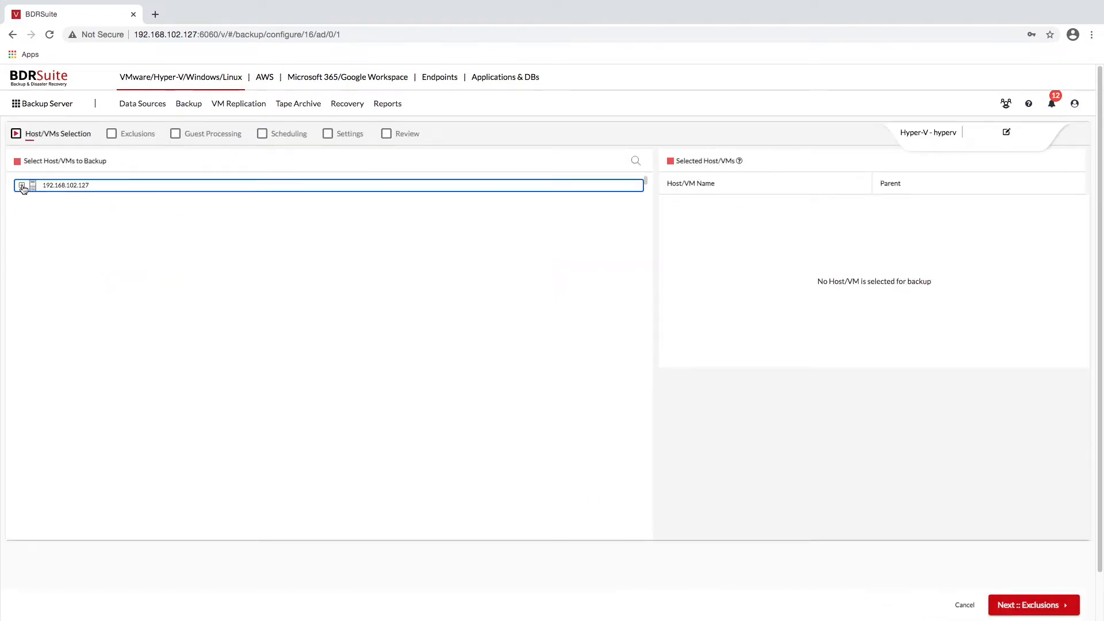
{"action": "left_click", "coordinate": [22, 185]}
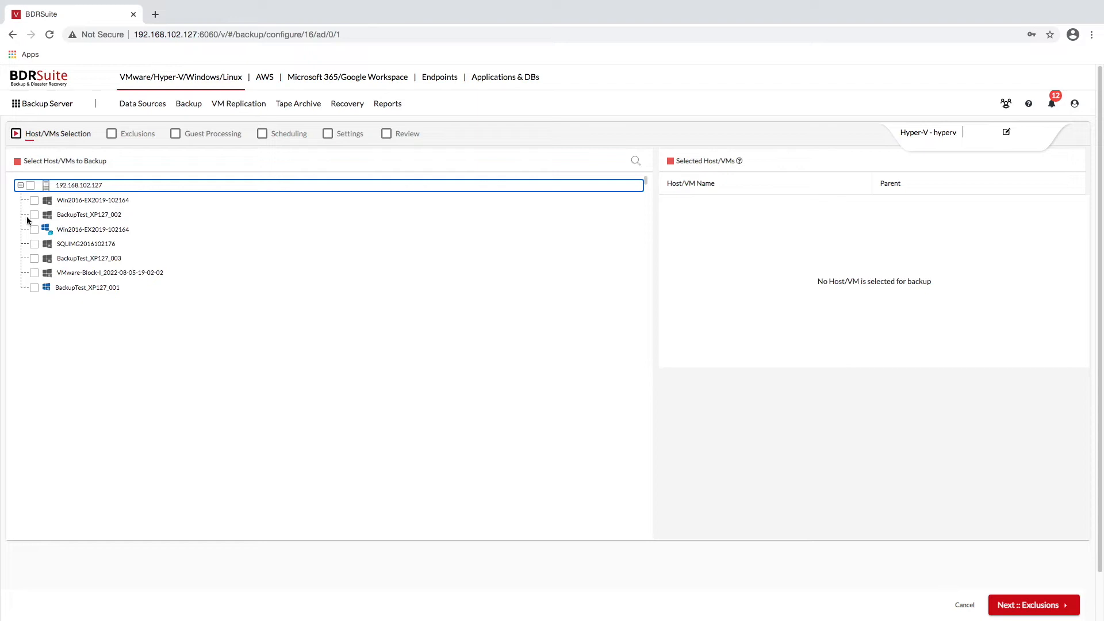
{"action": "left_click", "coordinate": [33, 215]}
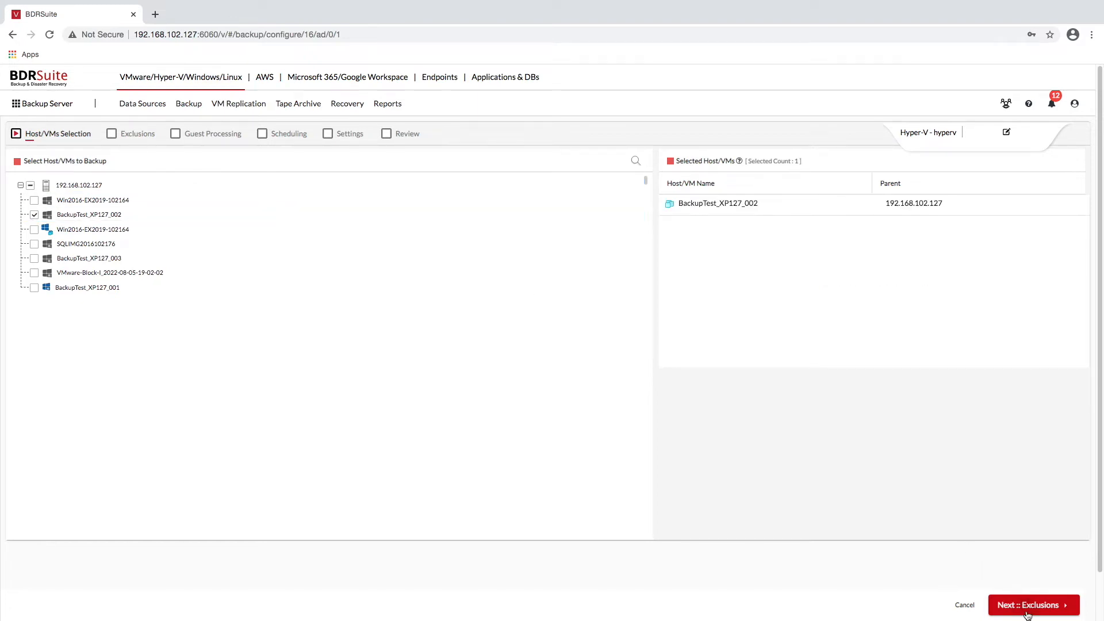
Pass through guest processing, schedule, settings and review, then save the job
{"action": "left_click", "coordinate": [1032, 605]}
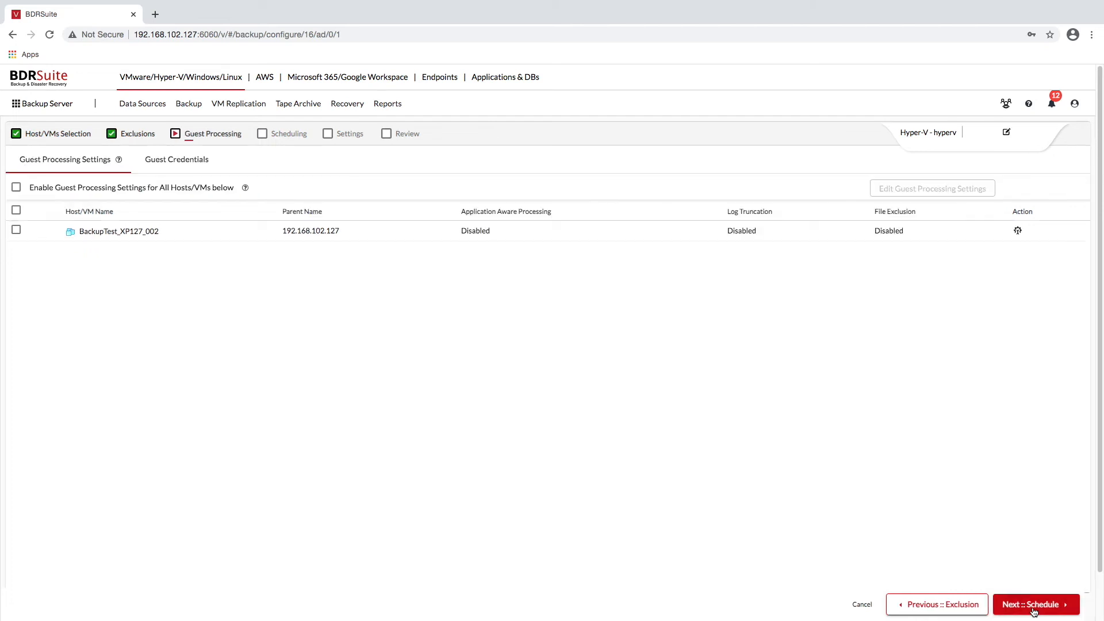
{"action": "left_click", "coordinate": [1035, 604]}
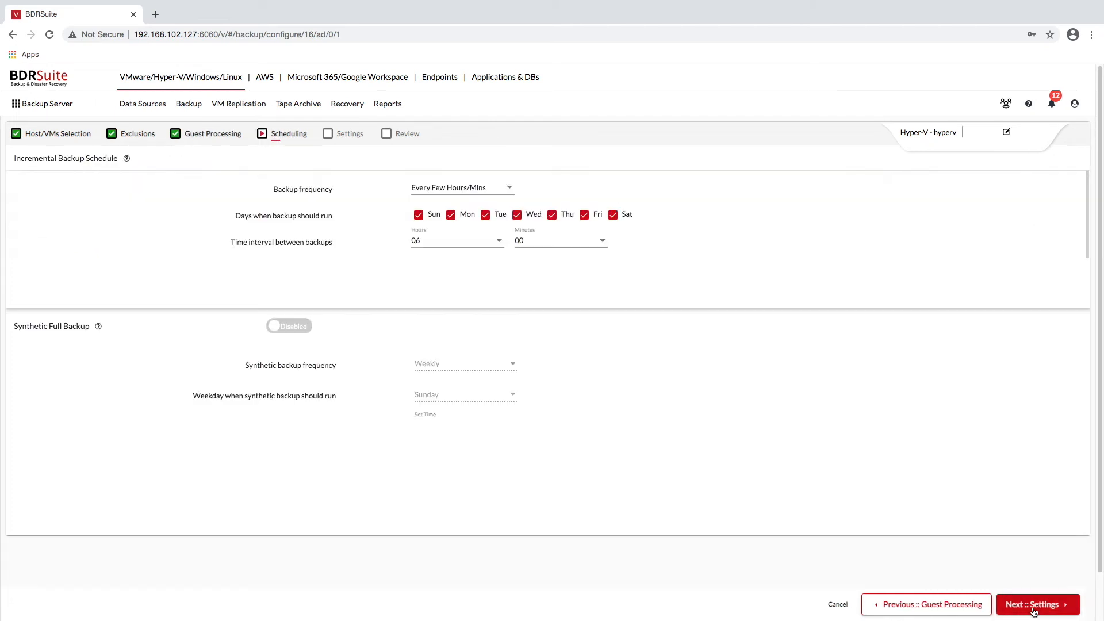
{"action": "mouse_move", "coordinate": [1091, 242]}
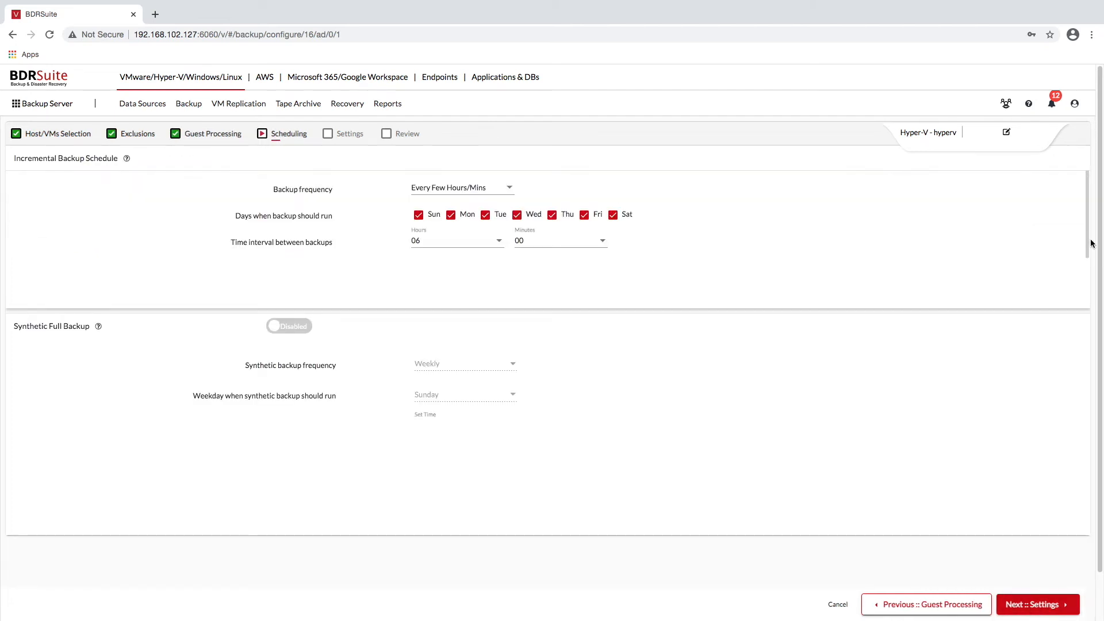
{"action": "scroll", "scroll_direction": "down", "scroll_amount": 3}
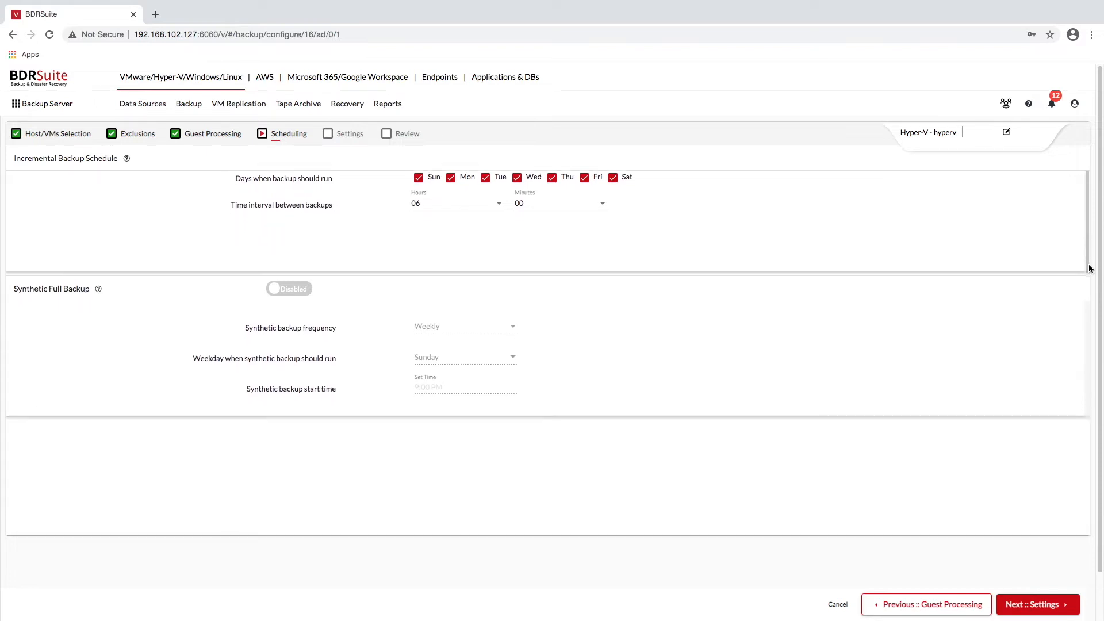
{"action": "mouse_move", "coordinate": [1072, 451]}
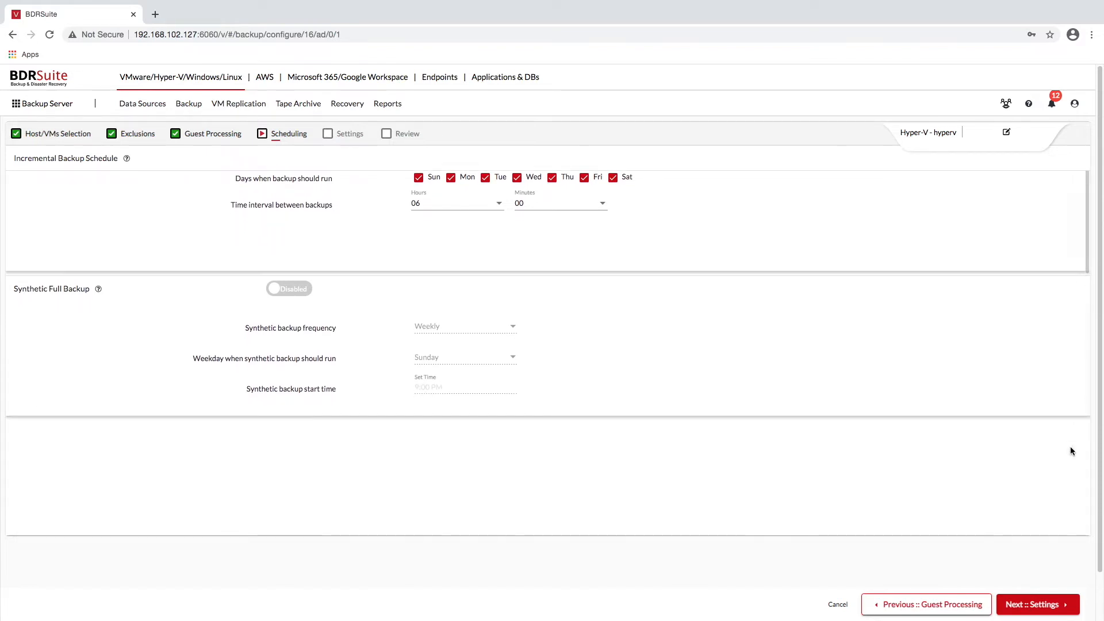
{"action": "mouse_move", "coordinate": [1056, 583]}
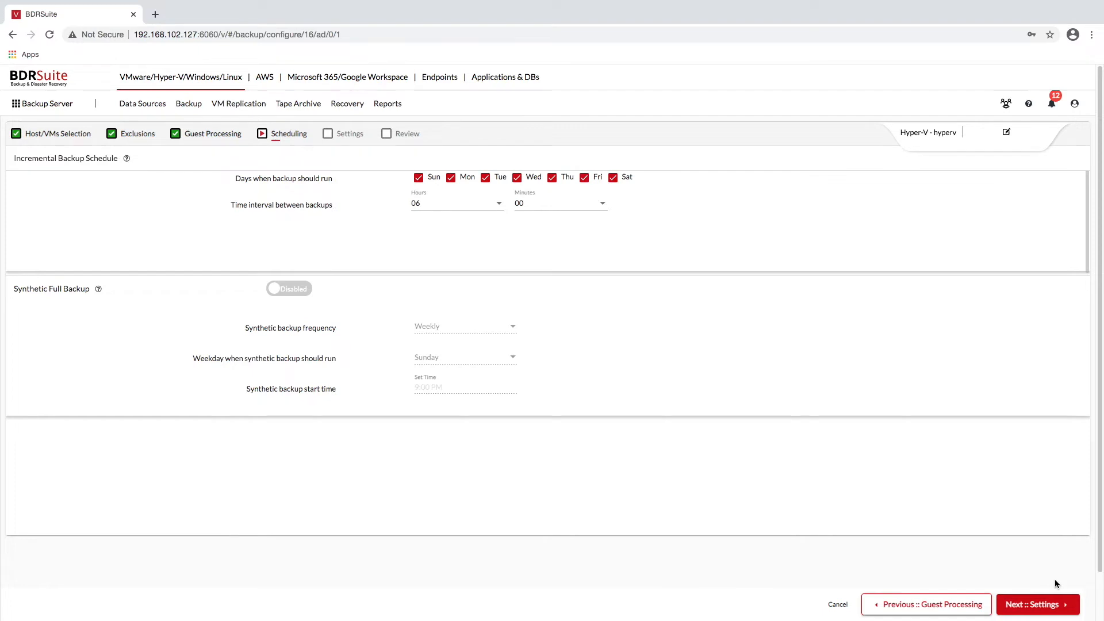
{"action": "left_click", "coordinate": [1036, 605]}
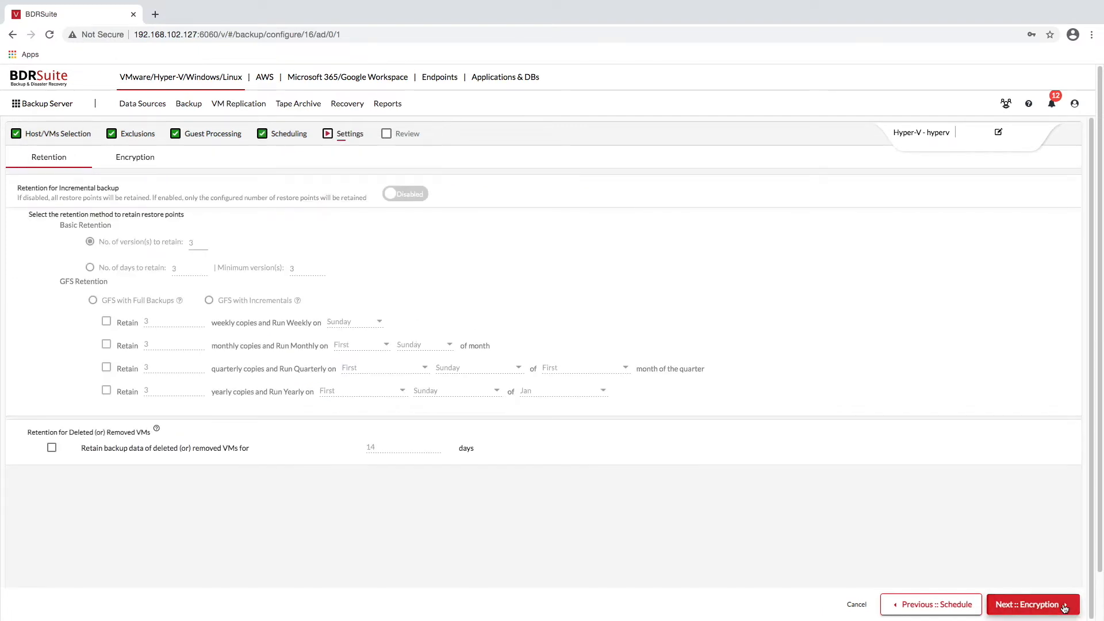
{"action": "left_click", "coordinate": [1032, 604]}
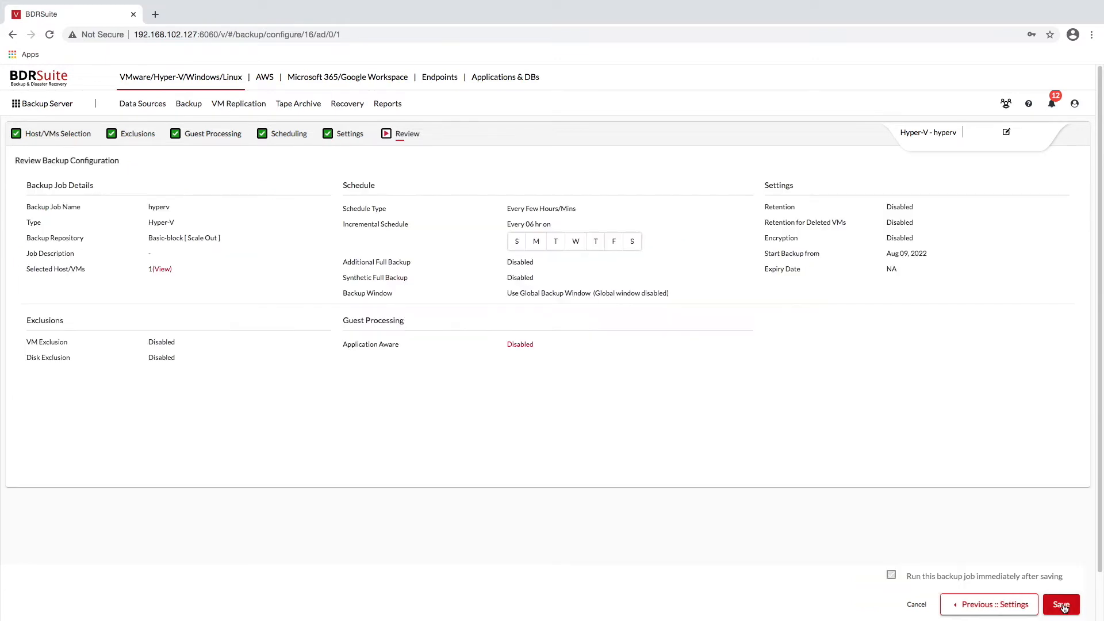
{"action": "left_click", "coordinate": [1061, 604]}
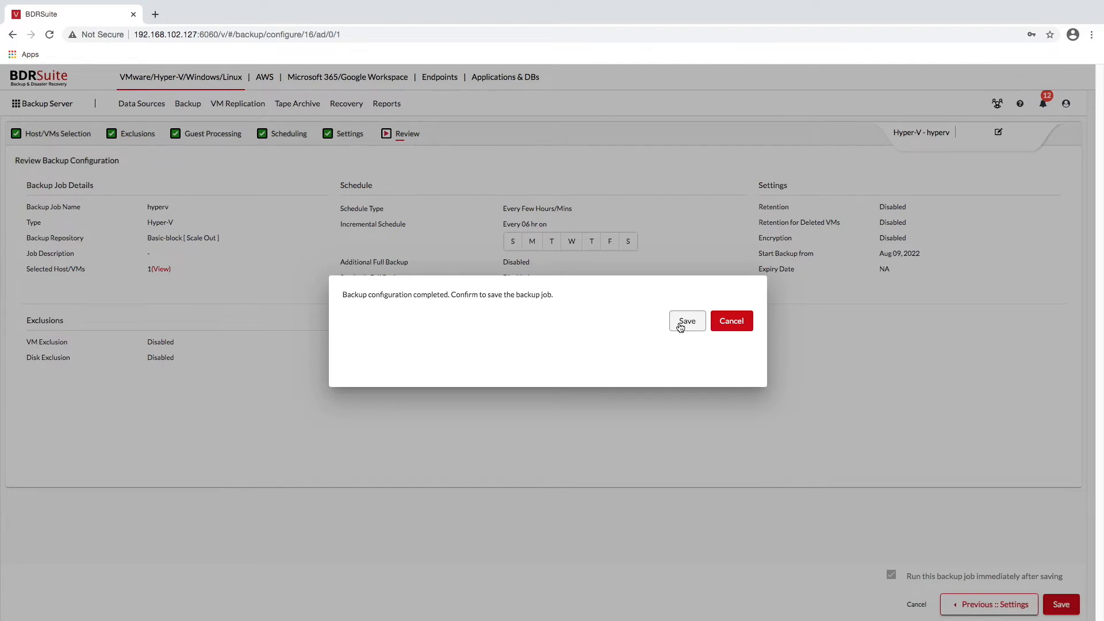
{"action": "left_click", "coordinate": [731, 320]}
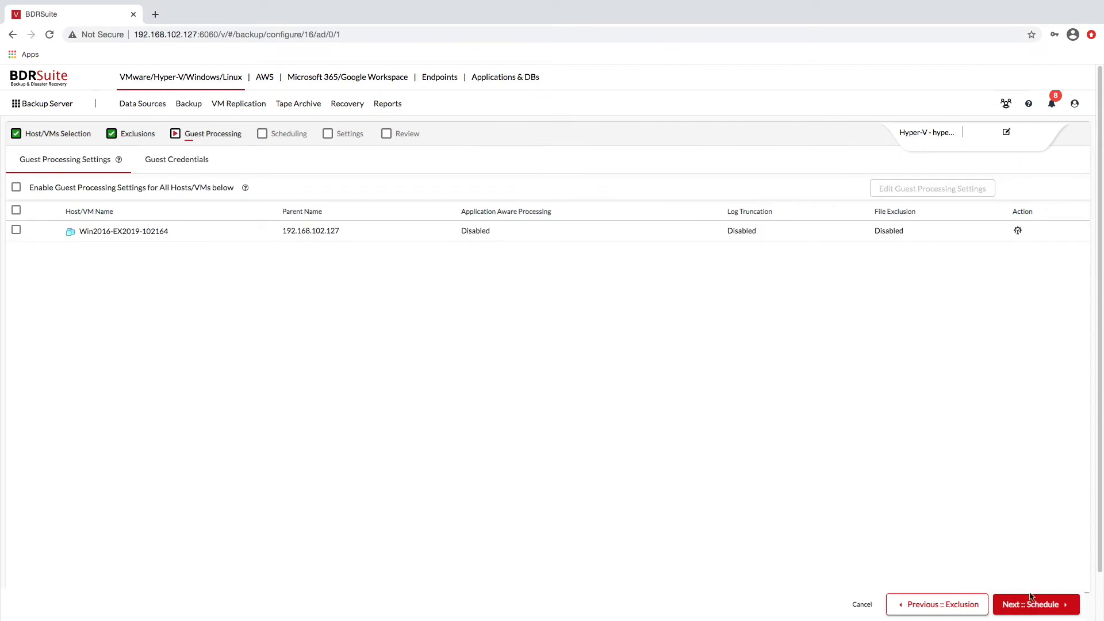
{"action": "mouse_move", "coordinate": [1018, 231]}
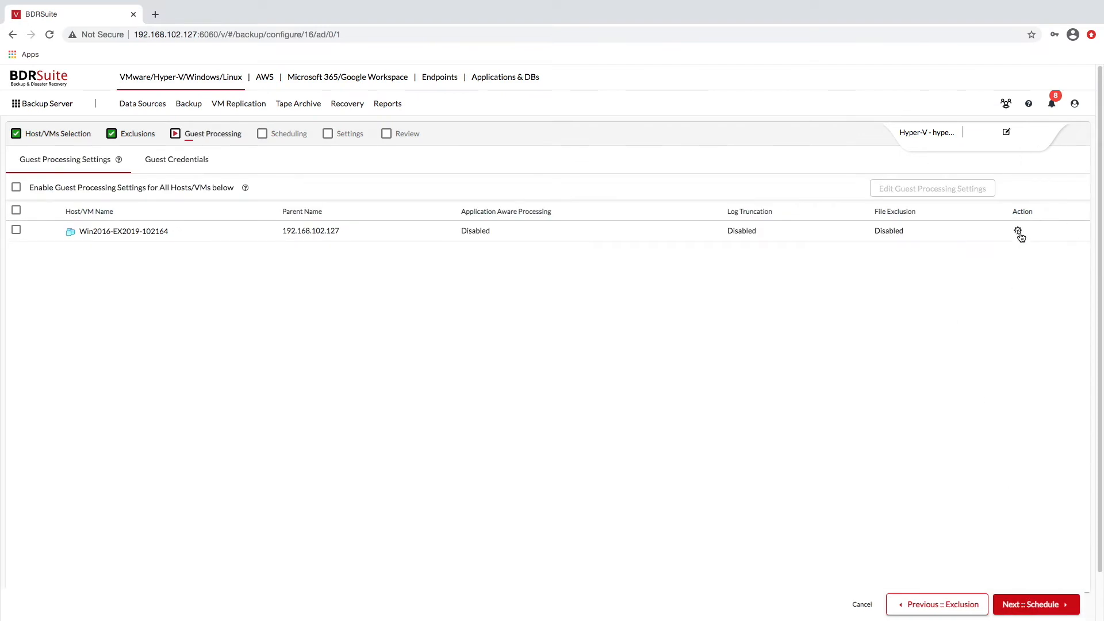
{"action": "left_click", "coordinate": [1019, 231]}
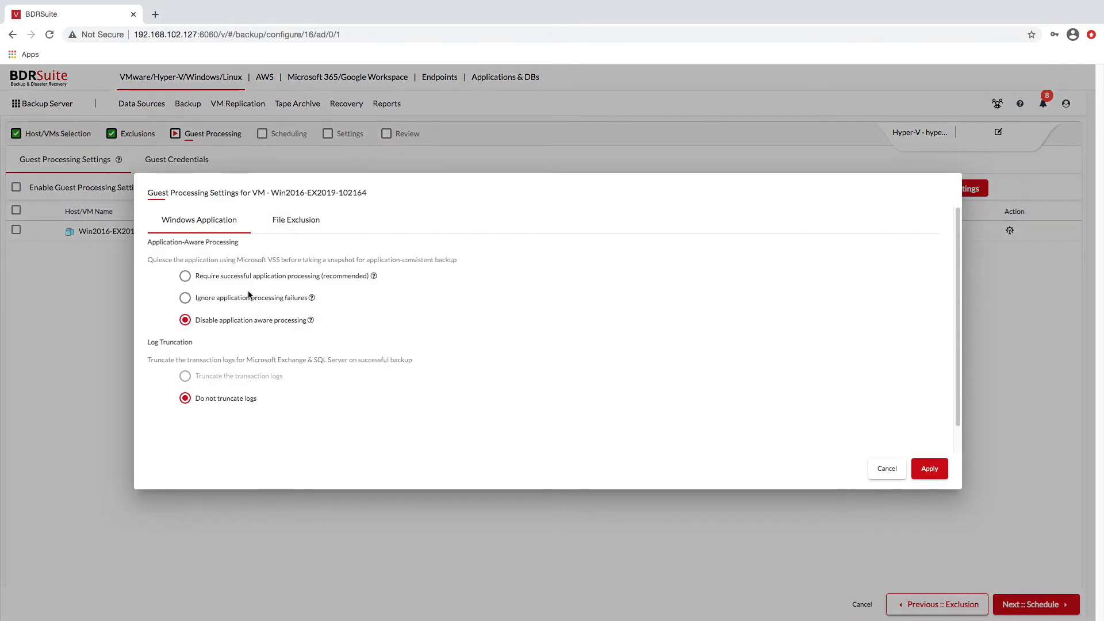
{"action": "left_click", "coordinate": [185, 275]}
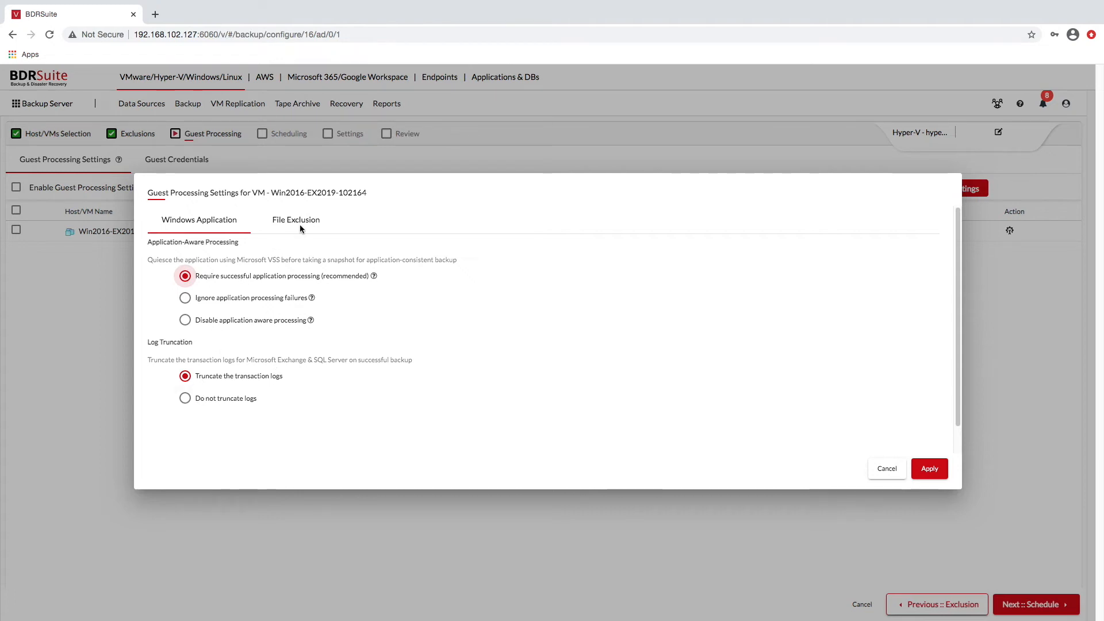
{"action": "left_click", "coordinate": [295, 219]}
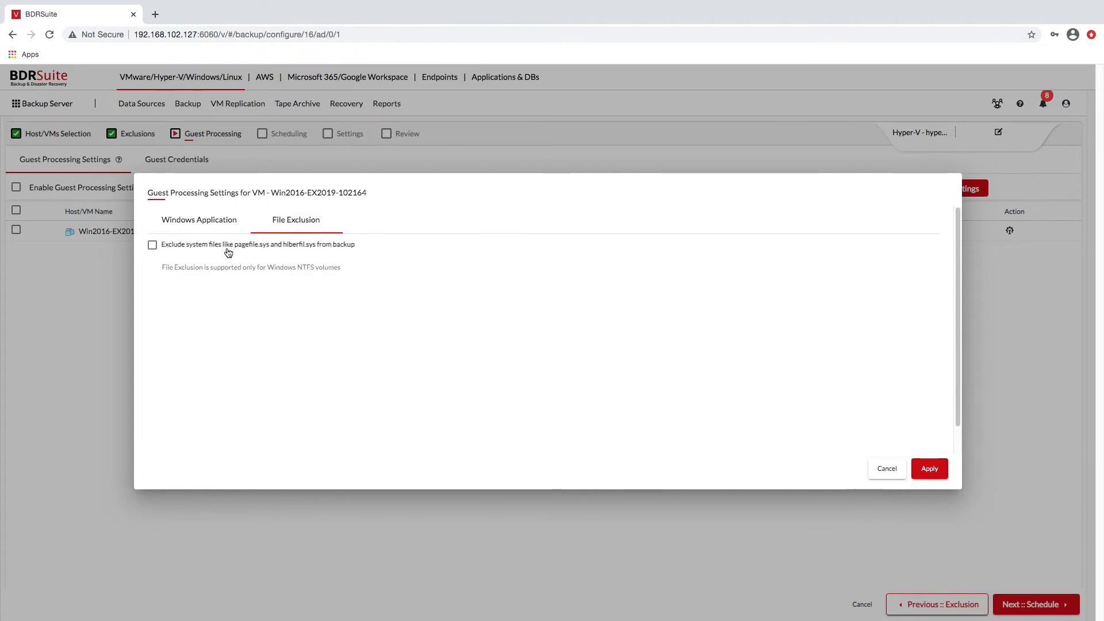
{"action": "left_click", "coordinate": [198, 220]}
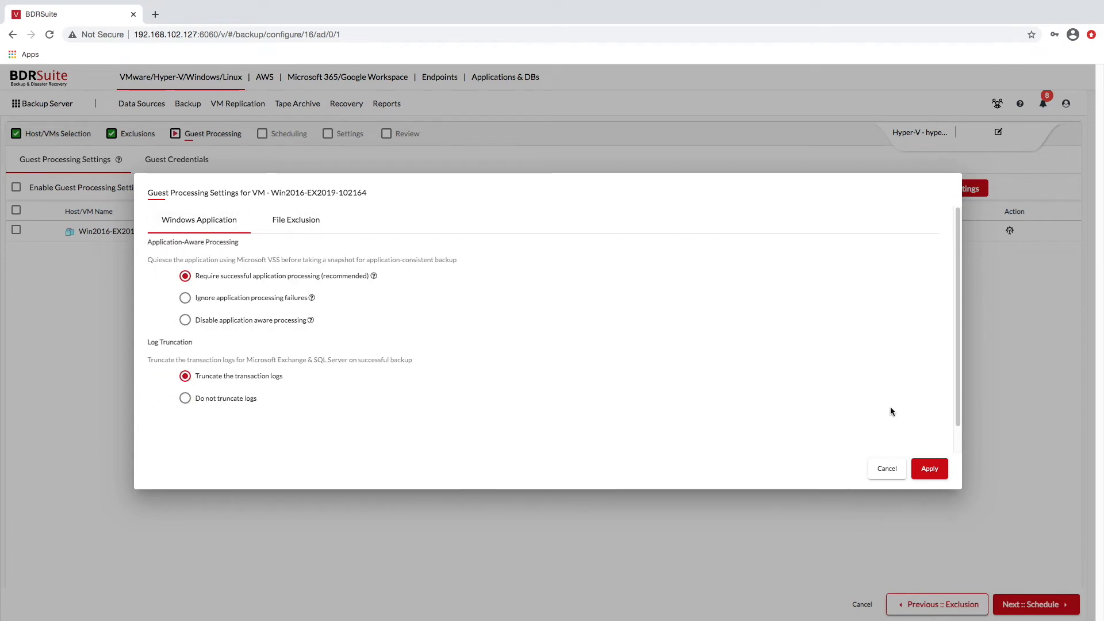
{"action": "mouse_move", "coordinate": [947, 492]}
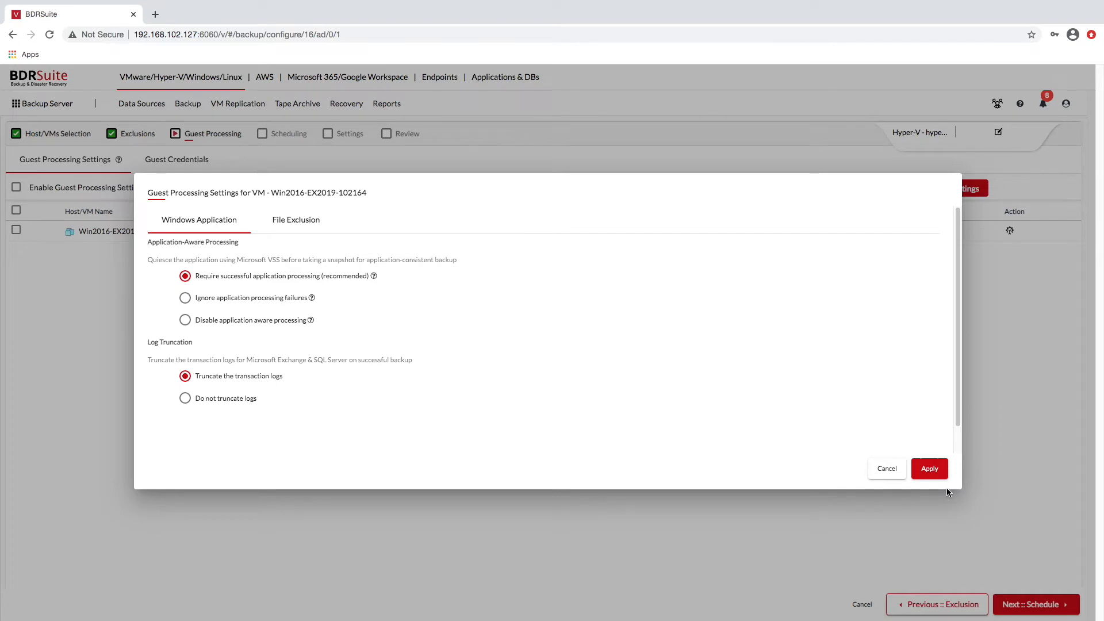
Apply guest processing settings and set incremental backups to run every 15 minutes
{"action": "left_click", "coordinate": [929, 468]}
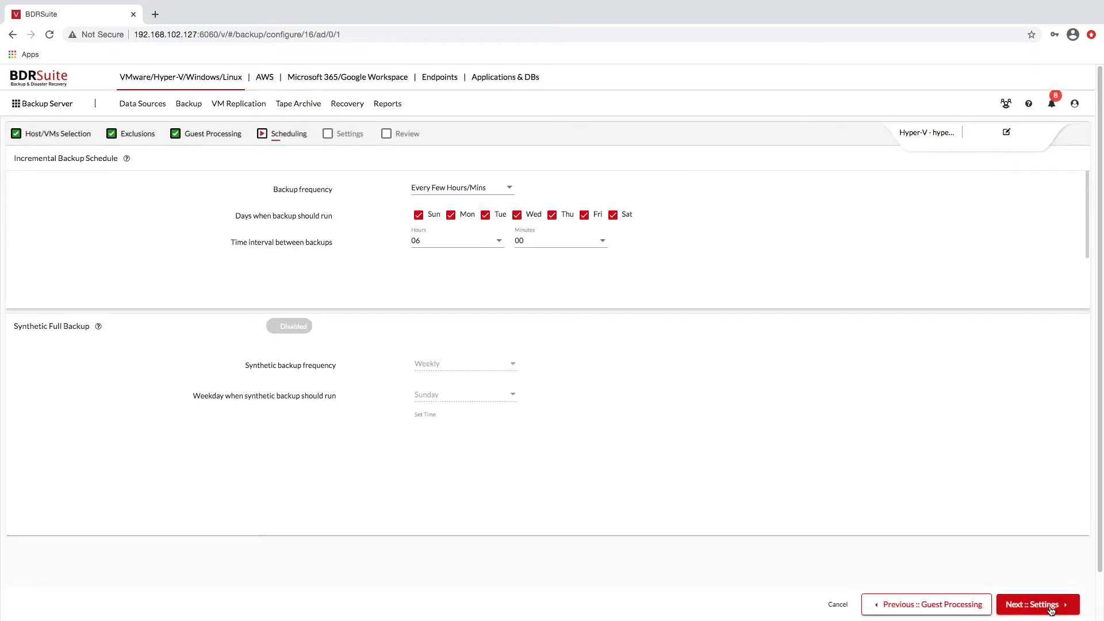
{"action": "left_click", "coordinate": [288, 325]}
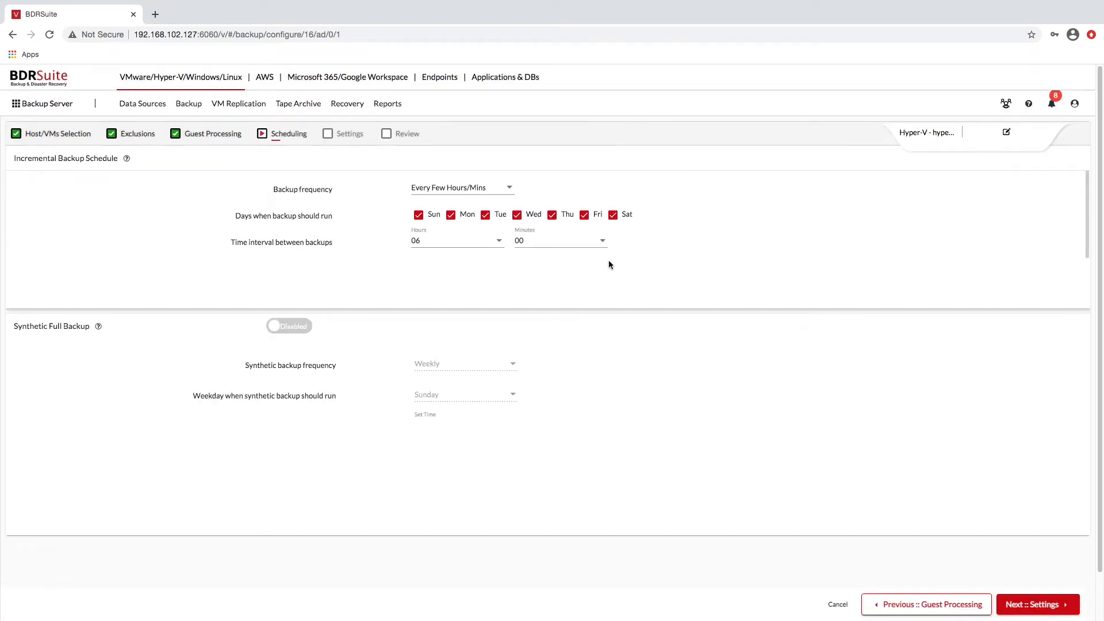
{"action": "left_click", "coordinate": [456, 240]}
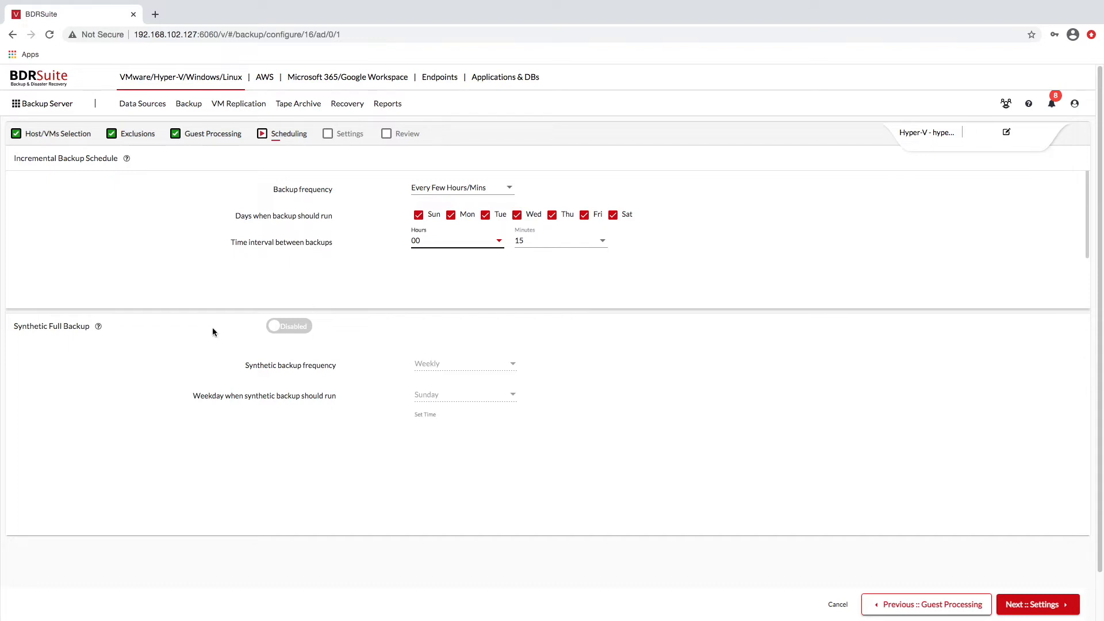
{"action": "mouse_move", "coordinate": [151, 186]}
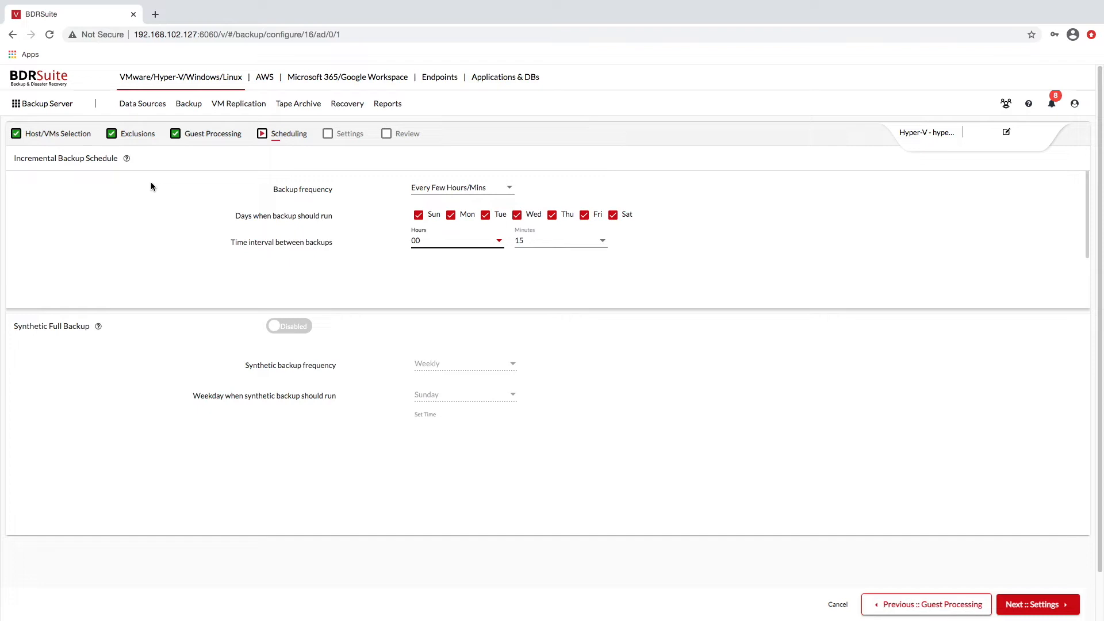
{"action": "left_click", "coordinate": [346, 104]}
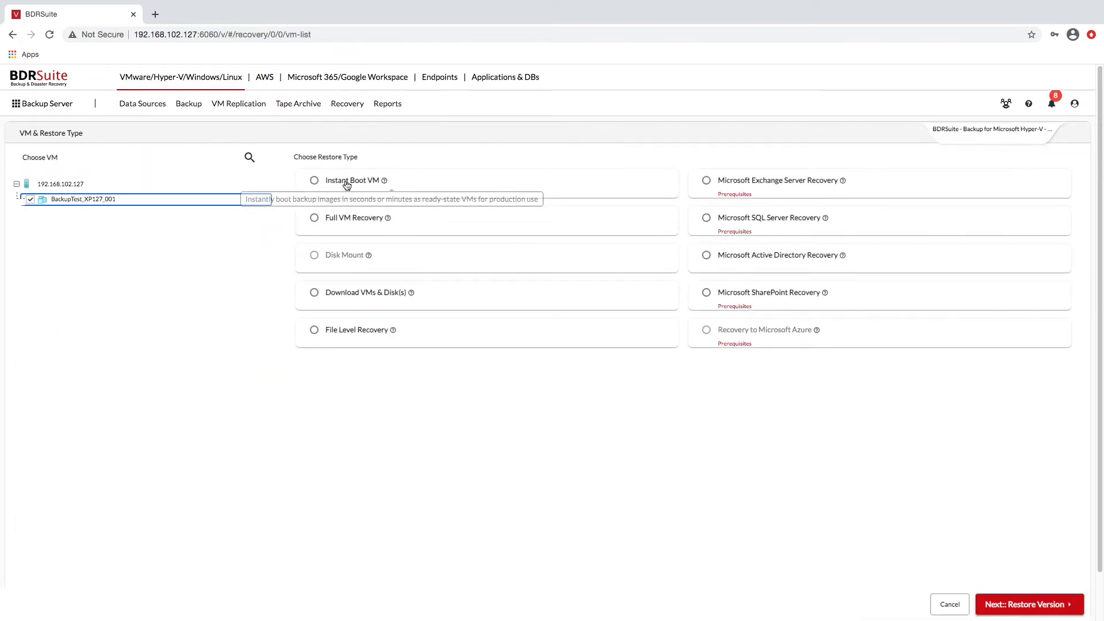
Try the Instant Boot, Full VM and File Level restore types, then choose Download VMs & Disk(s)
{"action": "left_click", "coordinate": [314, 179]}
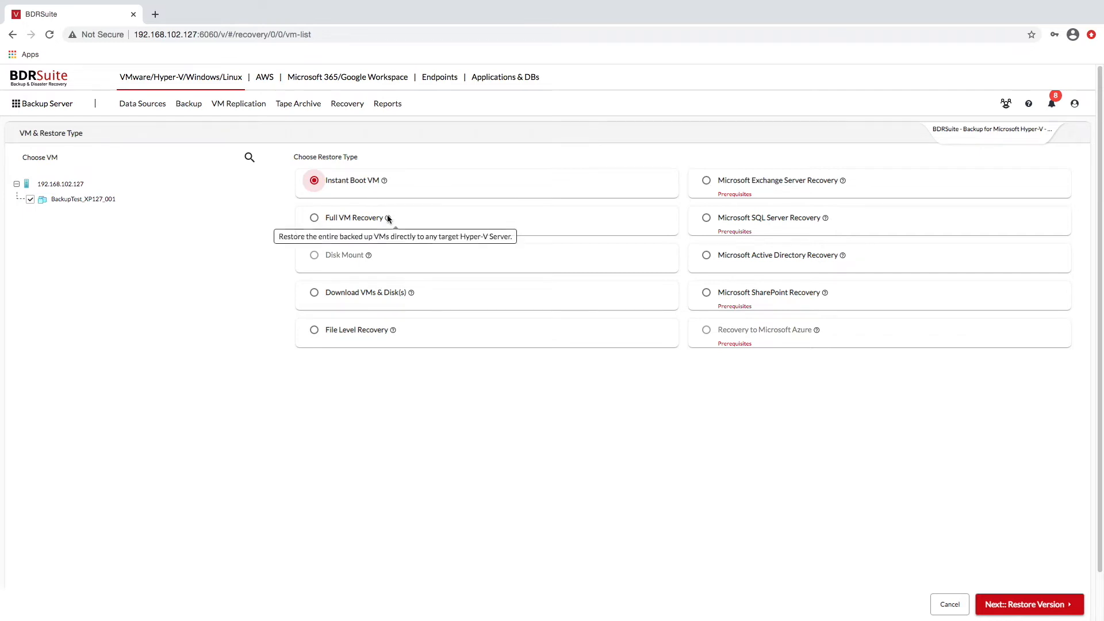
{"action": "left_click", "coordinate": [314, 217]}
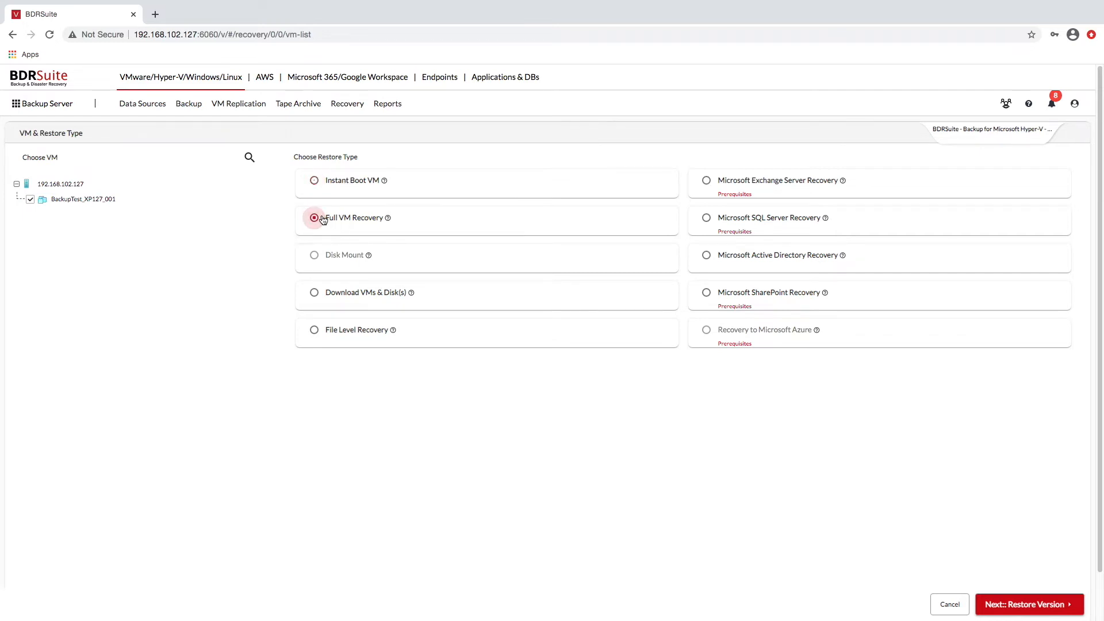
{"action": "mouse_move", "coordinate": [411, 292]}
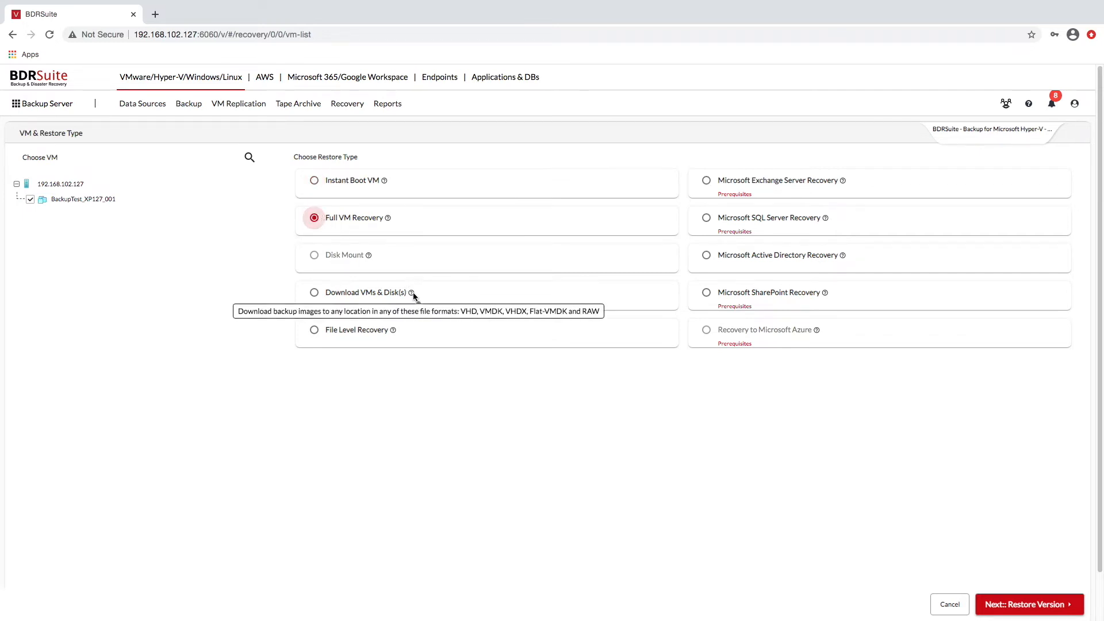
{"action": "left_click", "coordinate": [315, 292]}
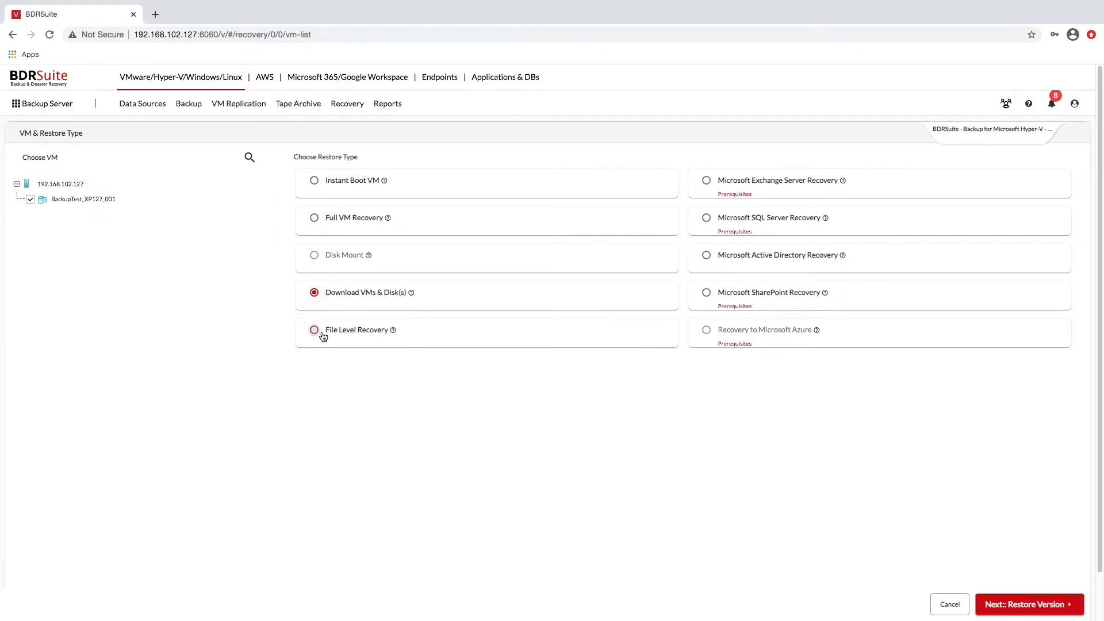
{"action": "left_click", "coordinate": [314, 330]}
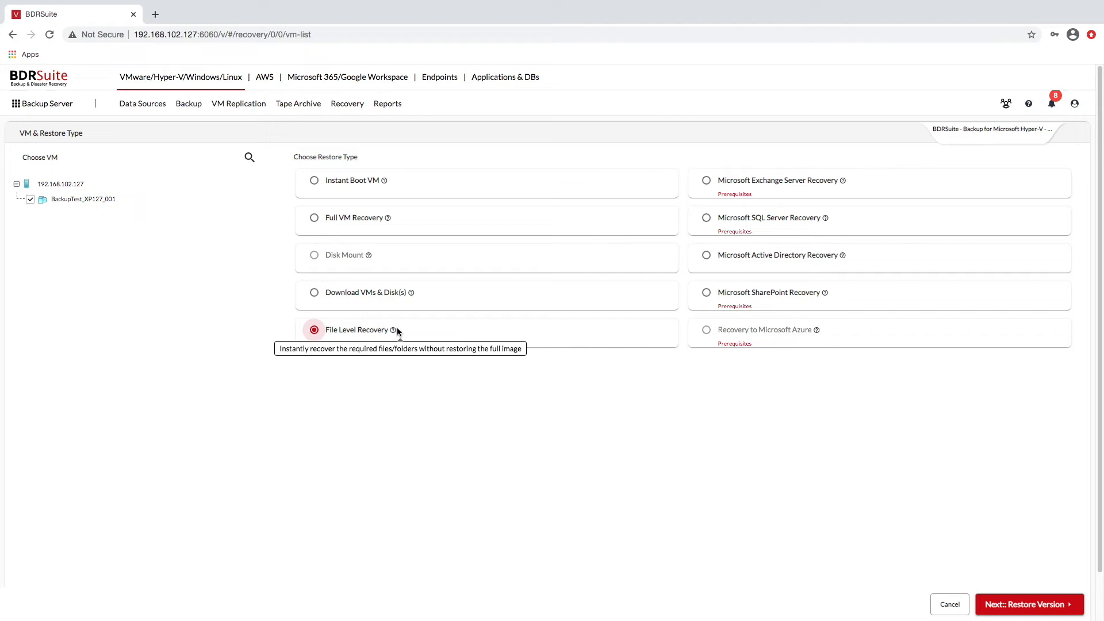
{"action": "left_click", "coordinate": [314, 293]}
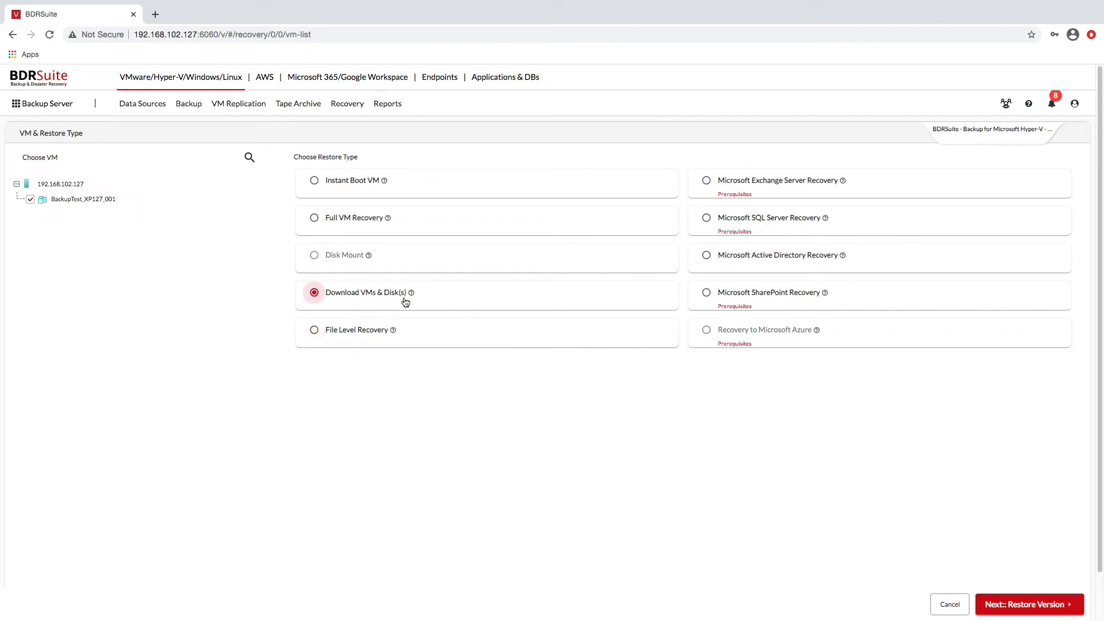
{"action": "mouse_move", "coordinate": [332, 221]}
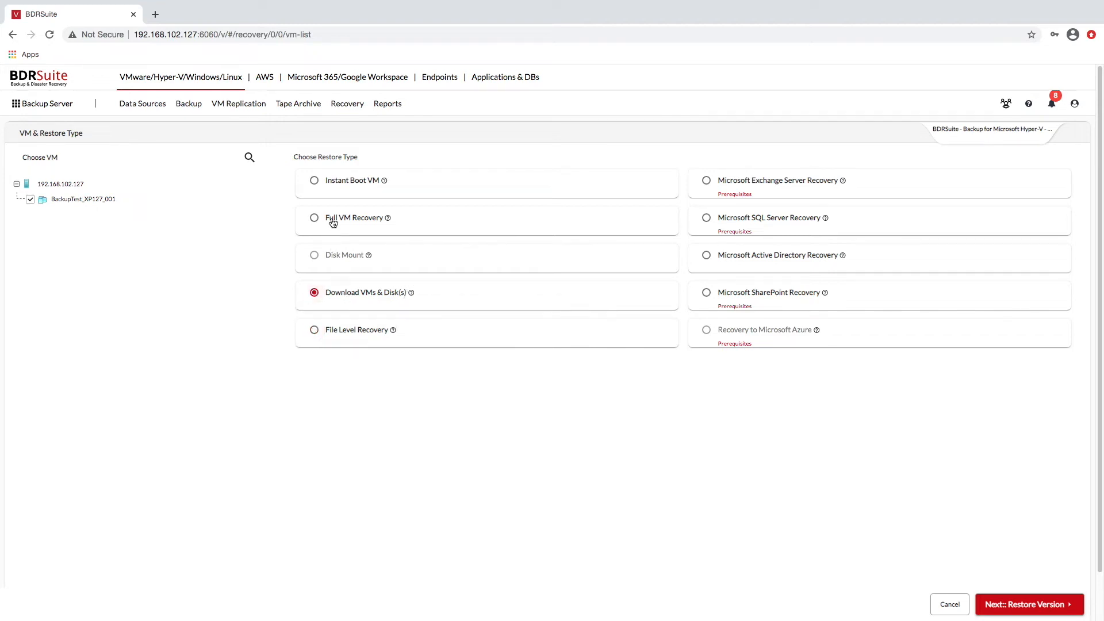
{"action": "left_click", "coordinate": [314, 217]}
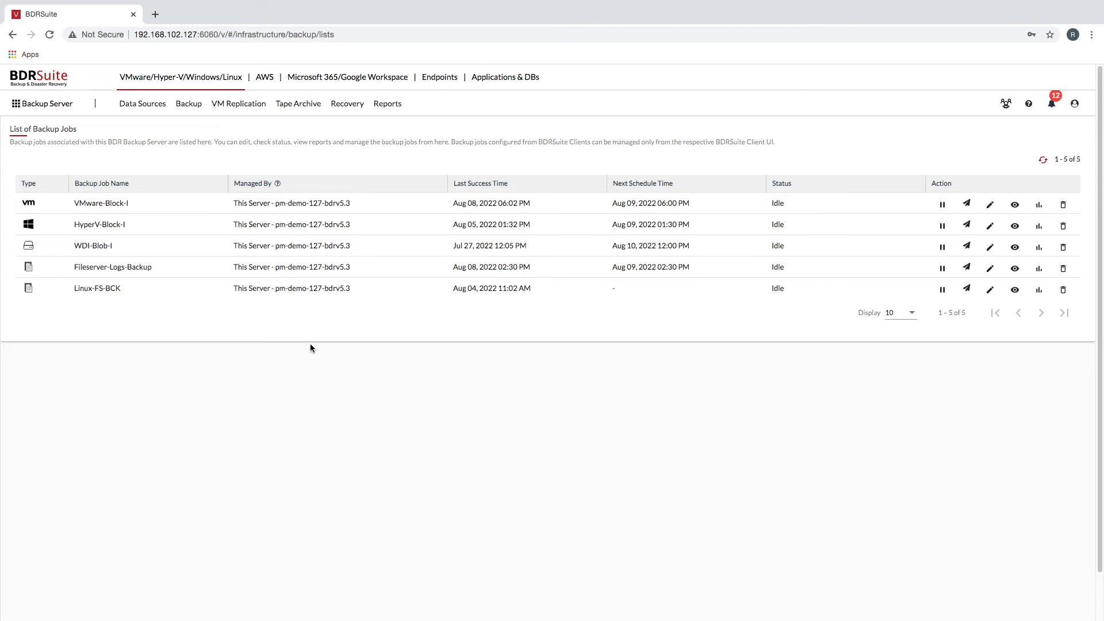
Browse the added Windows machines, then start a Windows Disk Image backup job
{"action": "left_click", "coordinate": [141, 103]}
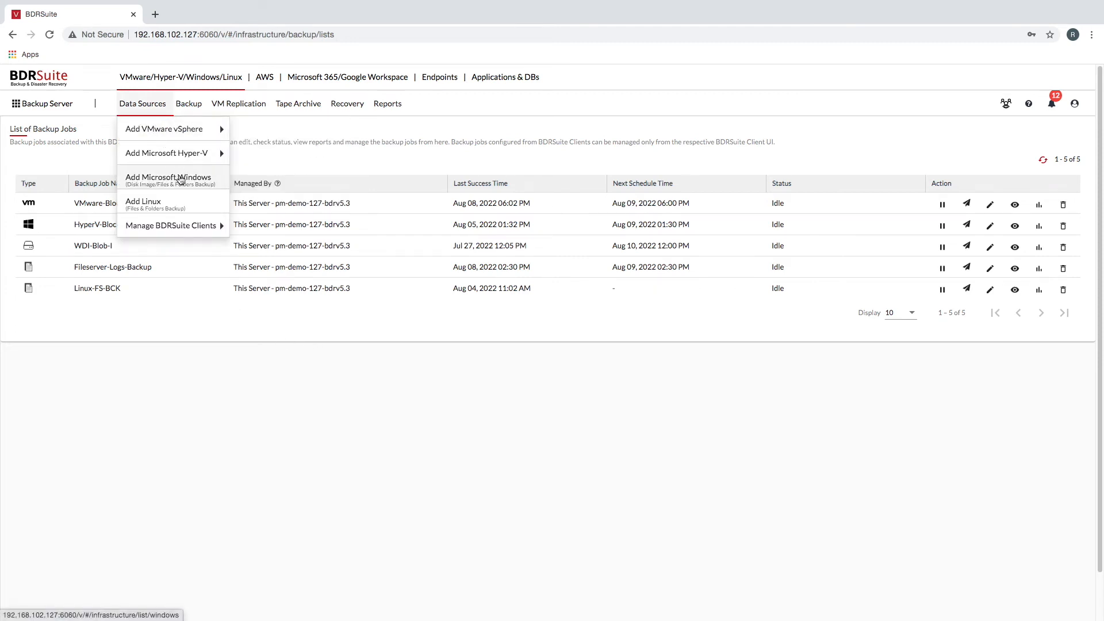
{"action": "left_click", "coordinate": [169, 180]}
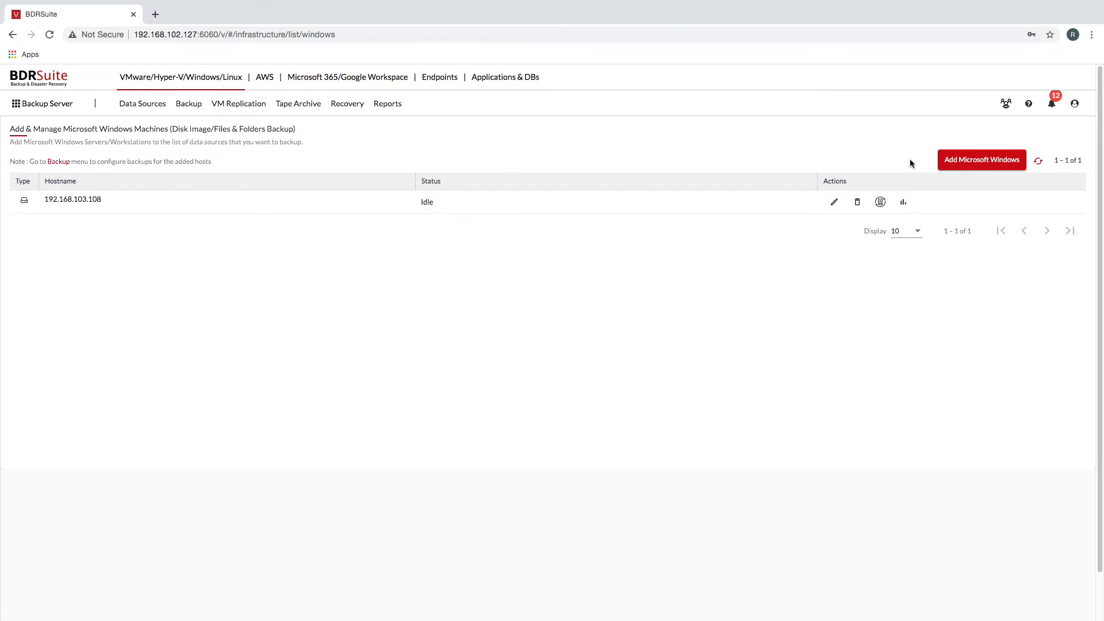
{"action": "mouse_move", "coordinate": [981, 159]}
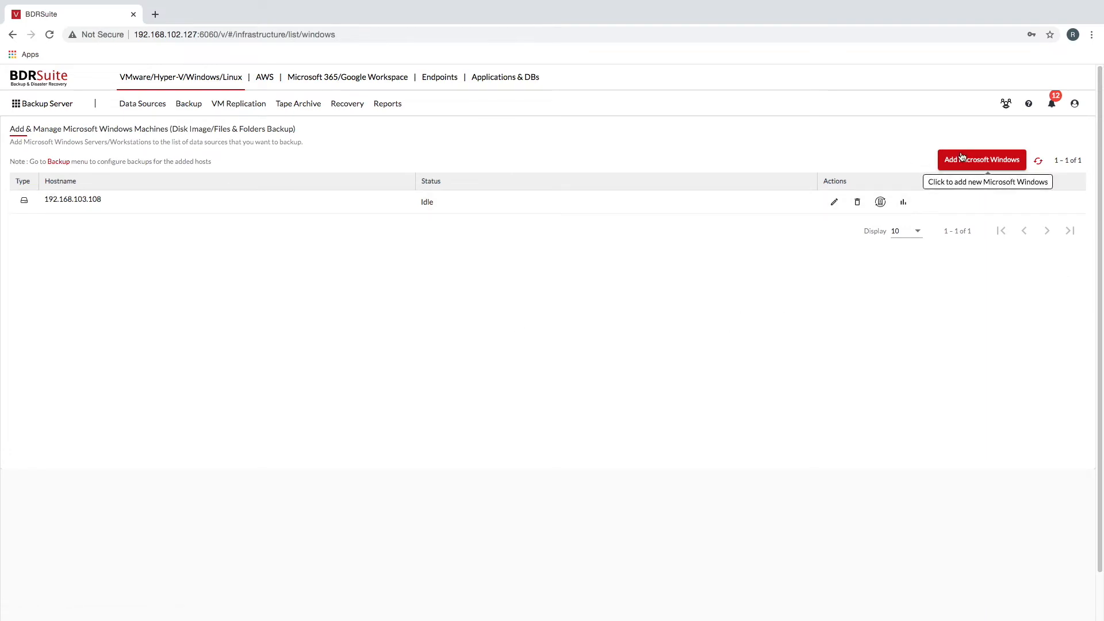
{"action": "left_click", "coordinate": [981, 160]}
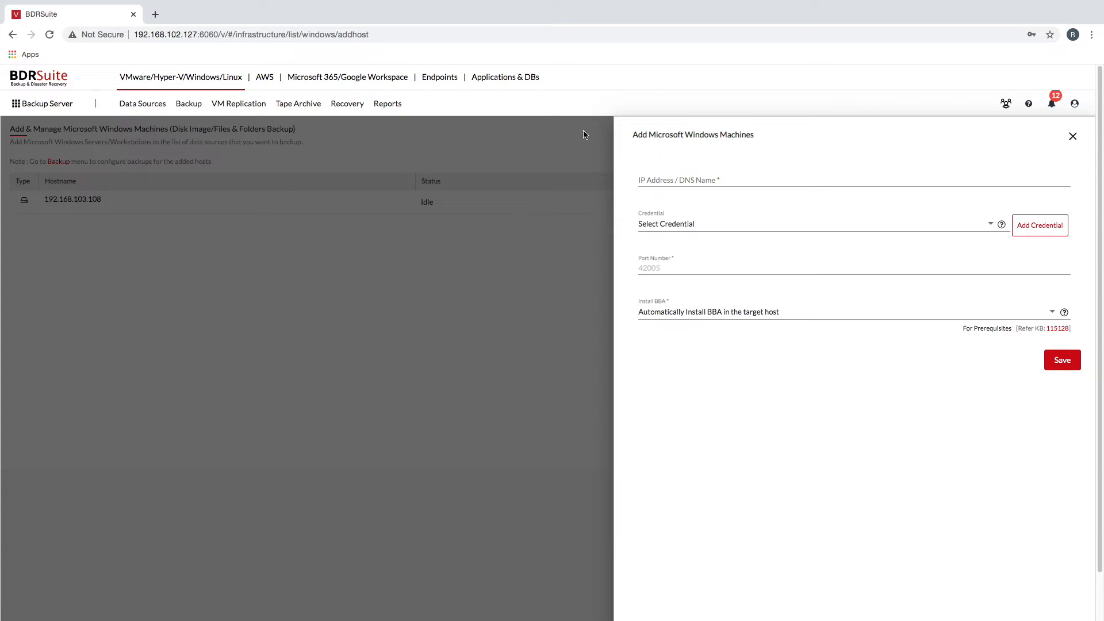
{"action": "mouse_move", "coordinate": [266, 165]}
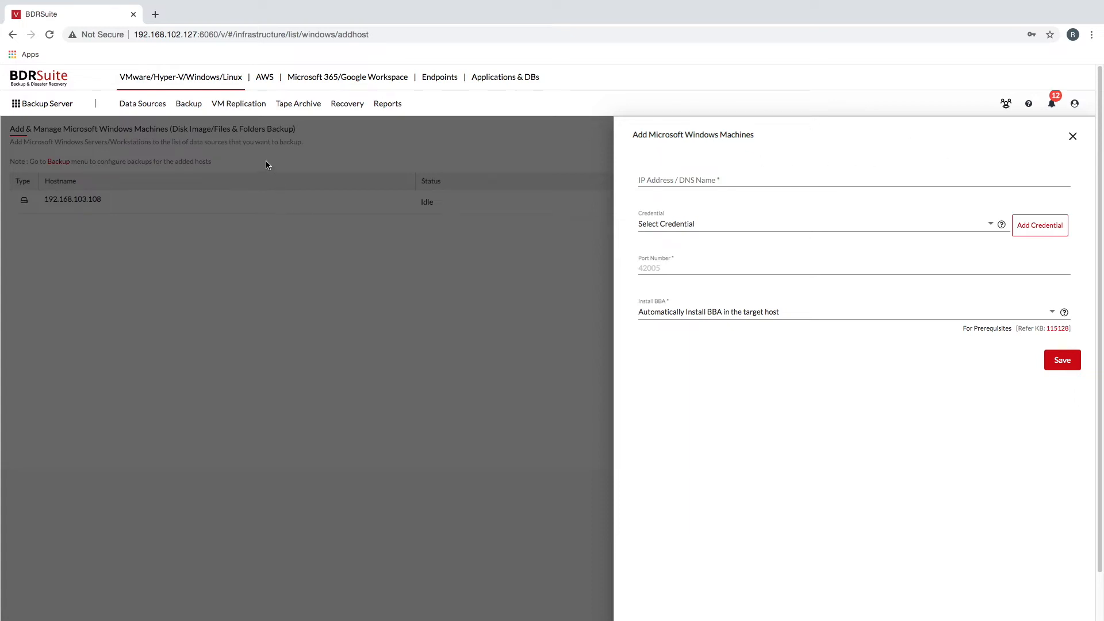
{"action": "left_click", "coordinate": [188, 104]}
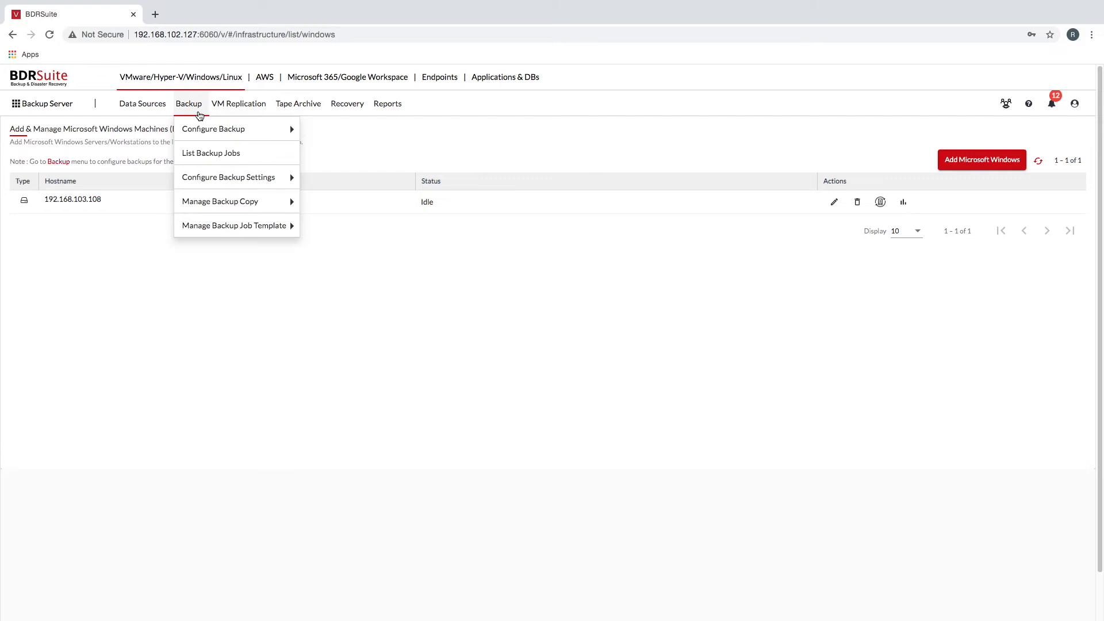
{"action": "mouse_move", "coordinate": [343, 178]}
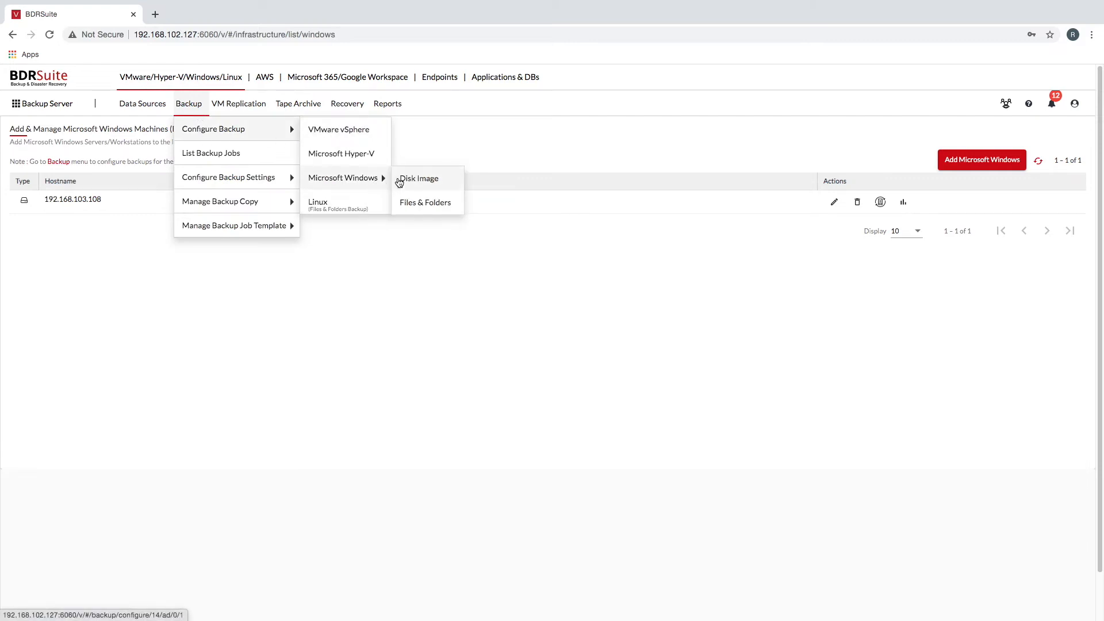
{"action": "left_click", "coordinate": [418, 178]}
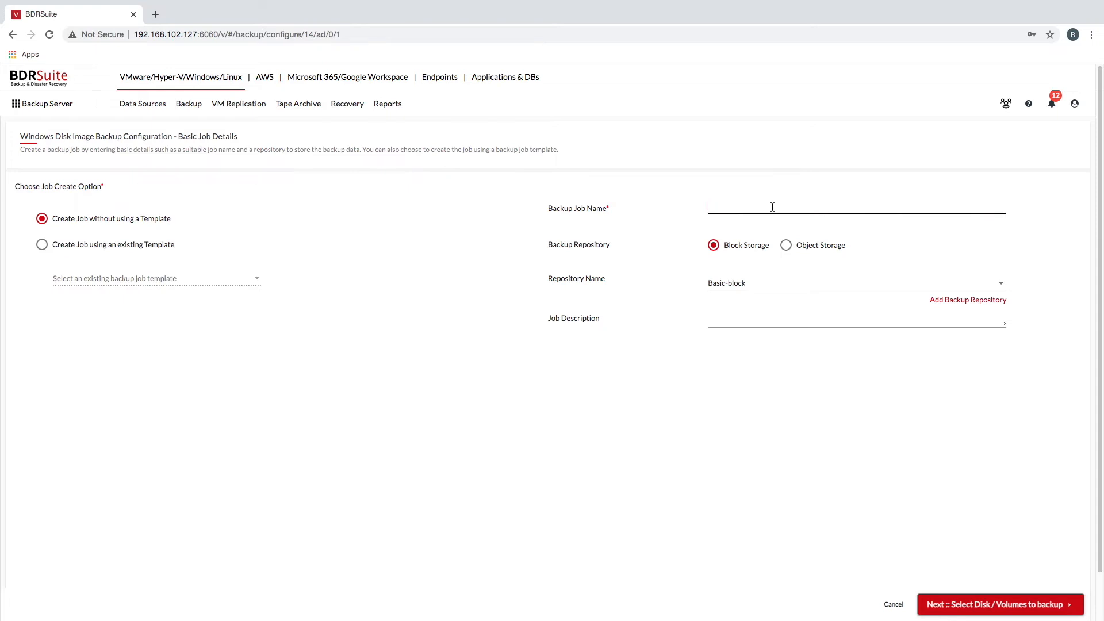
Name the job diskimage and select the D:/ volume of 192.168.103.108
{"action": "type", "text": "diskimage"}
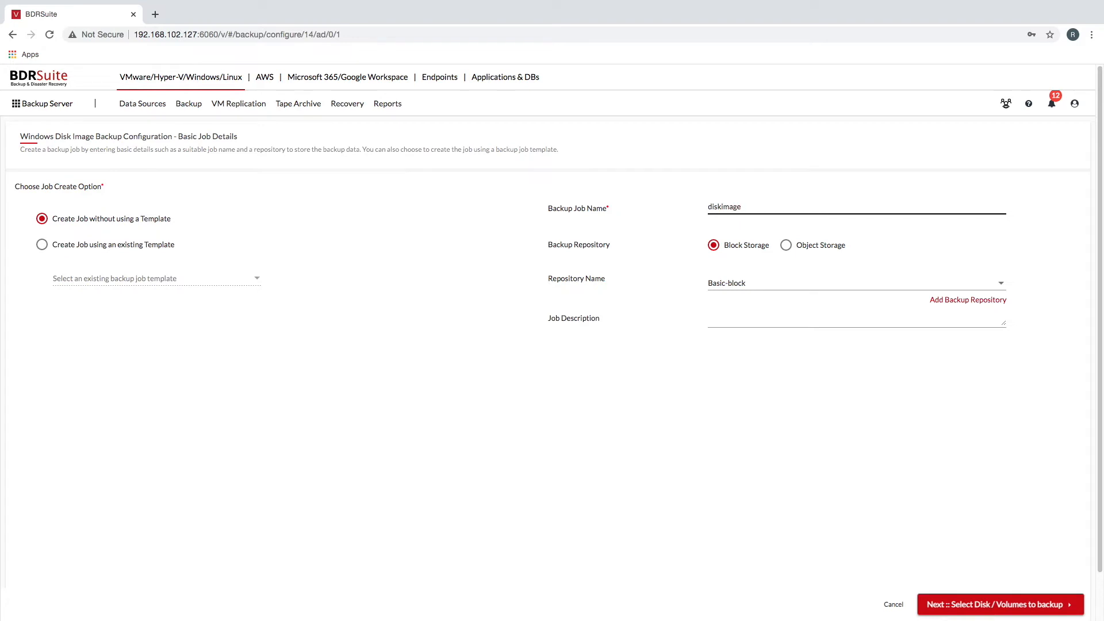
{"action": "left_click", "coordinate": [1000, 605]}
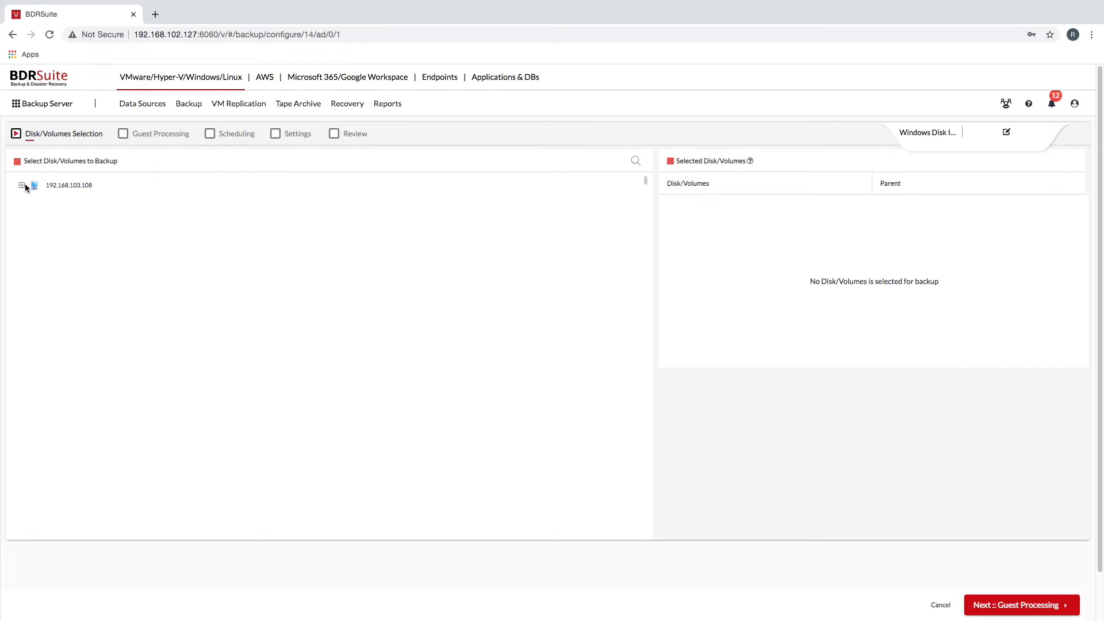
{"action": "left_click", "coordinate": [22, 186]}
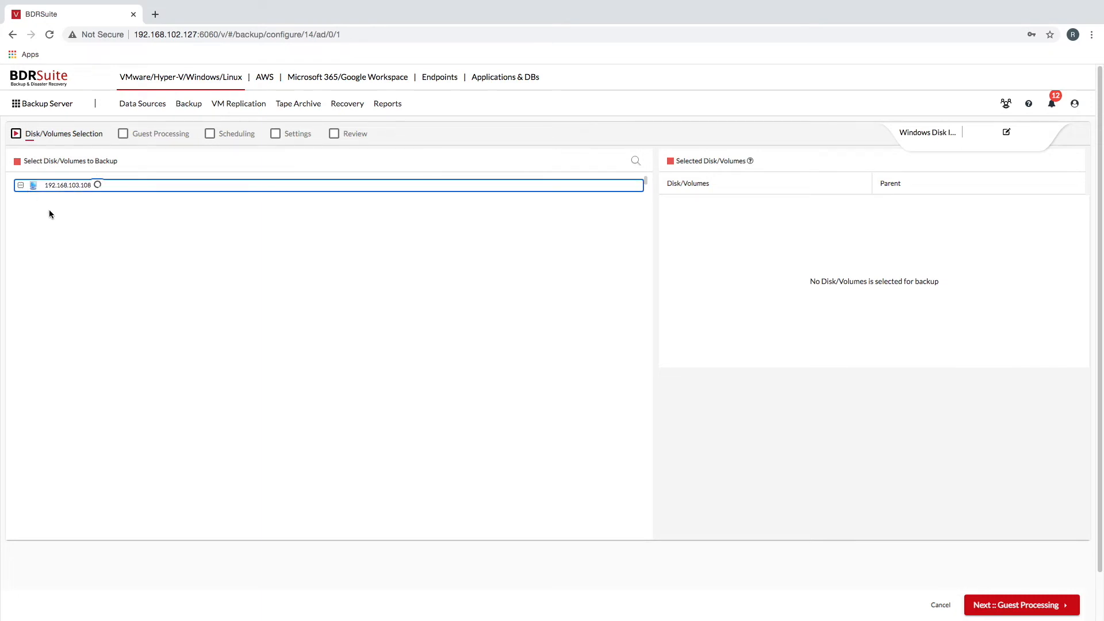
{"action": "mouse_move", "coordinate": [55, 226]}
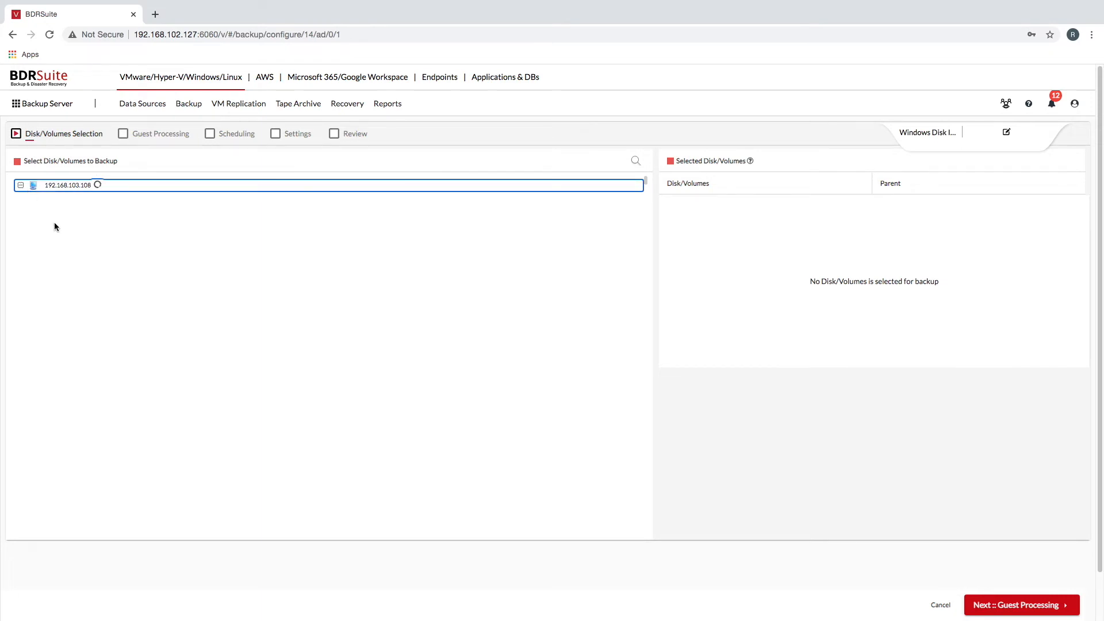
{"action": "left_click", "coordinate": [21, 184]}
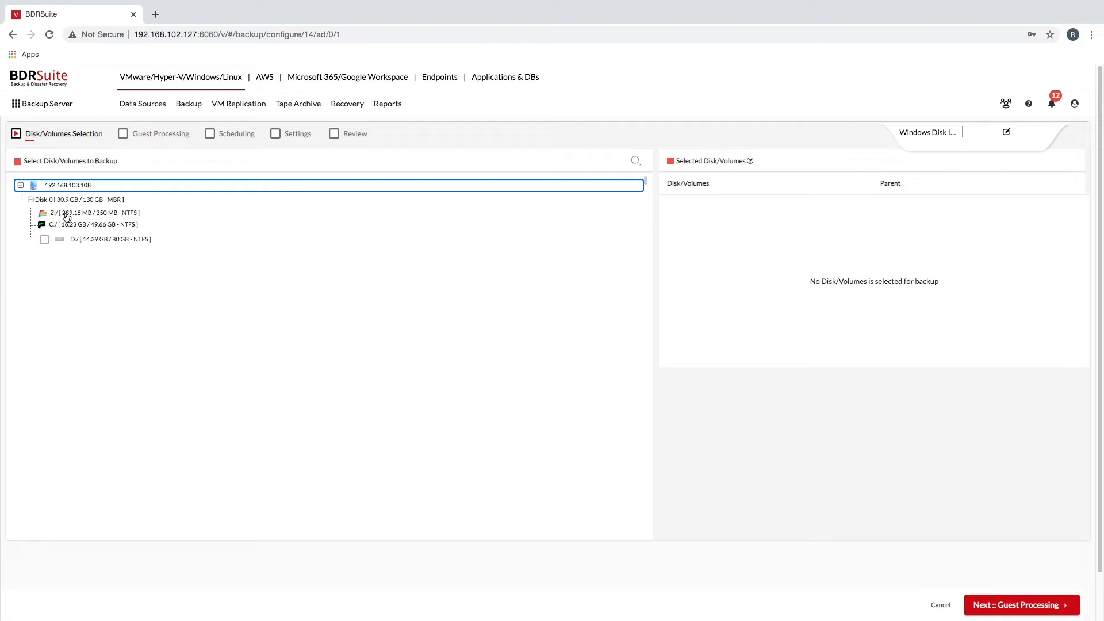
{"action": "left_click", "coordinate": [44, 238]}
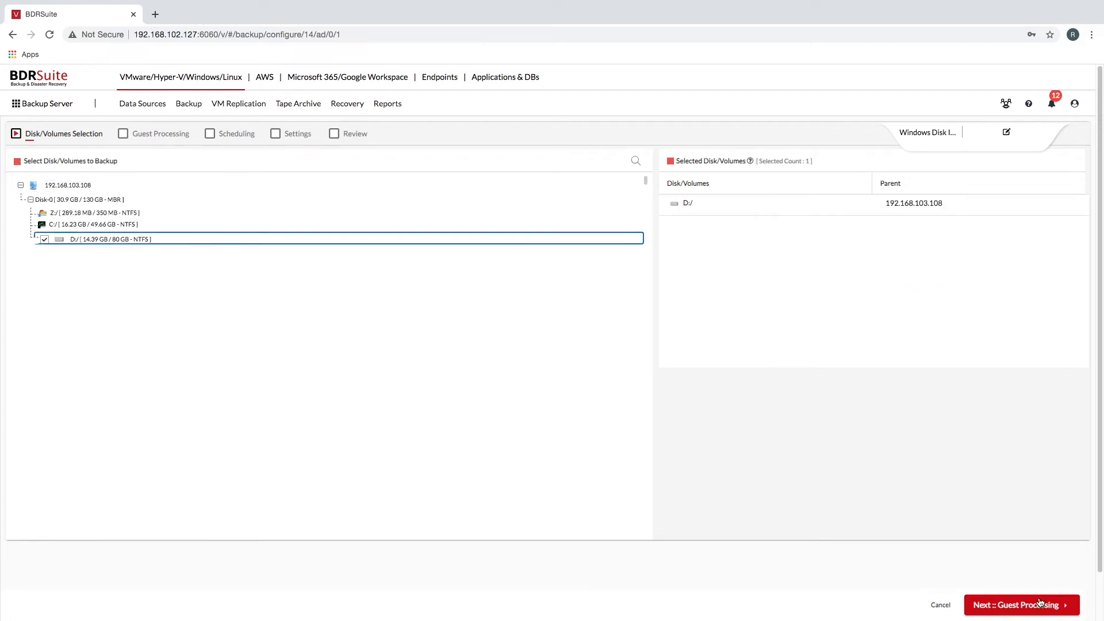
Pass through scheduling, settings and review, confirm saving the job, and open Recovery
{"action": "left_click", "coordinate": [1020, 605]}
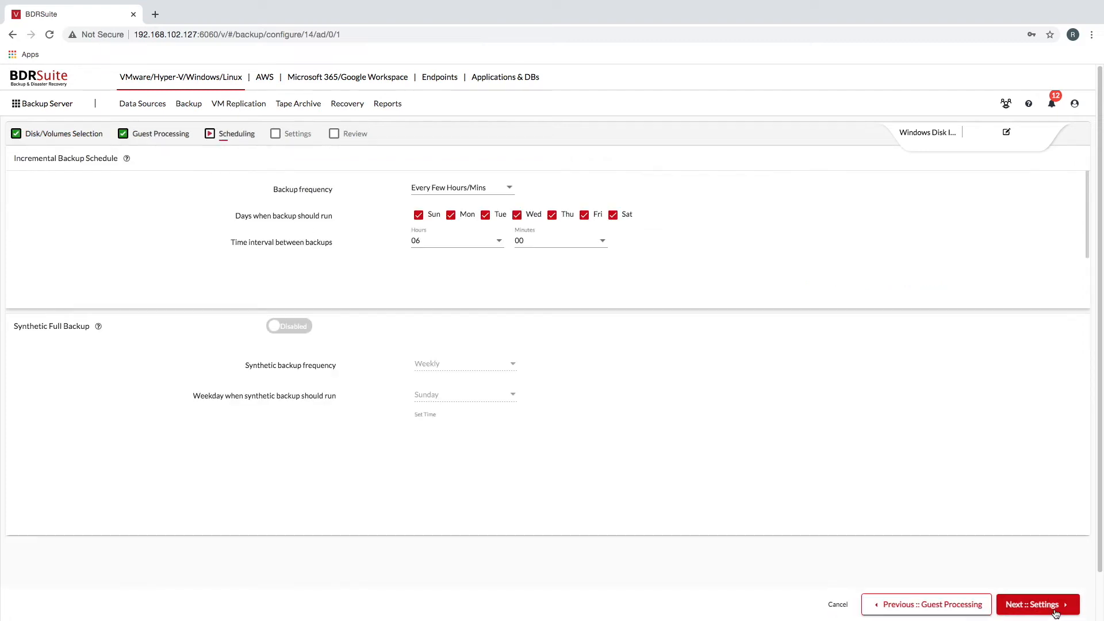
{"action": "left_click", "coordinate": [1036, 604]}
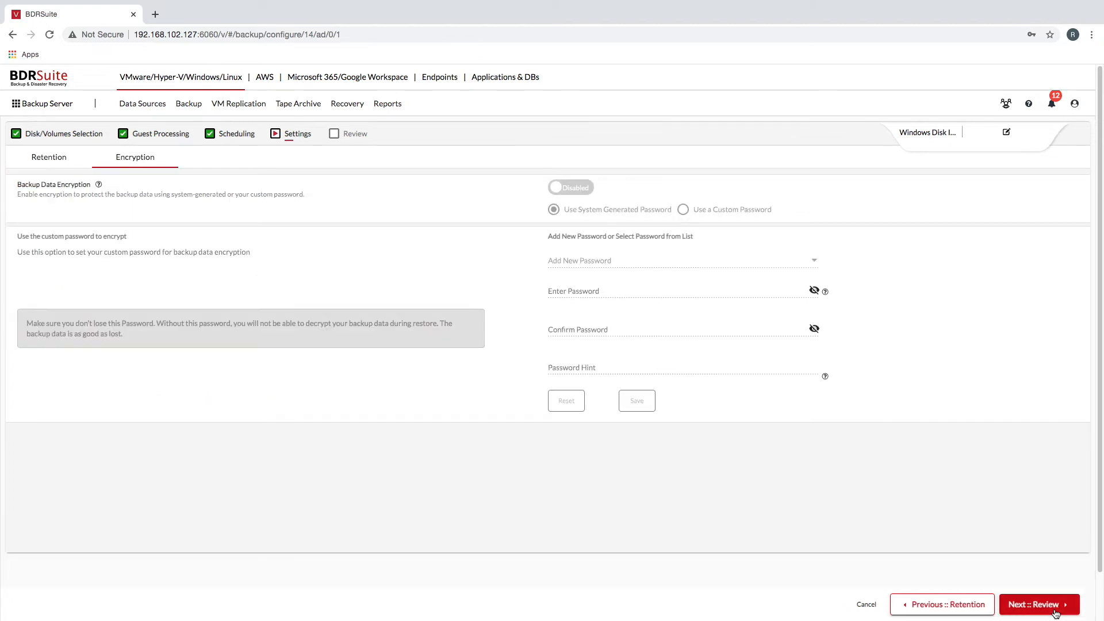
{"action": "left_click", "coordinate": [1038, 605]}
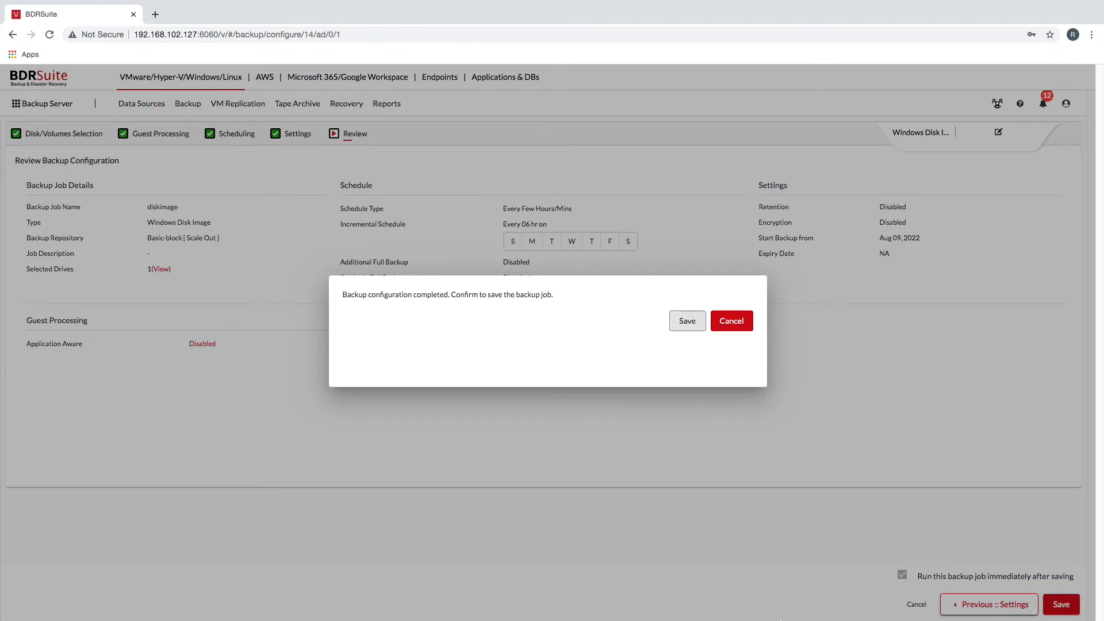
{"action": "left_click", "coordinate": [731, 320]}
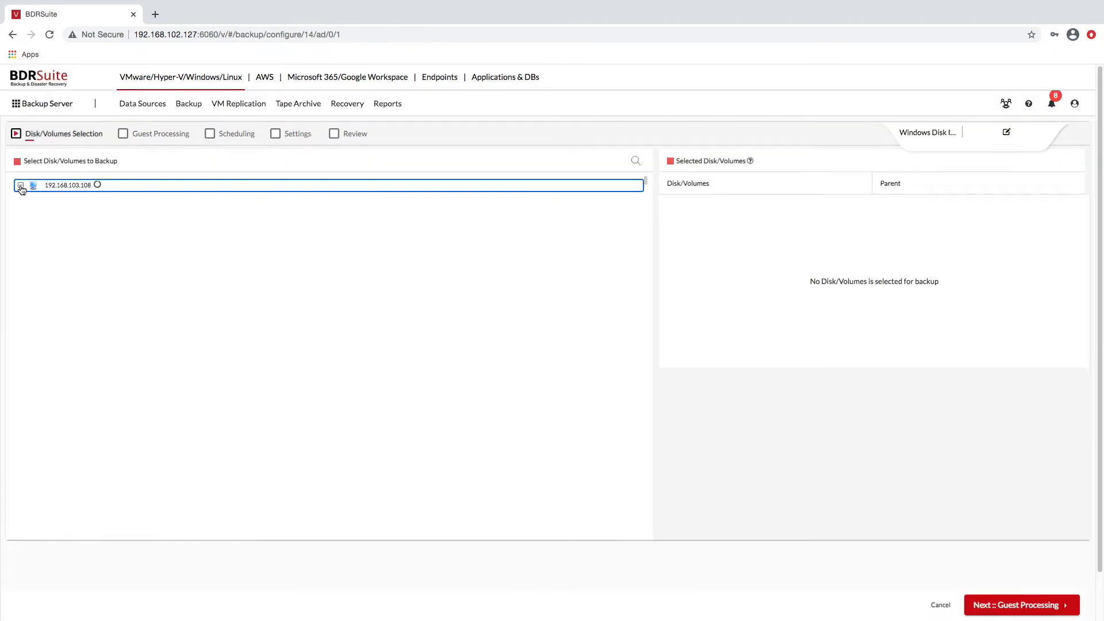
{"action": "left_click", "coordinate": [20, 185]}
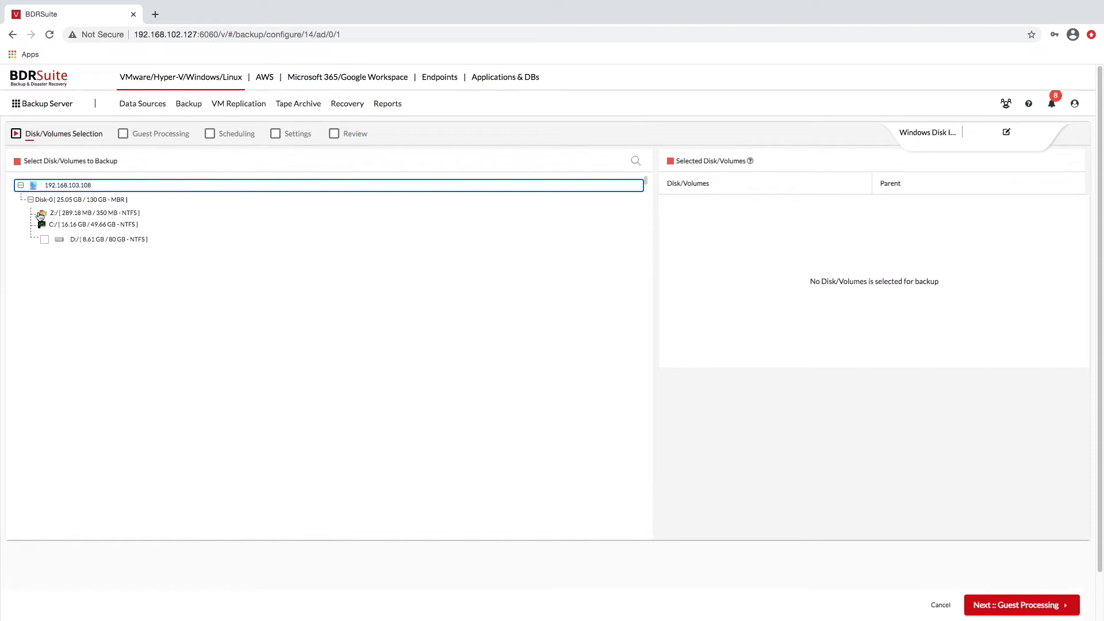
{"action": "left_click", "coordinate": [44, 239]}
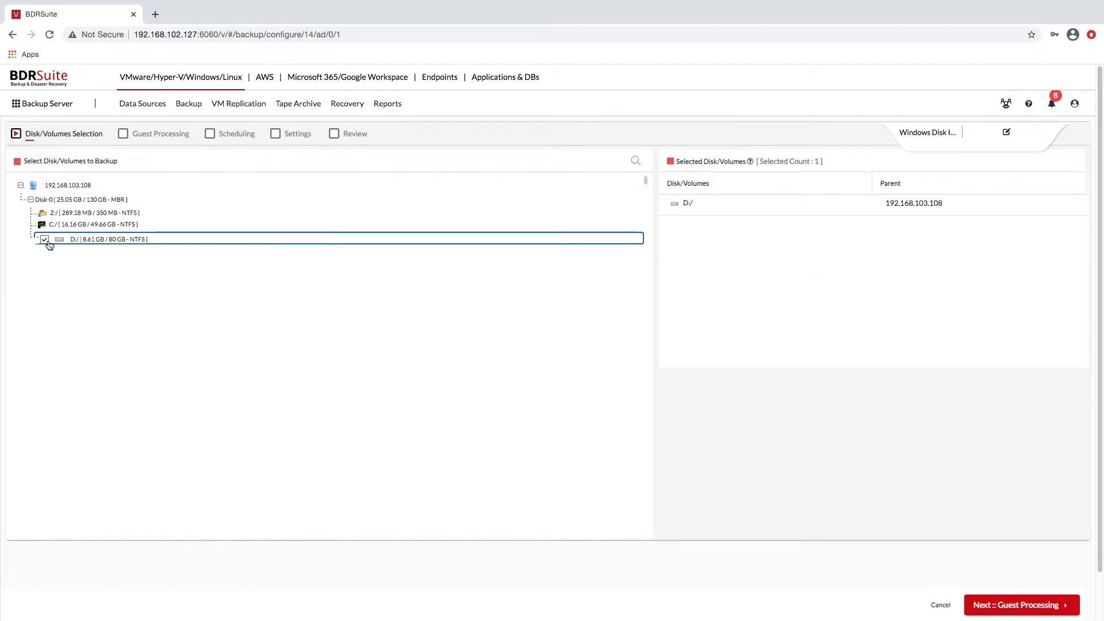
{"action": "left_click", "coordinate": [348, 103]}
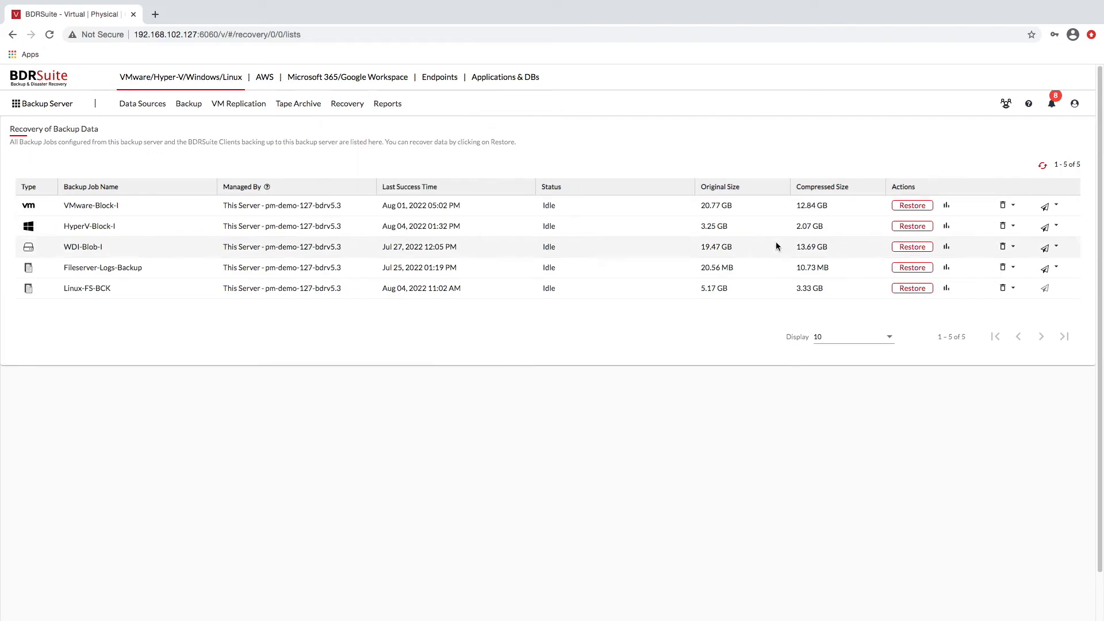
Restore the Windows backup job, trying Instant Boot, Disk/Partition, Download Disks and File Level restore types
{"action": "left_click", "coordinate": [912, 247]}
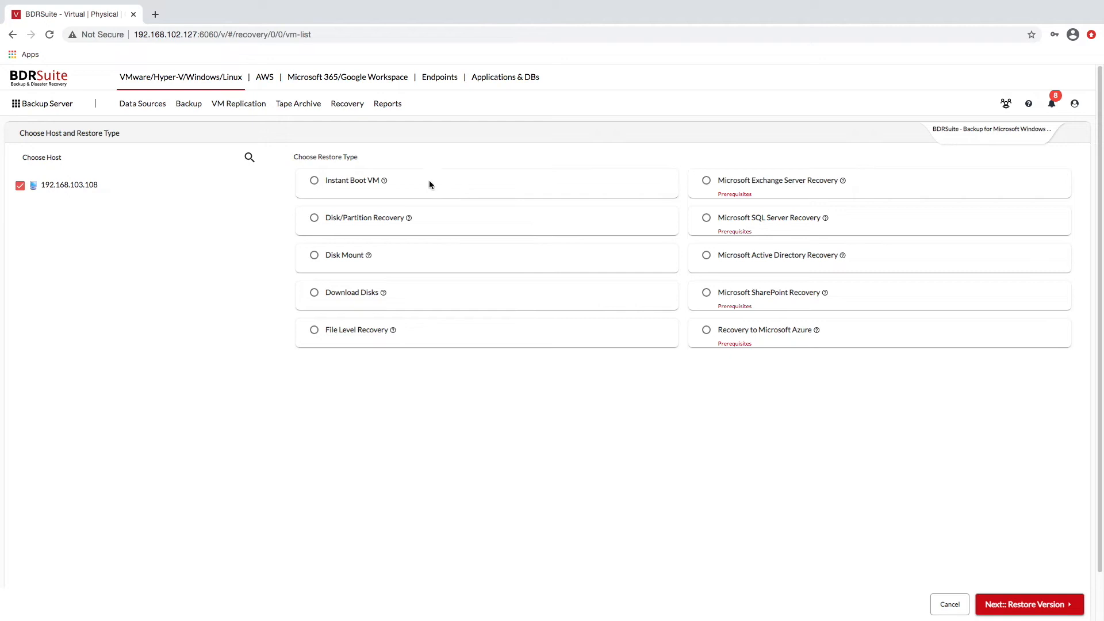
{"action": "mouse_move", "coordinate": [383, 180]}
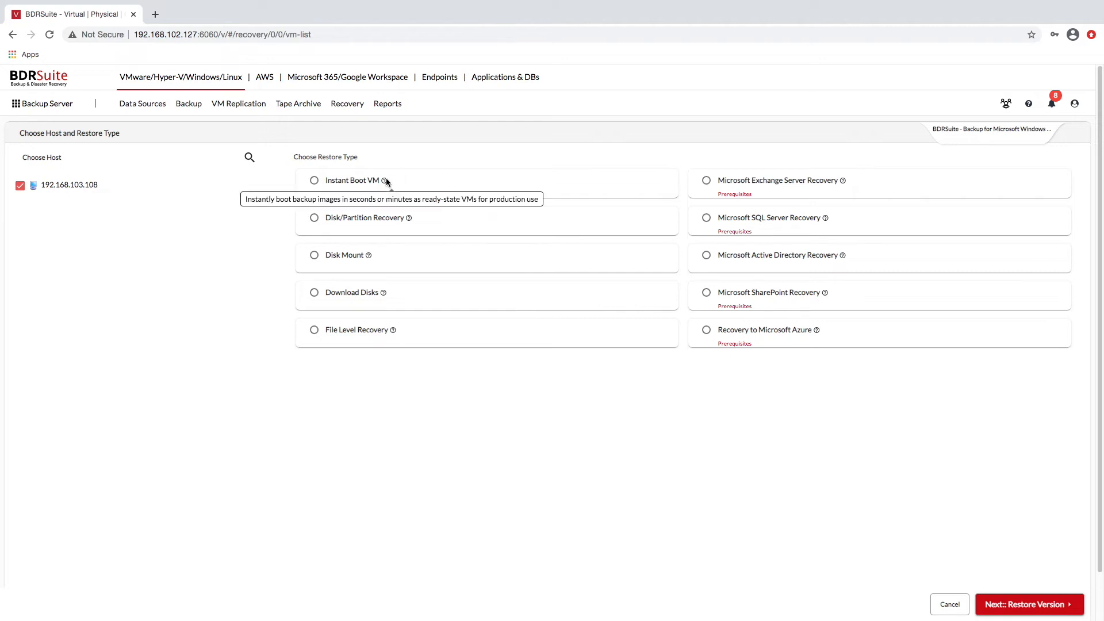
{"action": "left_click", "coordinate": [314, 180]}
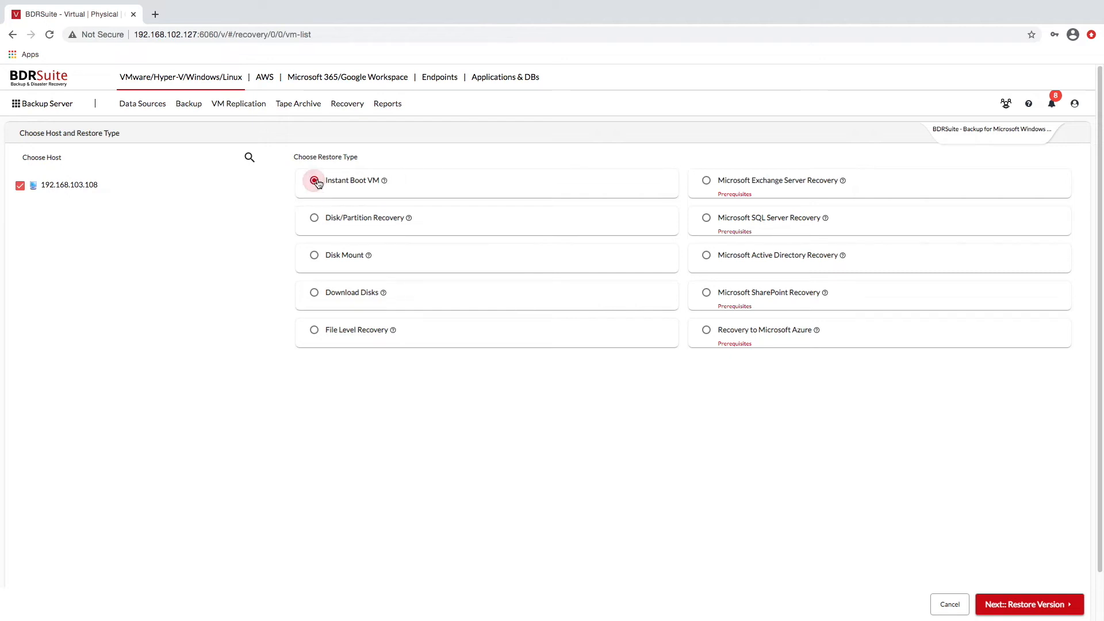
{"action": "left_click", "coordinate": [314, 180]}
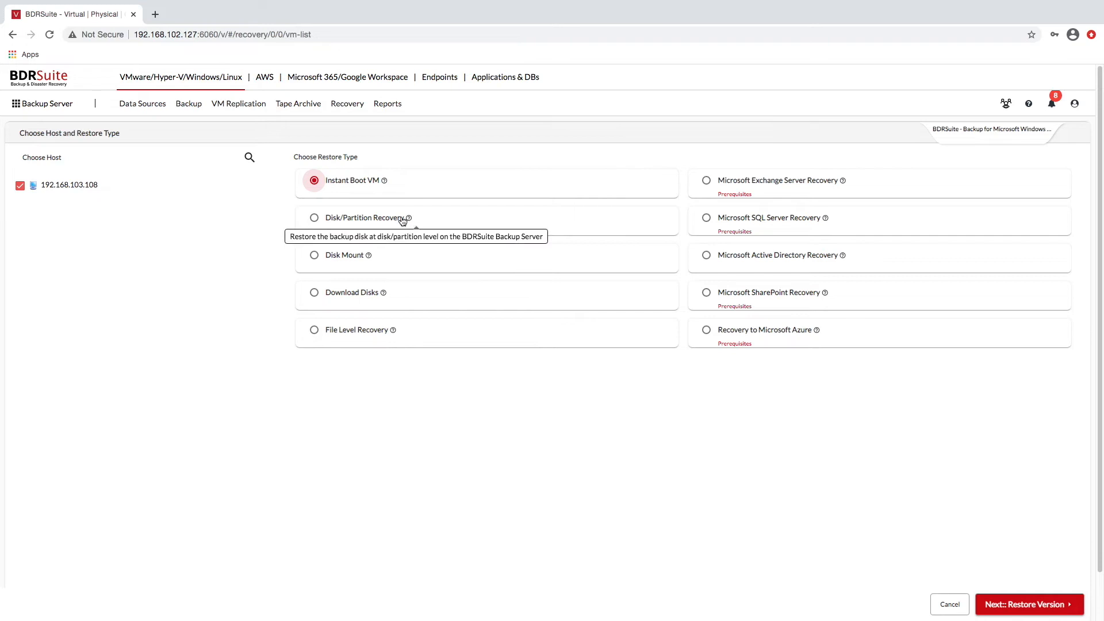
{"action": "left_click", "coordinate": [314, 218]}
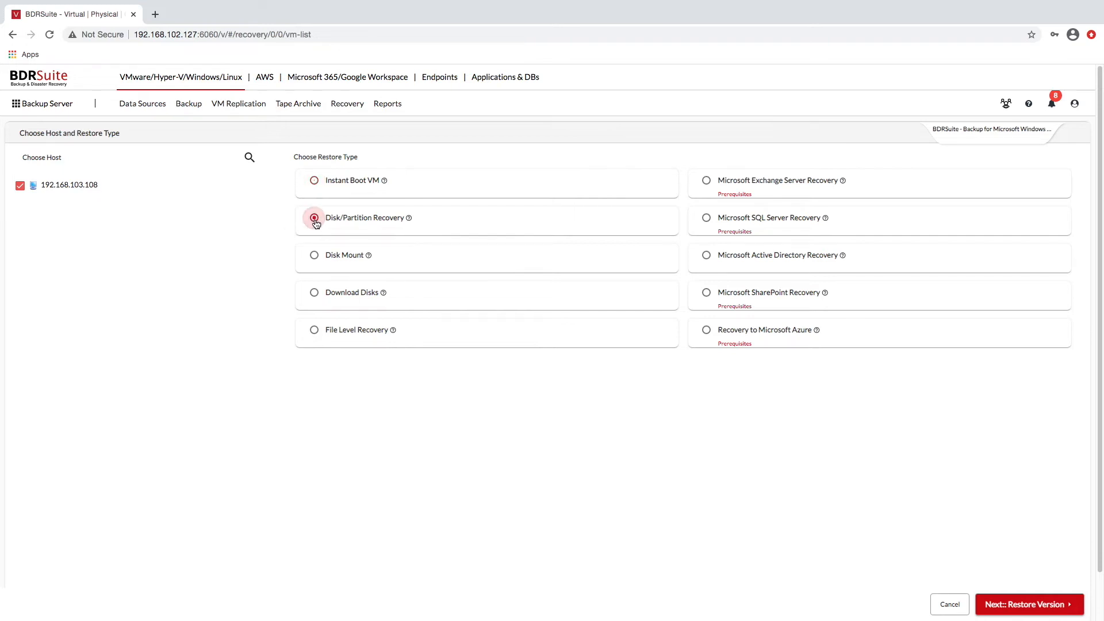
{"action": "left_click", "coordinate": [314, 217]}
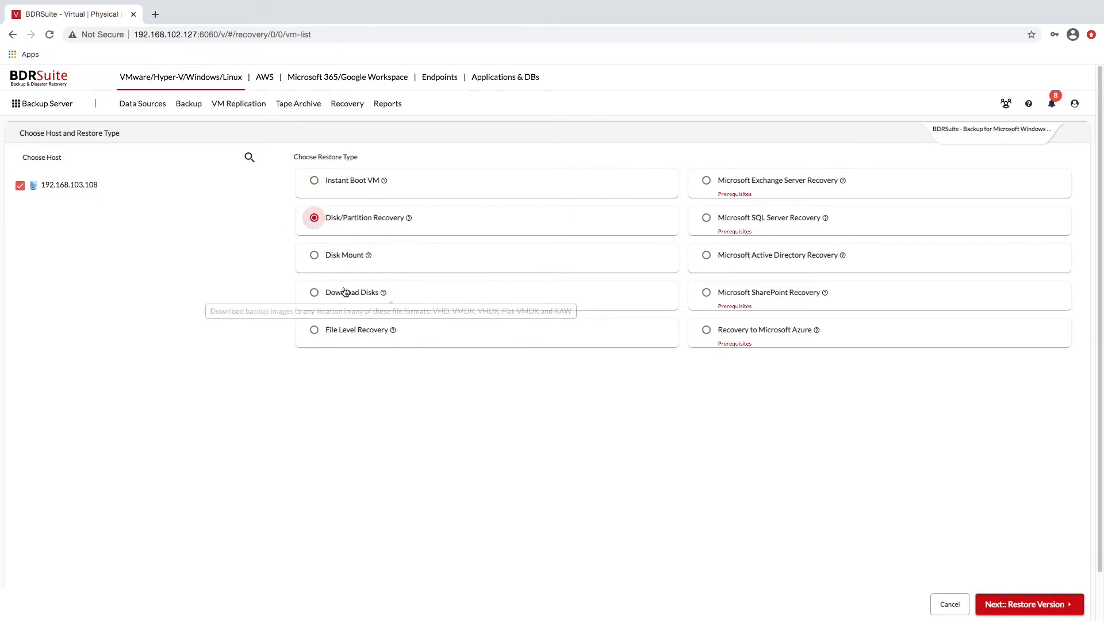
{"action": "left_click", "coordinate": [314, 292]}
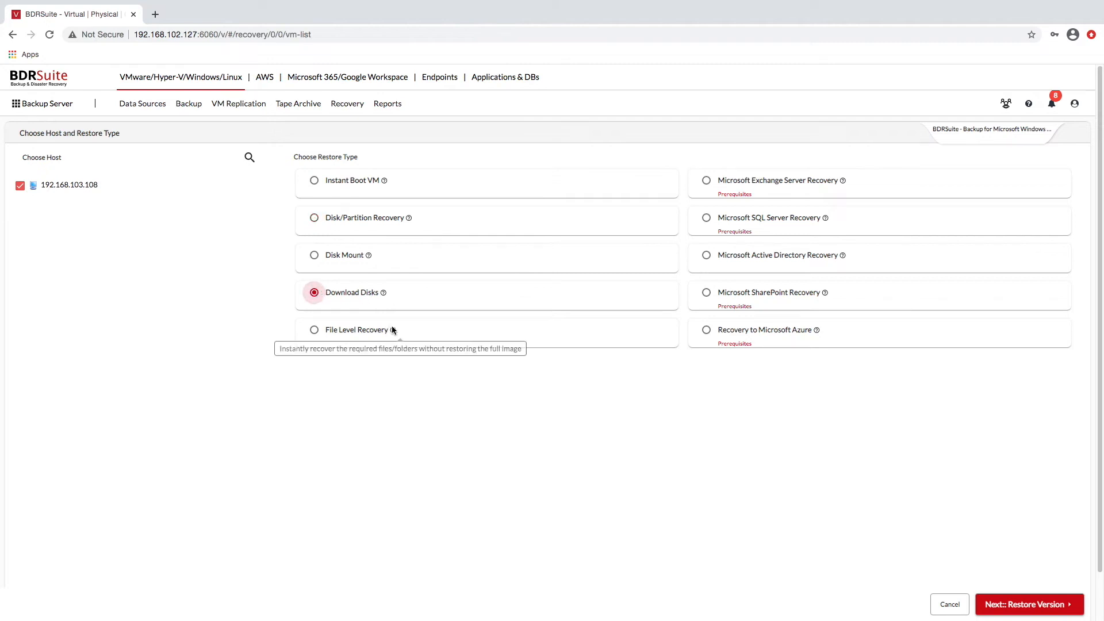
{"action": "left_click", "coordinate": [314, 329]}
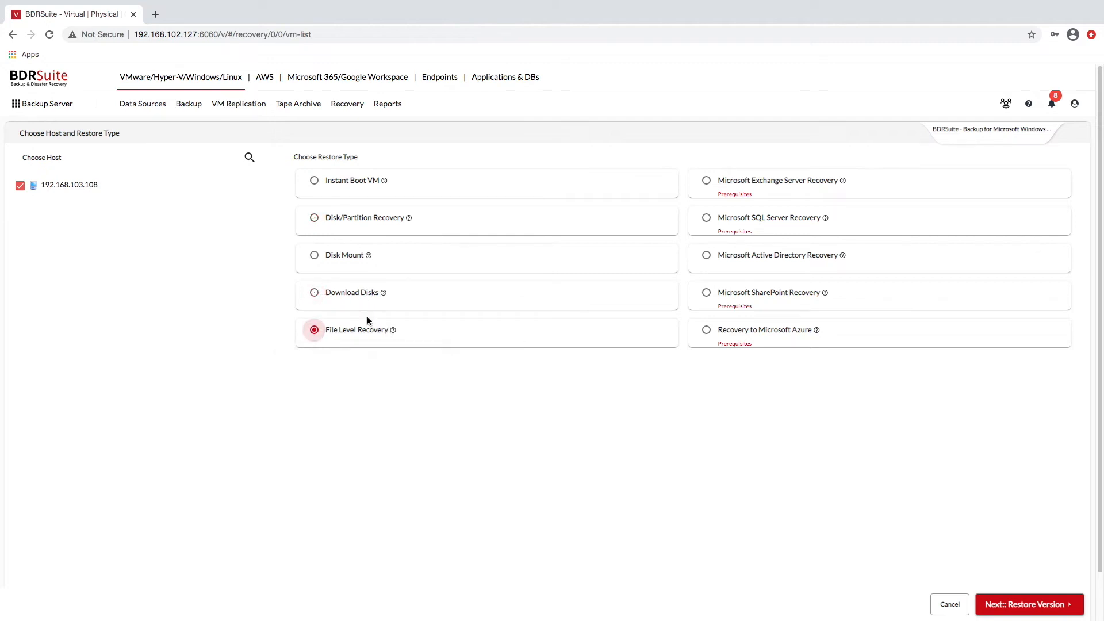
{"action": "mouse_move", "coordinate": [843, 180]}
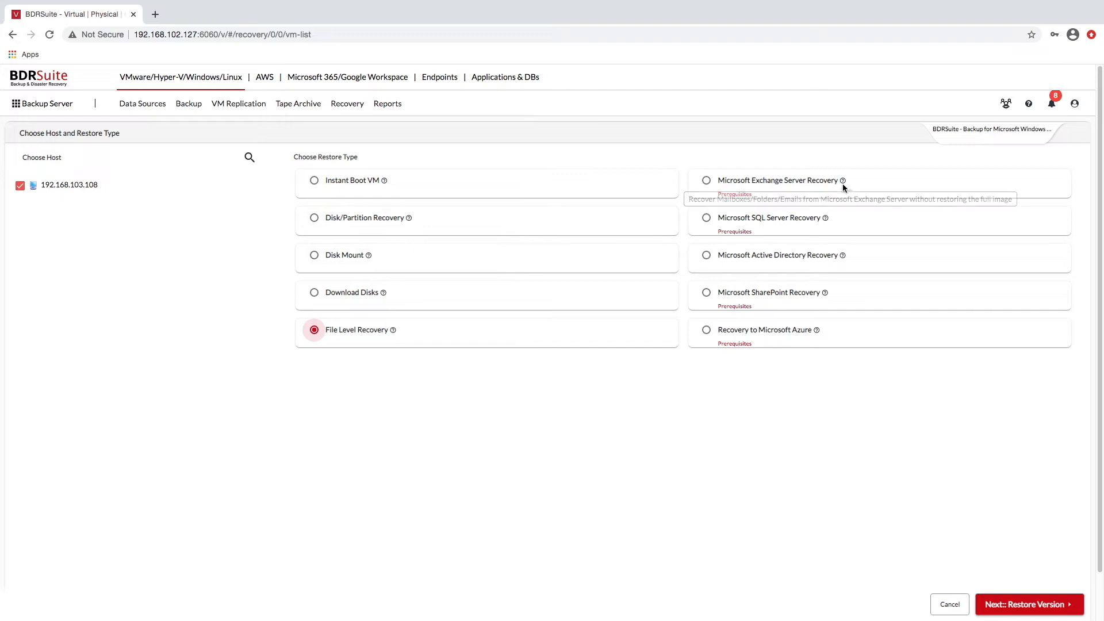
{"action": "mouse_move", "coordinate": [711, 185]}
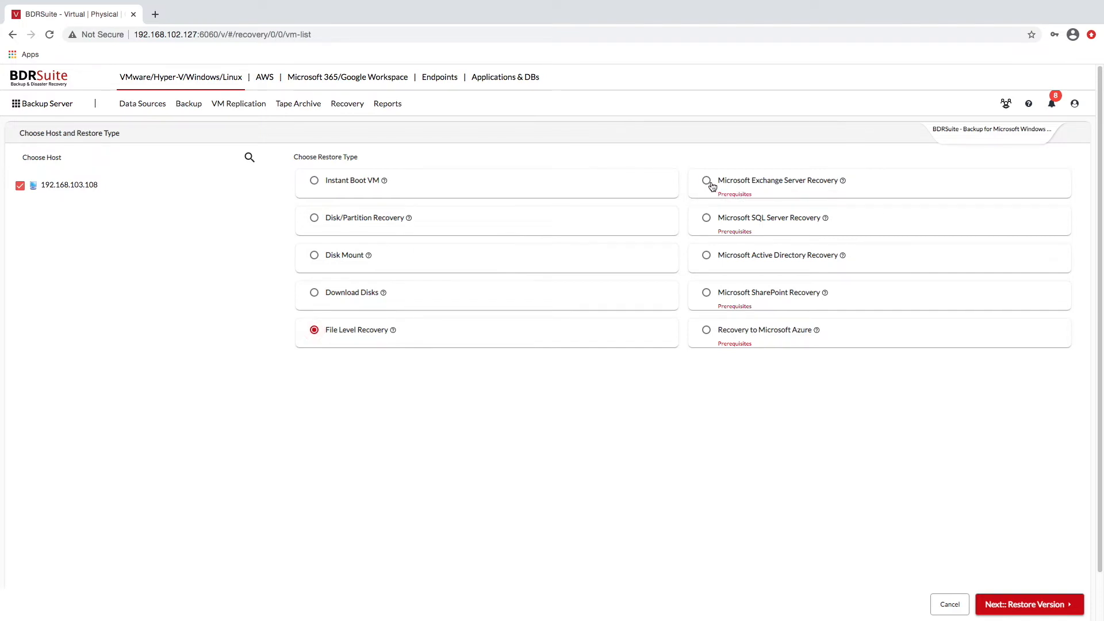
Cycle through Exchange, SQL Server, Active Directory and SharePoint, ending on Recovery to Microsoft Azure
{"action": "left_click", "coordinate": [706, 180]}
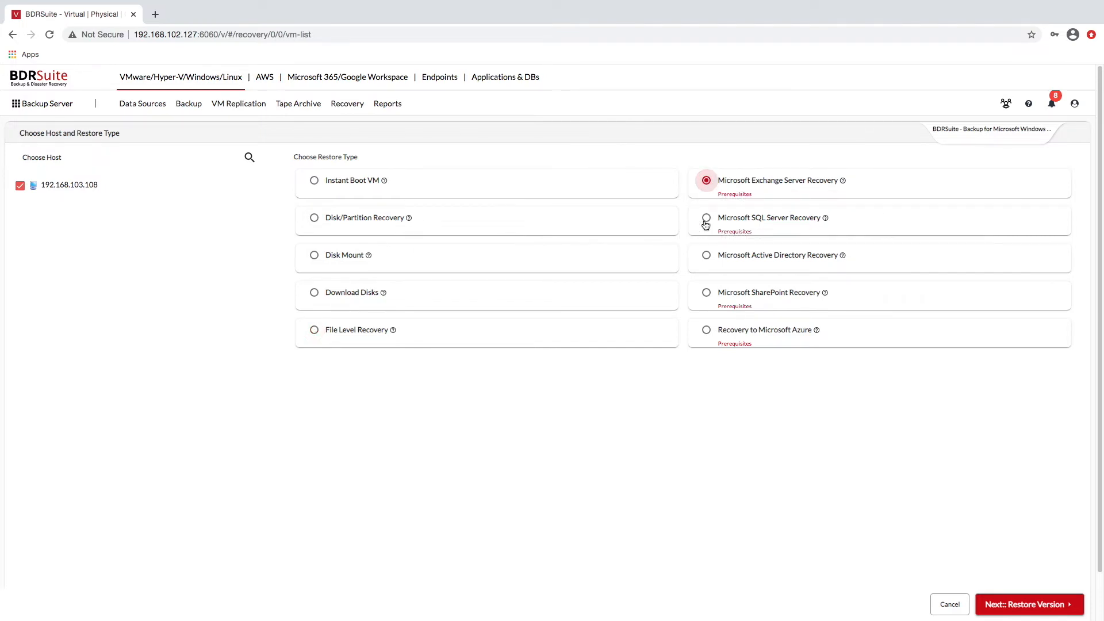
{"action": "left_click", "coordinate": [706, 217]}
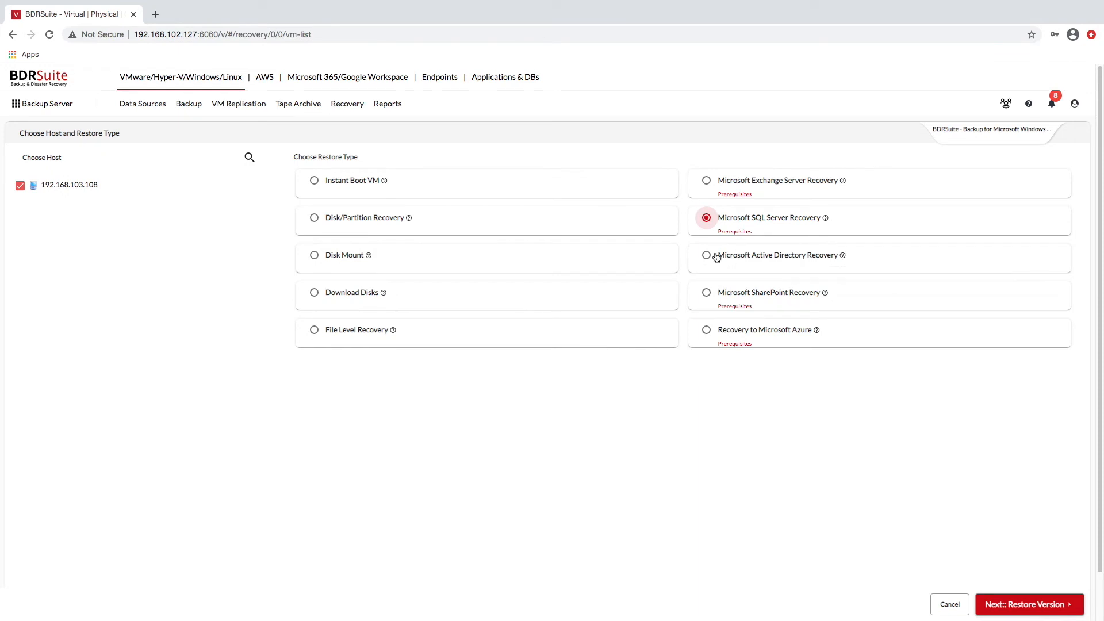
{"action": "left_click", "coordinate": [707, 255]}
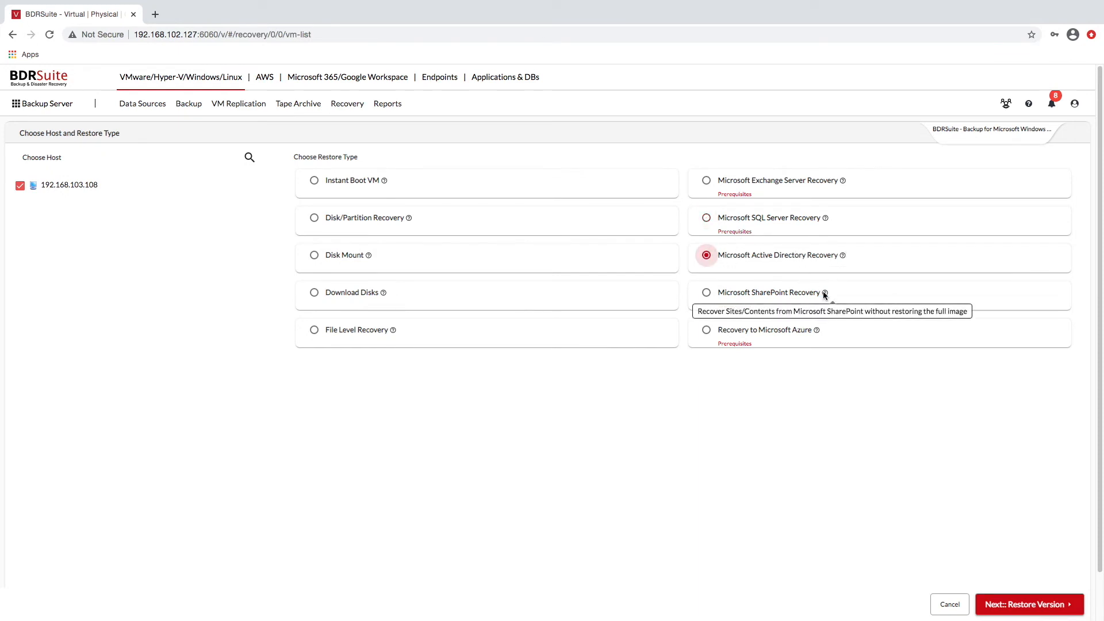
{"action": "left_click", "coordinate": [706, 292]}
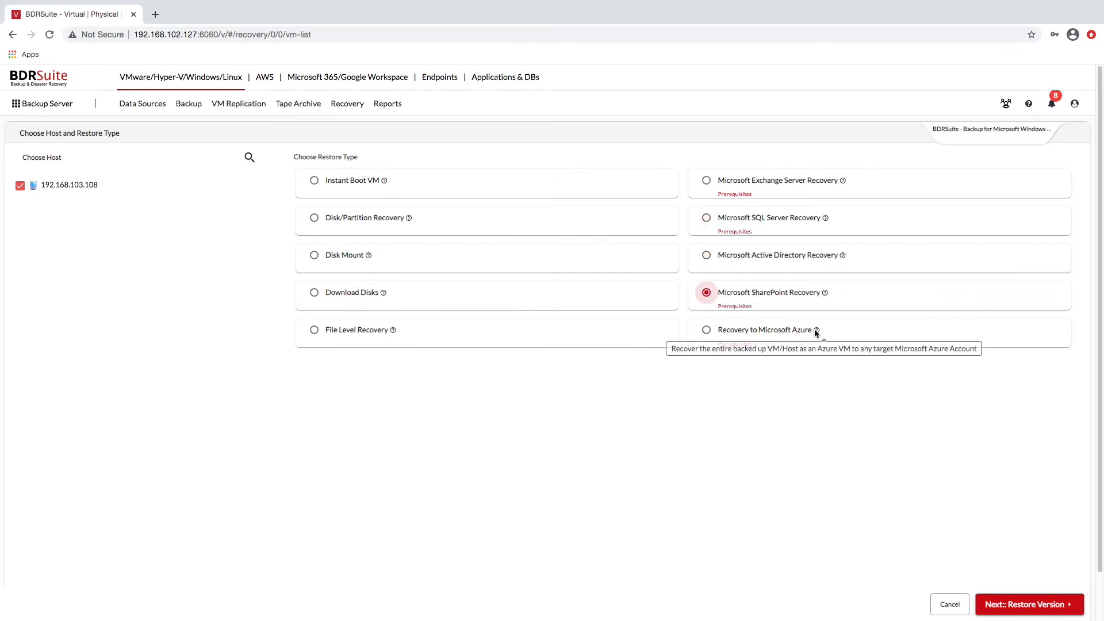
{"action": "left_click", "coordinate": [706, 330]}
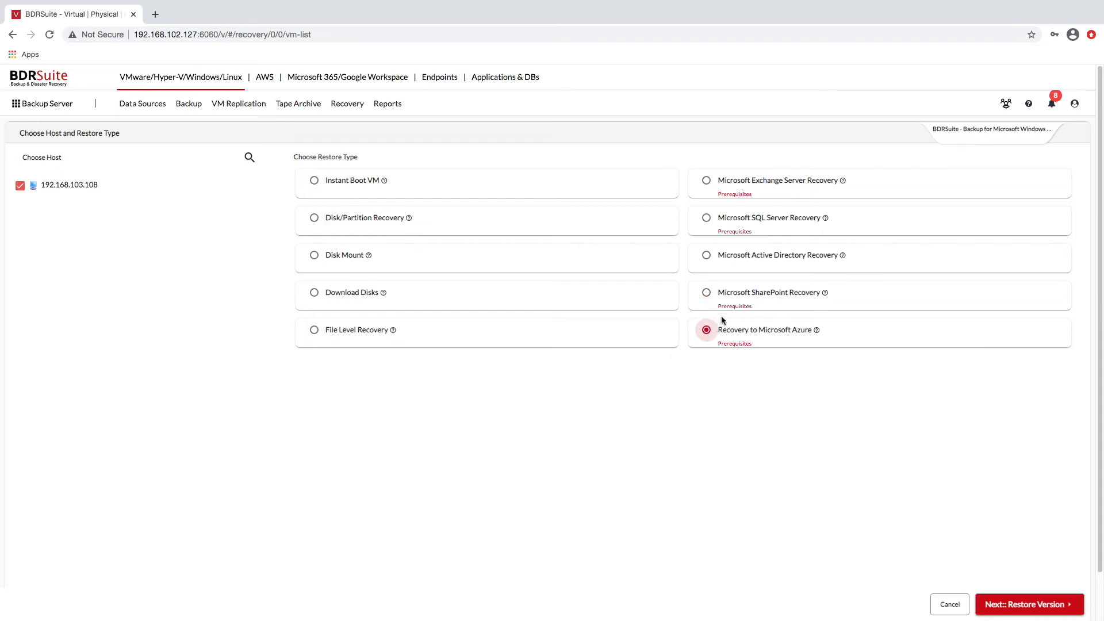
{"action": "mouse_move", "coordinate": [787, 4]}
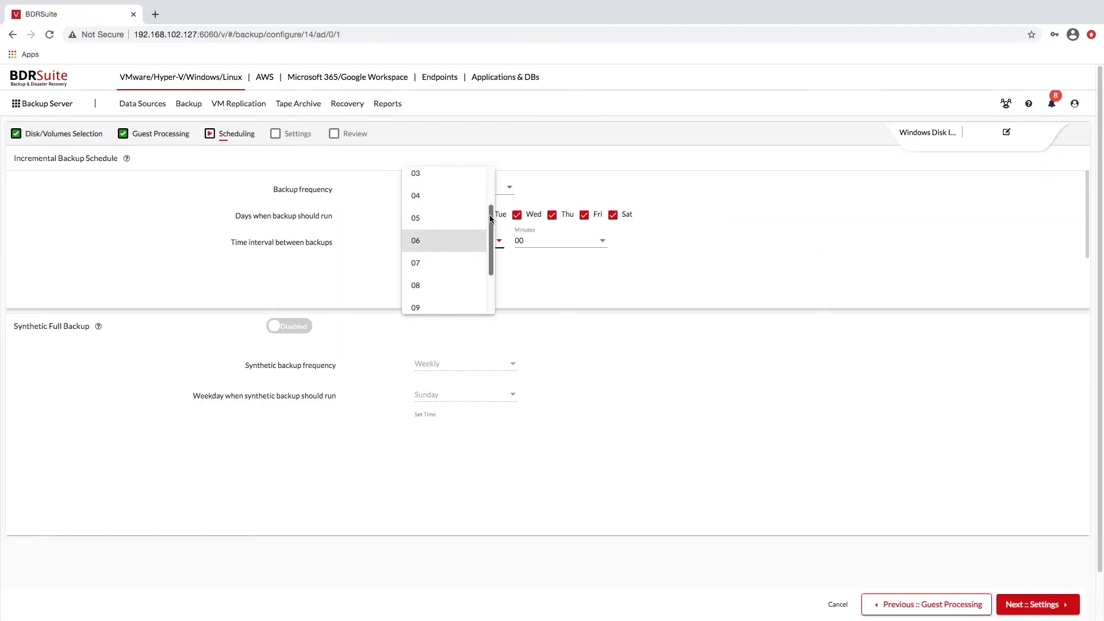
Set the incremental backup interval hours to 00 for a 15-minute daily schedule
{"action": "scroll", "scroll_direction": "up", "scroll_amount": 3}
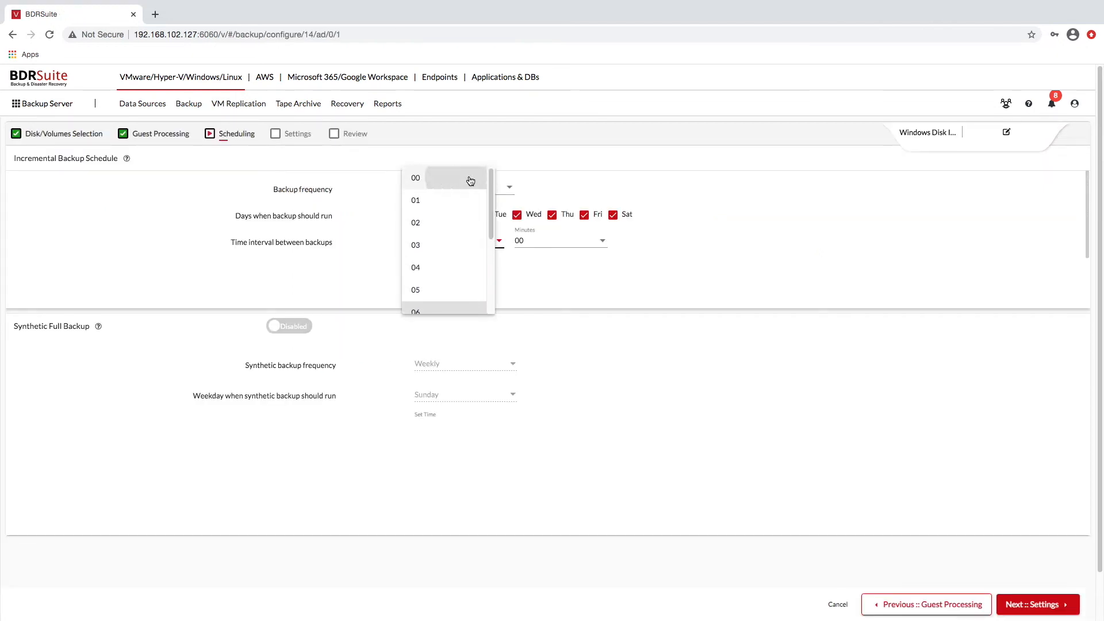
{"action": "left_click", "coordinate": [415, 177]}
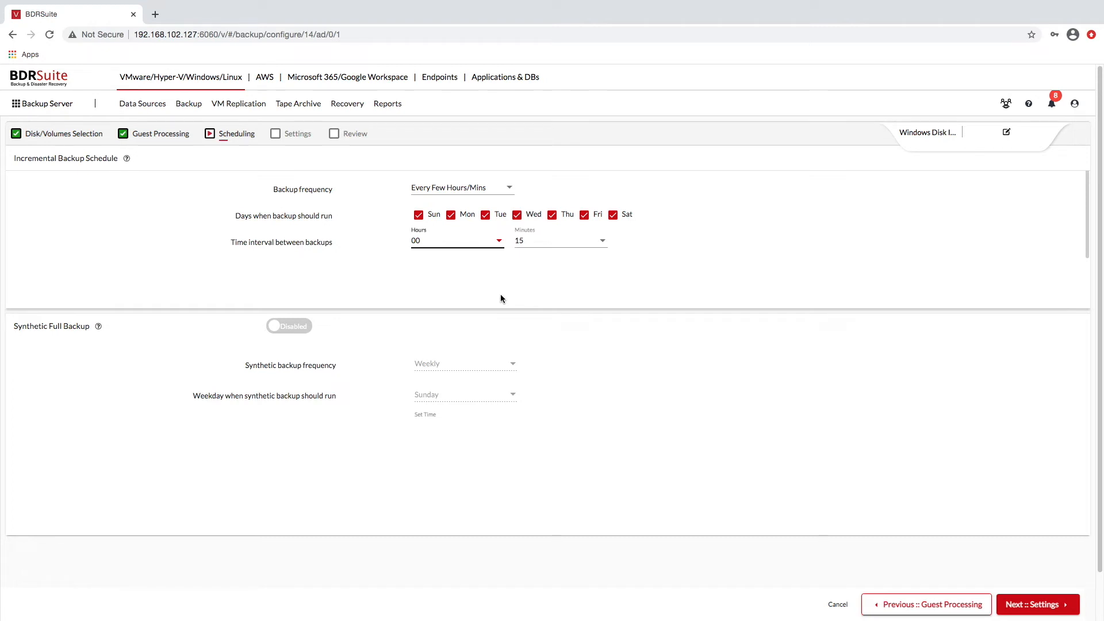
{"action": "left_click", "coordinate": [189, 103]}
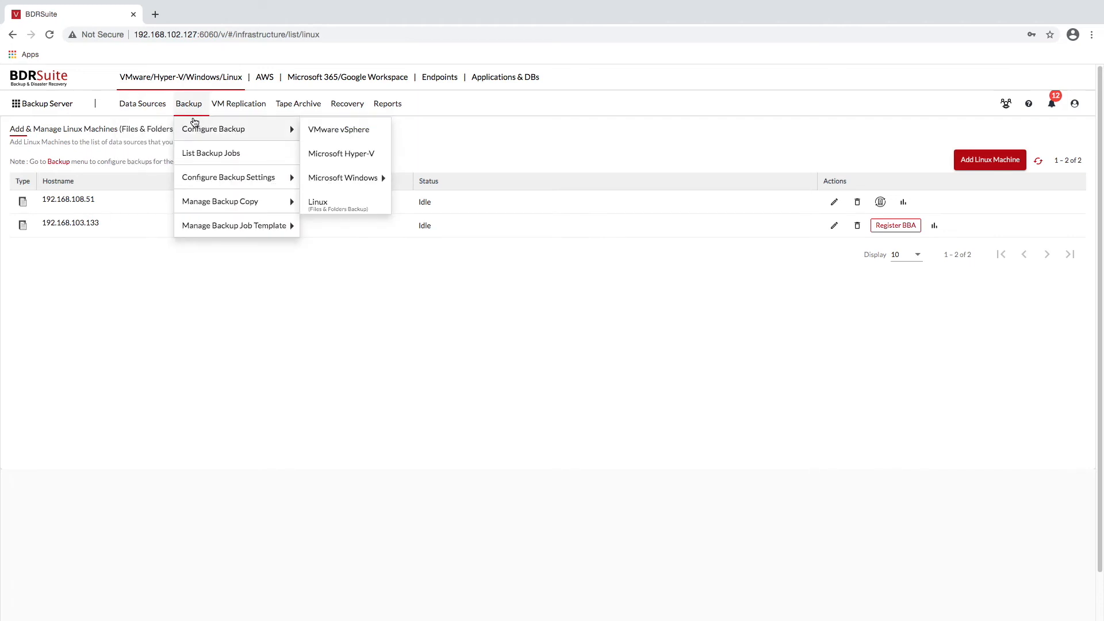
{"action": "mouse_move", "coordinate": [341, 204]}
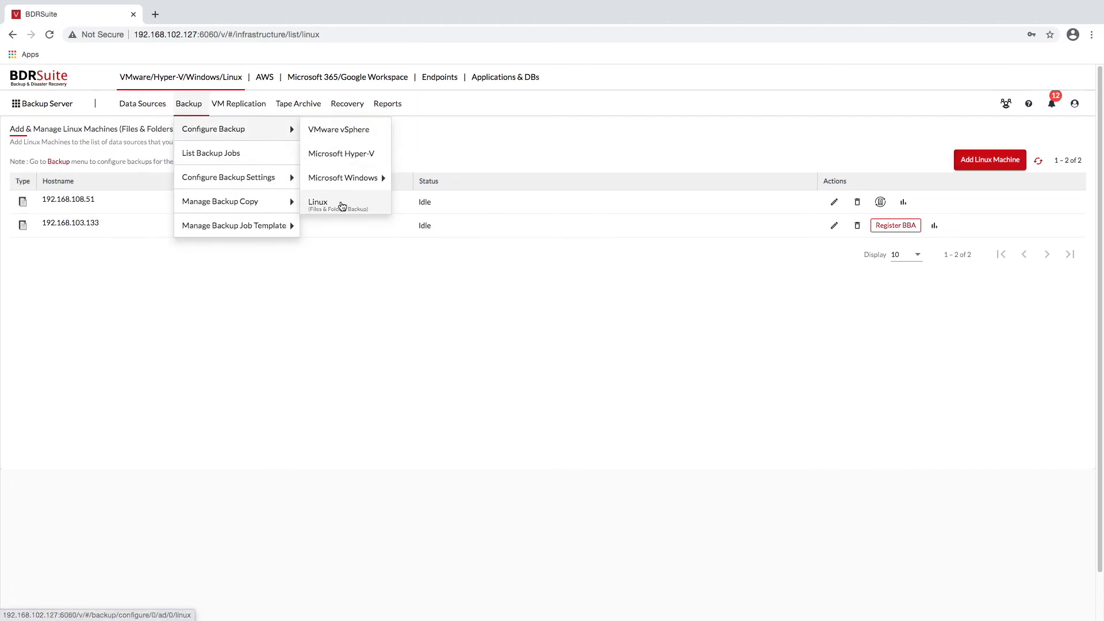
Start a Linux files/folders job named linux_file with host 192.168.108.51 selected
{"action": "left_click", "coordinate": [318, 202]}
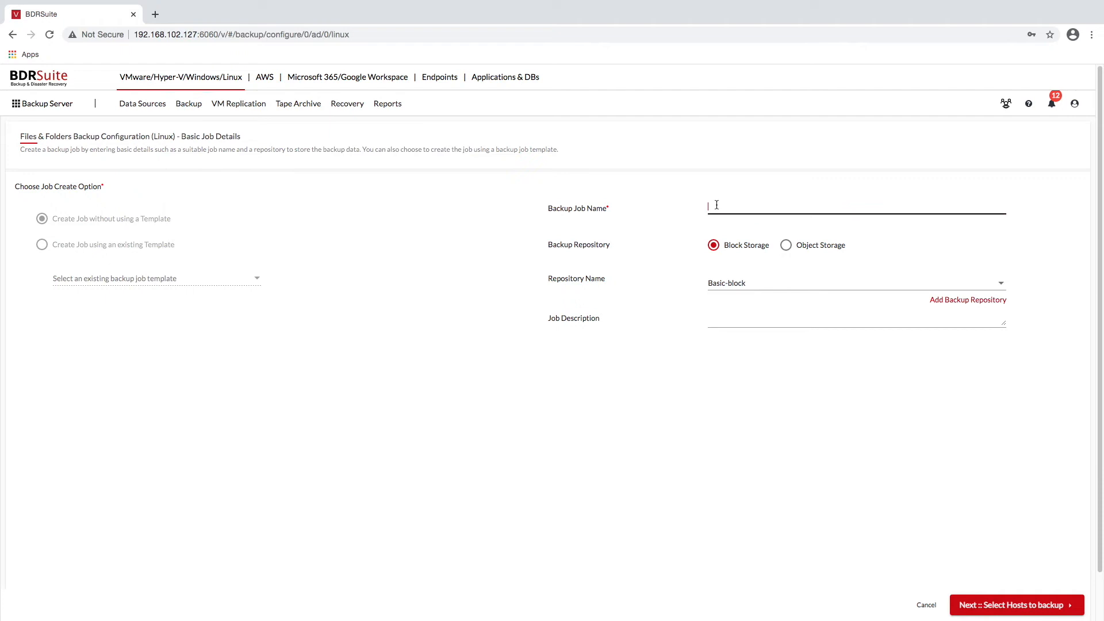
{"action": "type", "text": "linux_file"}
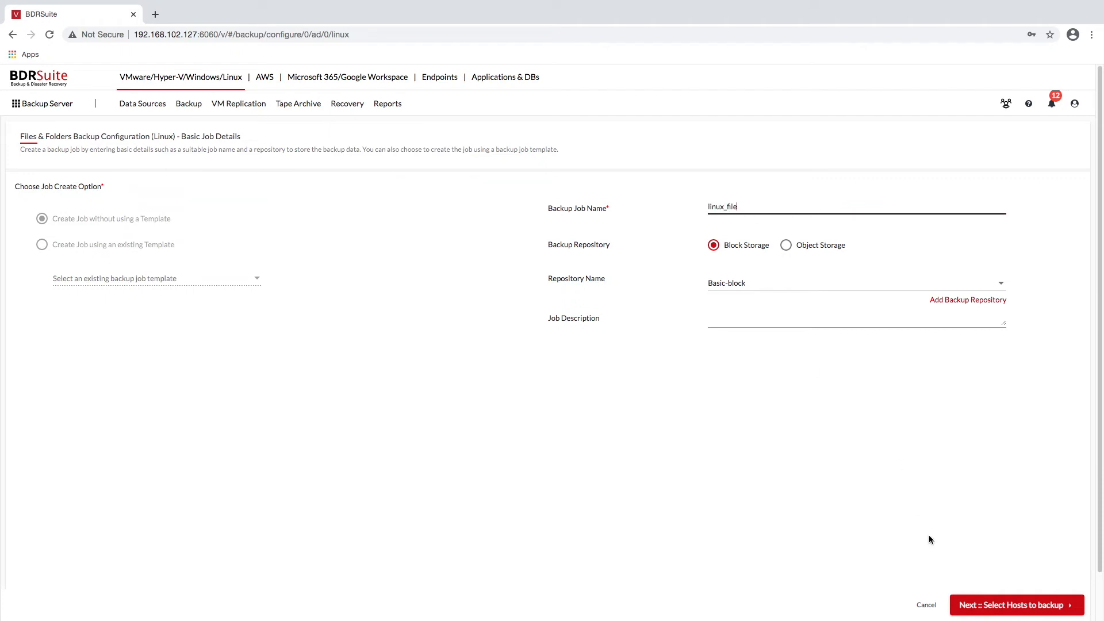
{"action": "left_click", "coordinate": [1016, 605]}
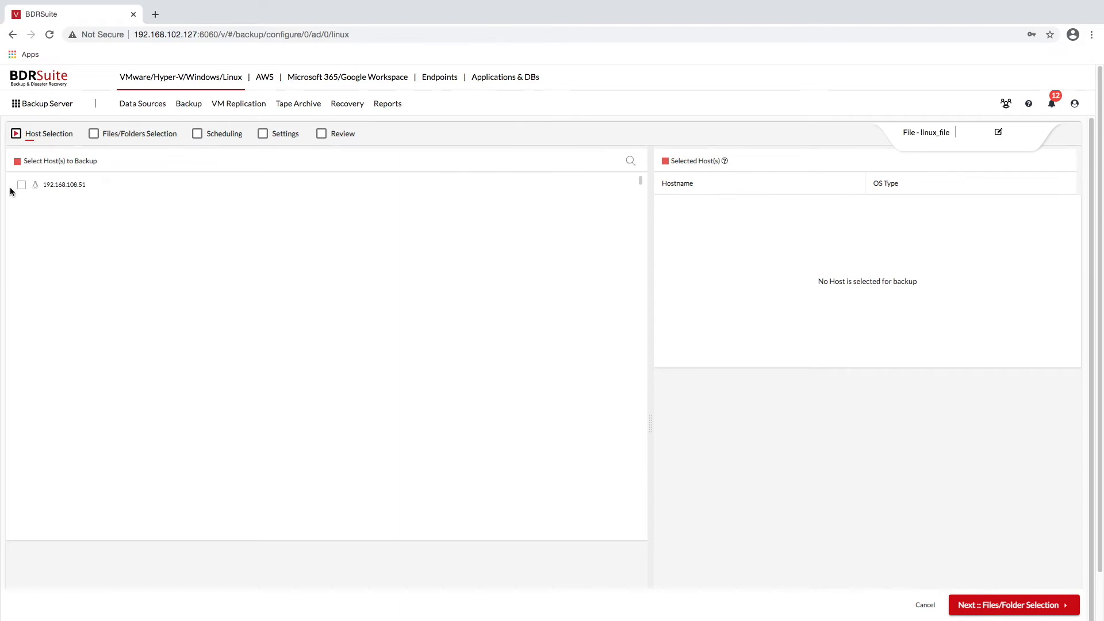
{"action": "left_click", "coordinate": [21, 185]}
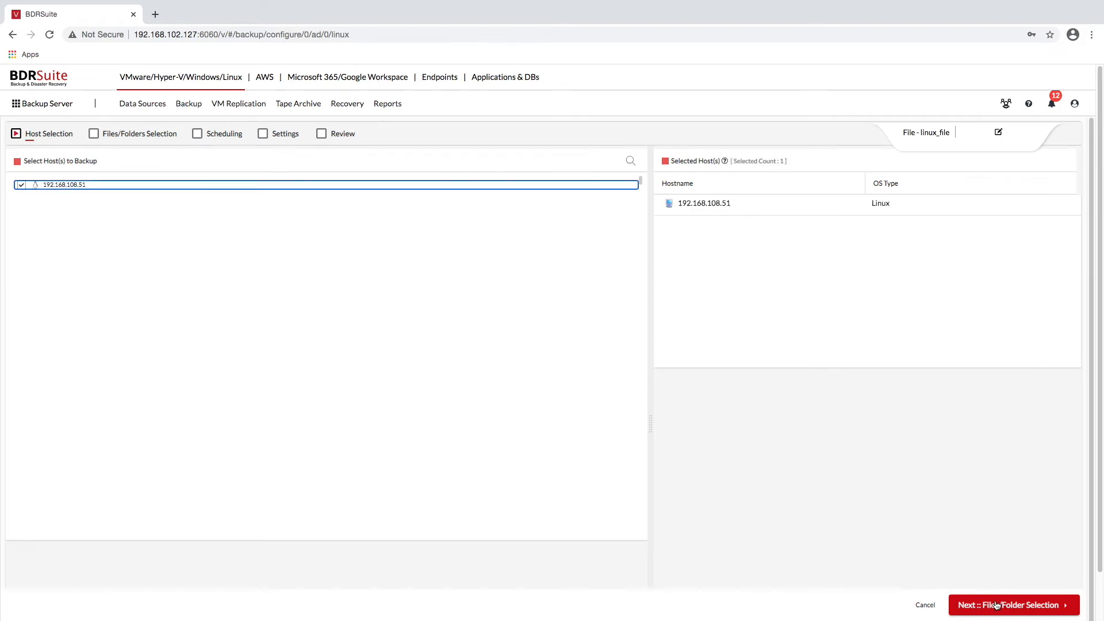
{"action": "left_click", "coordinate": [1013, 604]}
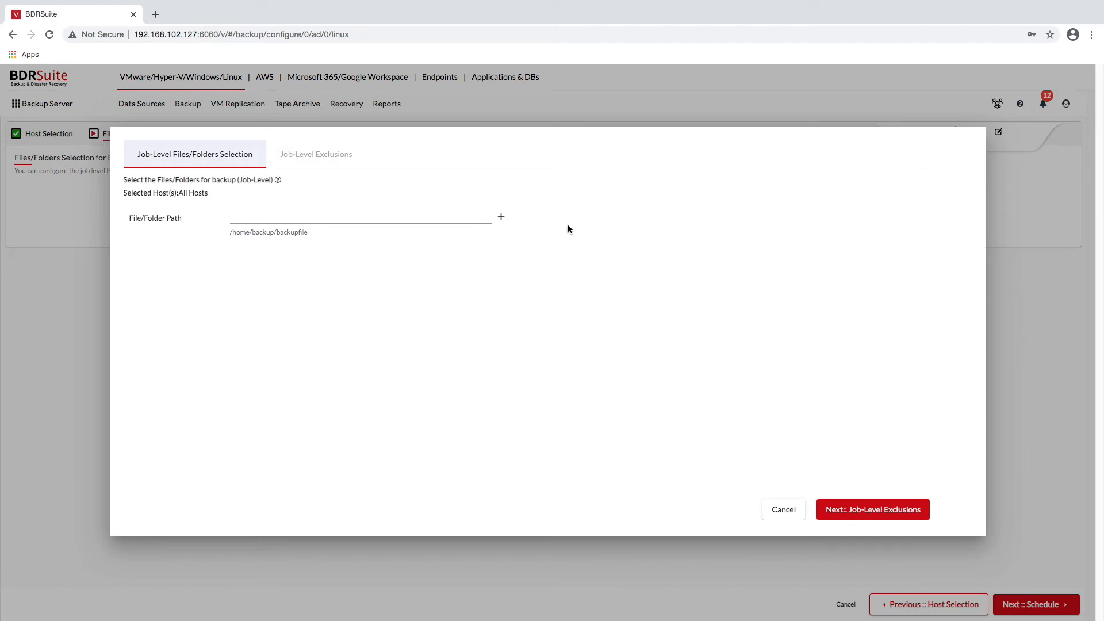
Add /home/vembu/impfiles as the backup path, keep No Filter, and apply it to all hosts
{"action": "left_click", "coordinate": [359, 216]}
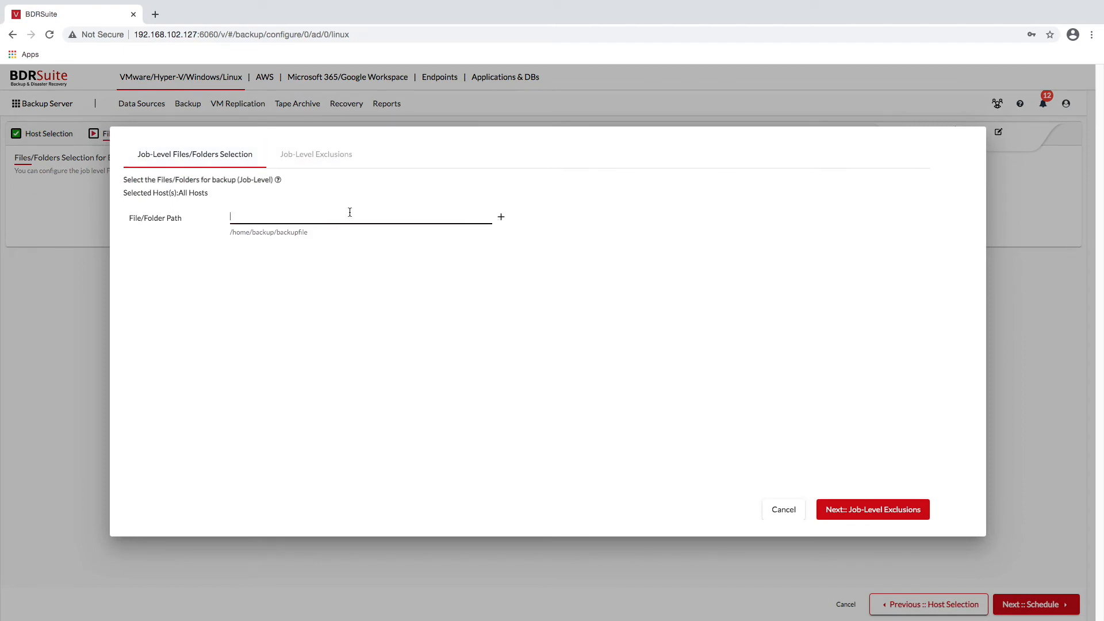
{"action": "type", "text": "/home"}
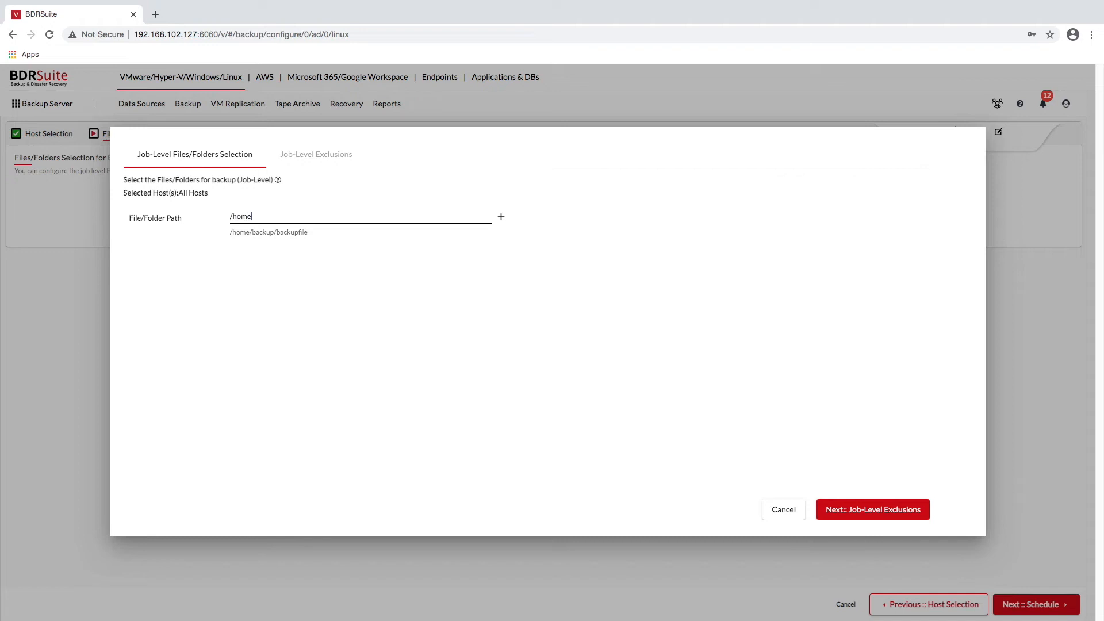
{"action": "type", "text": "/vembu/"}
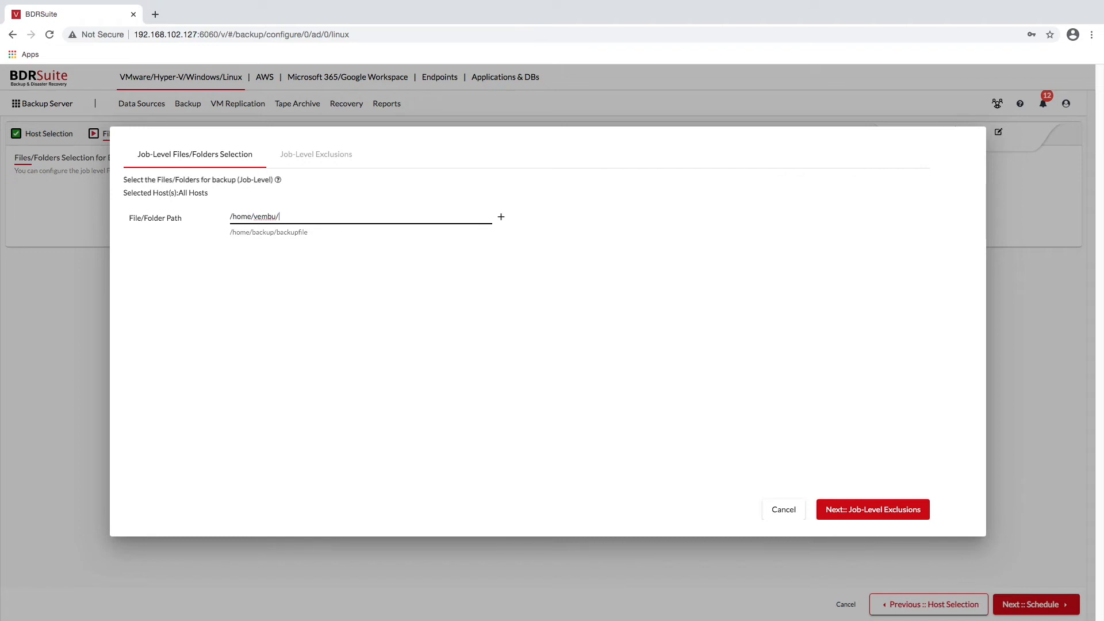
{"action": "type", "text": "l"}
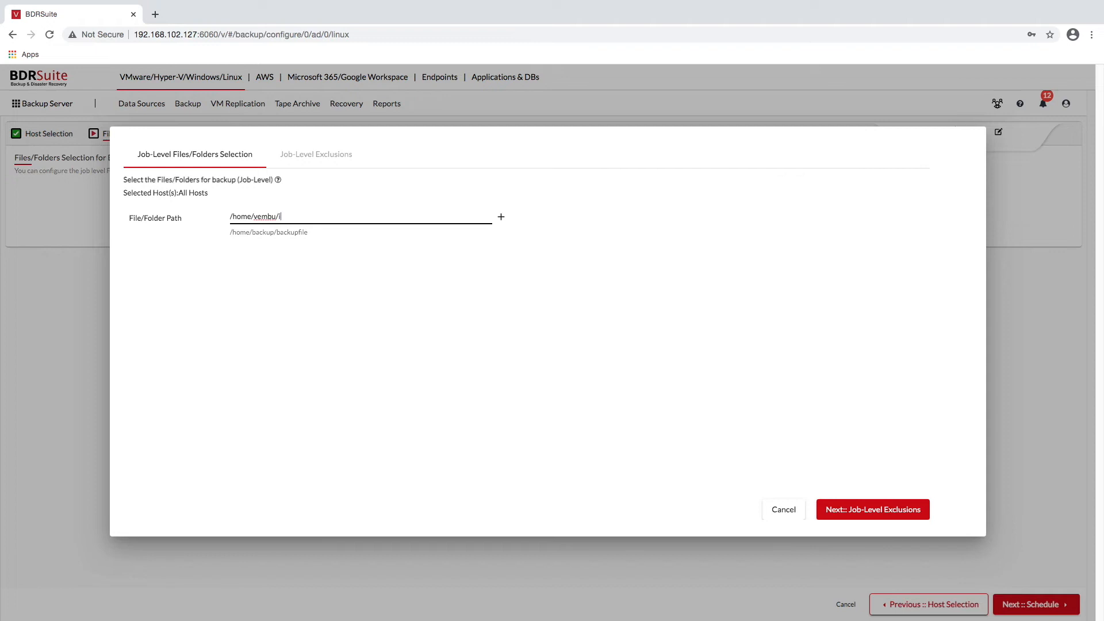
{"action": "type", "text": "mpfiles"}
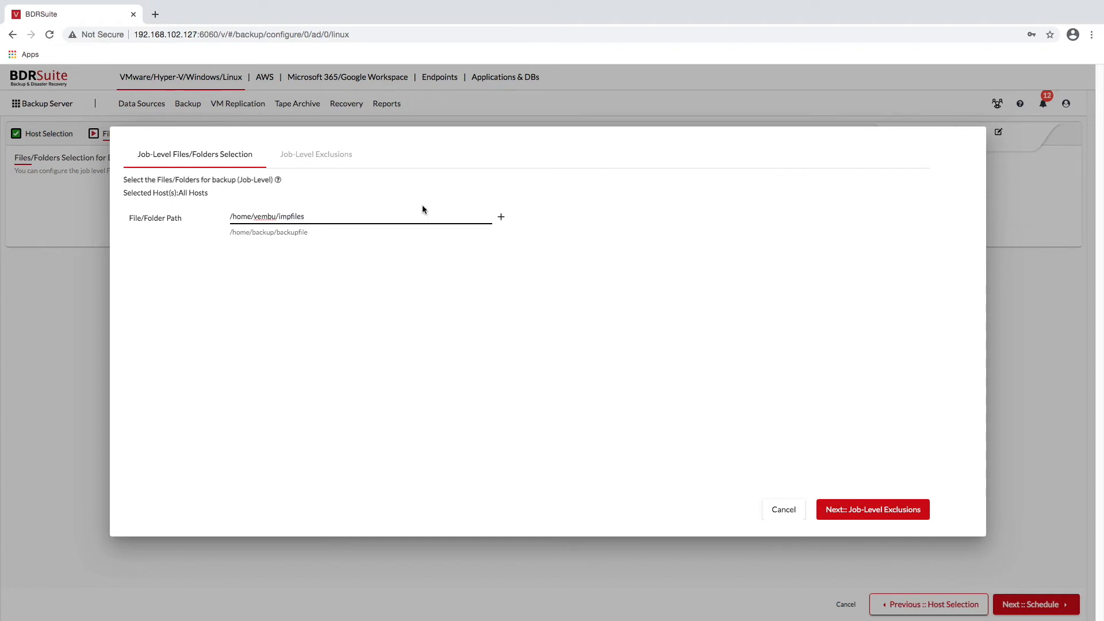
{"action": "left_click", "coordinate": [501, 216]}
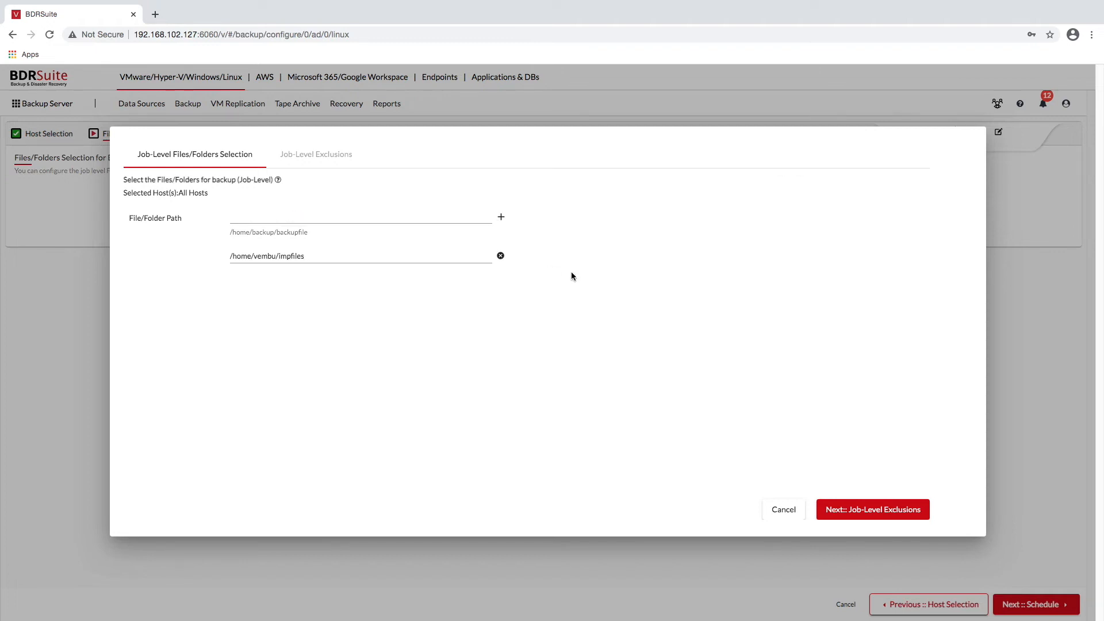
{"action": "left_click", "coordinate": [872, 509]}
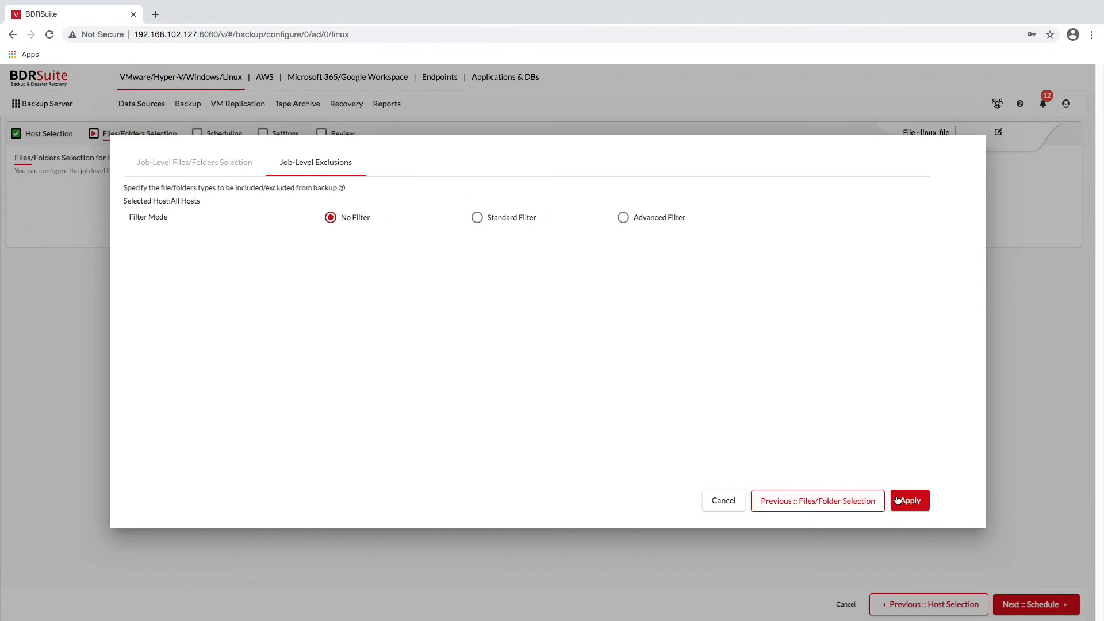
{"action": "left_click", "coordinate": [909, 501]}
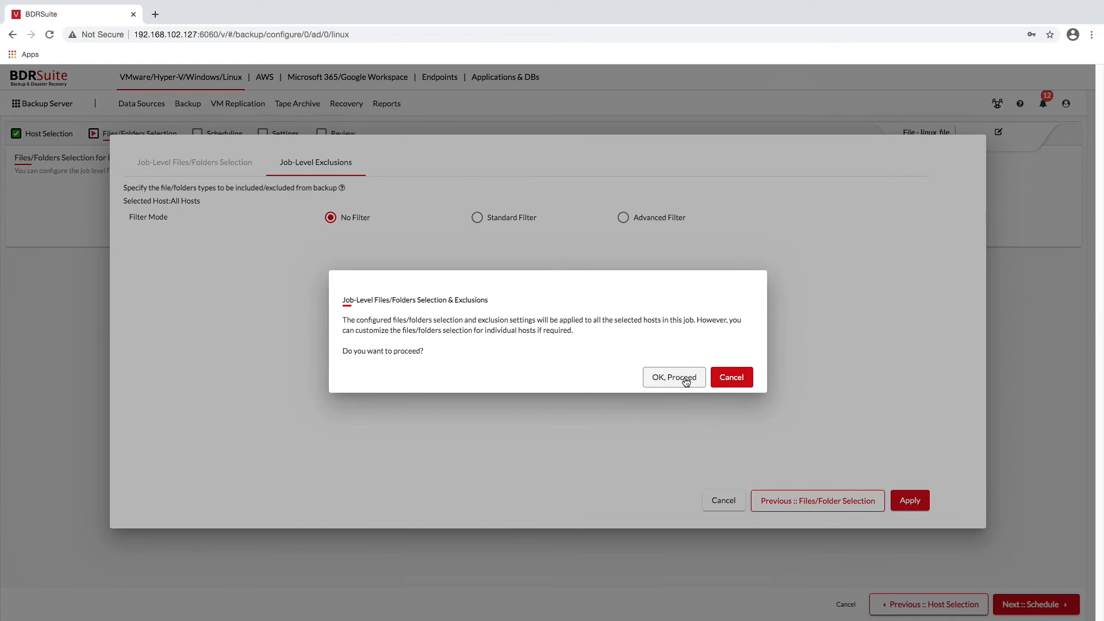
{"action": "left_click", "coordinate": [672, 377]}
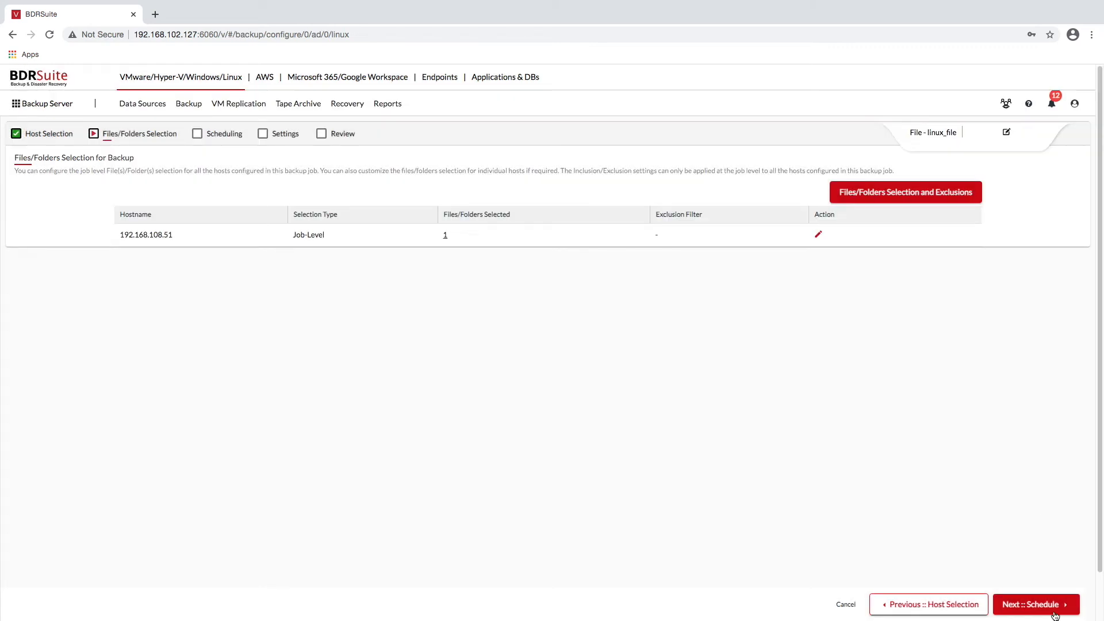
Continue to the linux_file schedule showing incremental backups every 6 hours daily
{"action": "left_click", "coordinate": [1035, 604]}
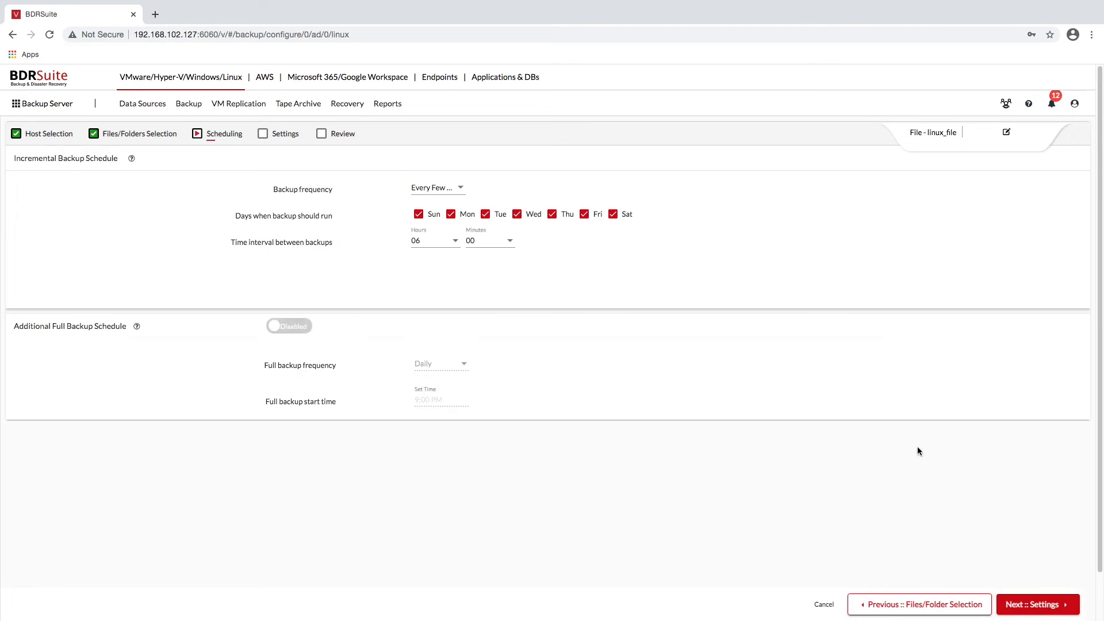
{"action": "mouse_move", "coordinate": [860, 467]}
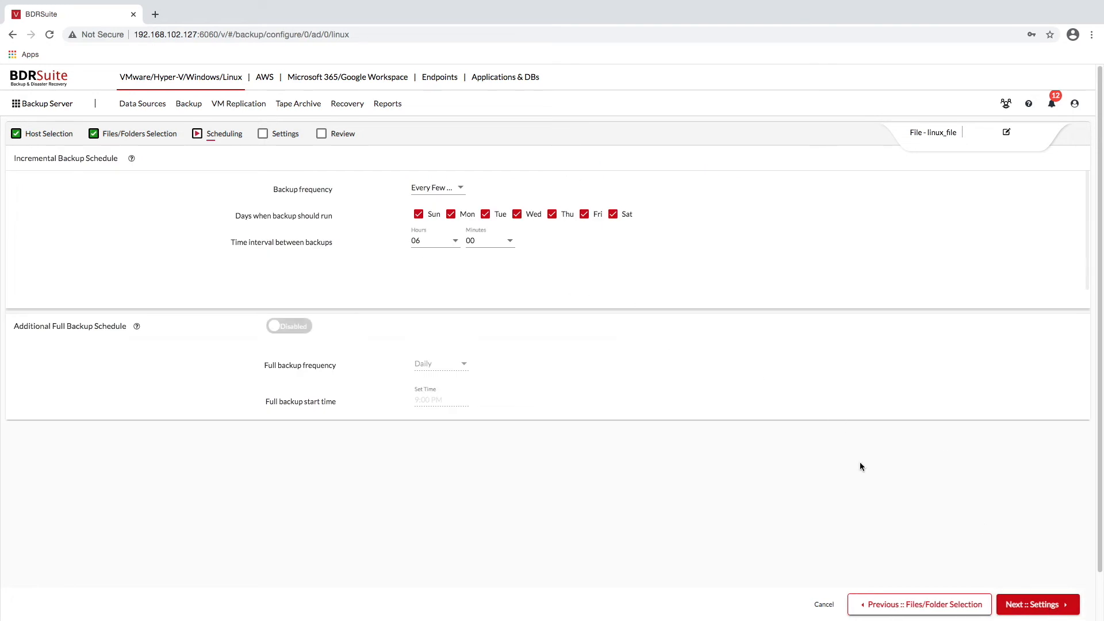
{"action": "left_click", "coordinate": [439, 78]}
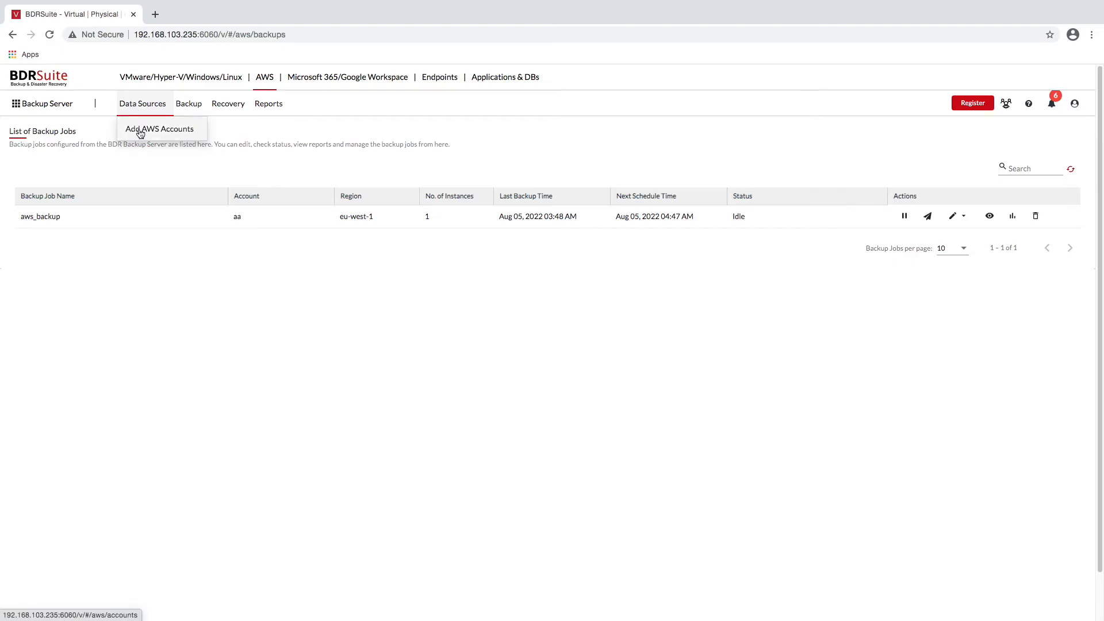
Leave the empty Add AWS Account form and begin configuring an AWS backup
{"action": "left_click", "coordinate": [159, 129]}
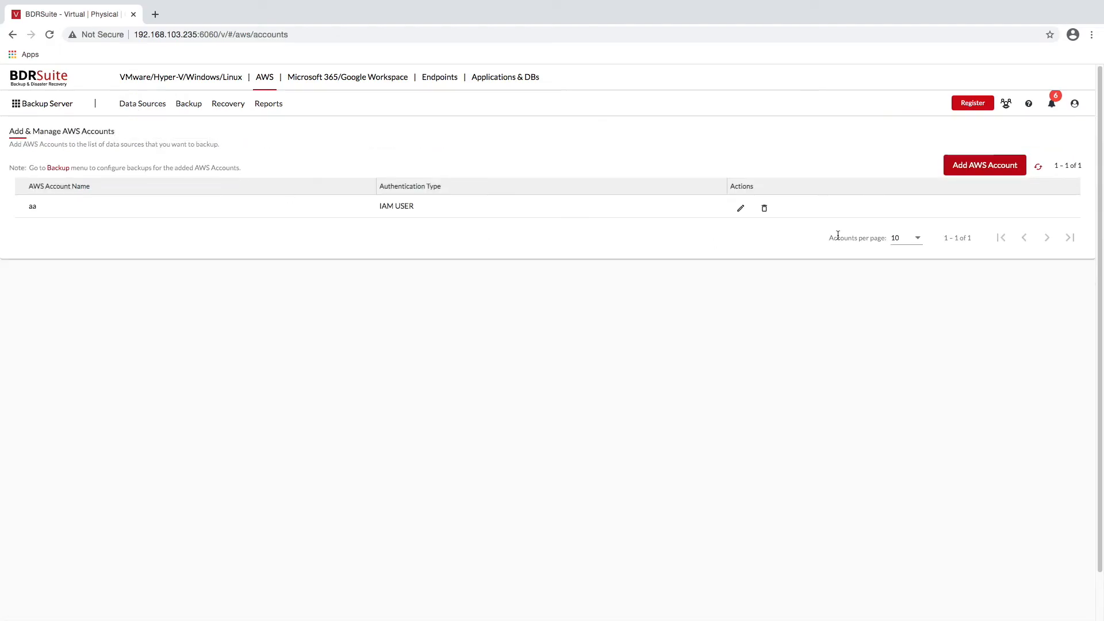
{"action": "left_click", "coordinate": [984, 165]}
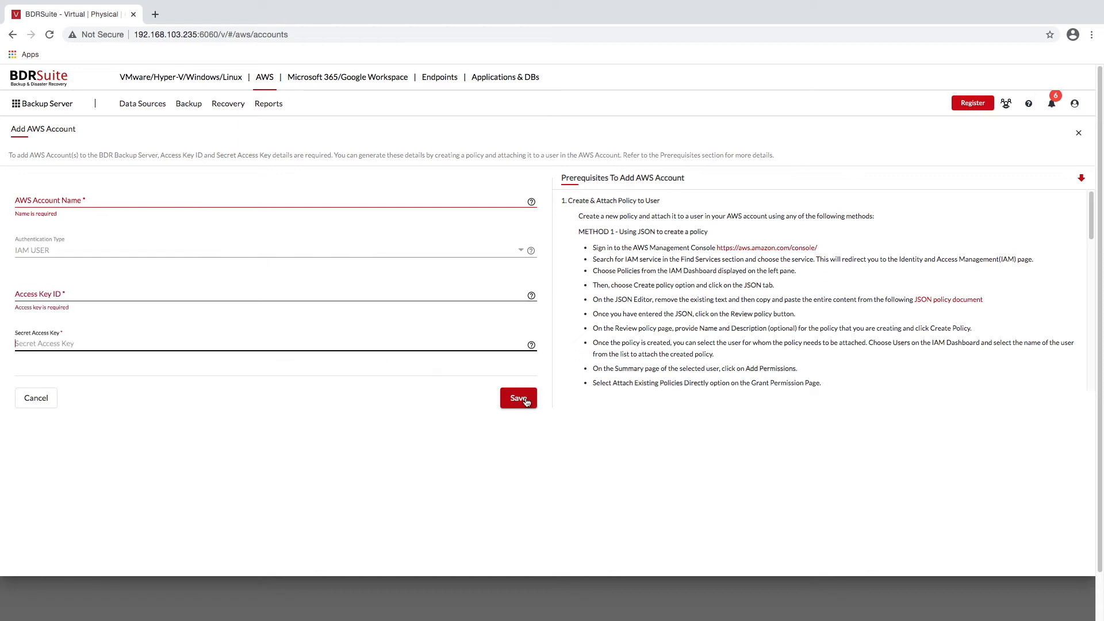
{"action": "left_click", "coordinate": [188, 104]}
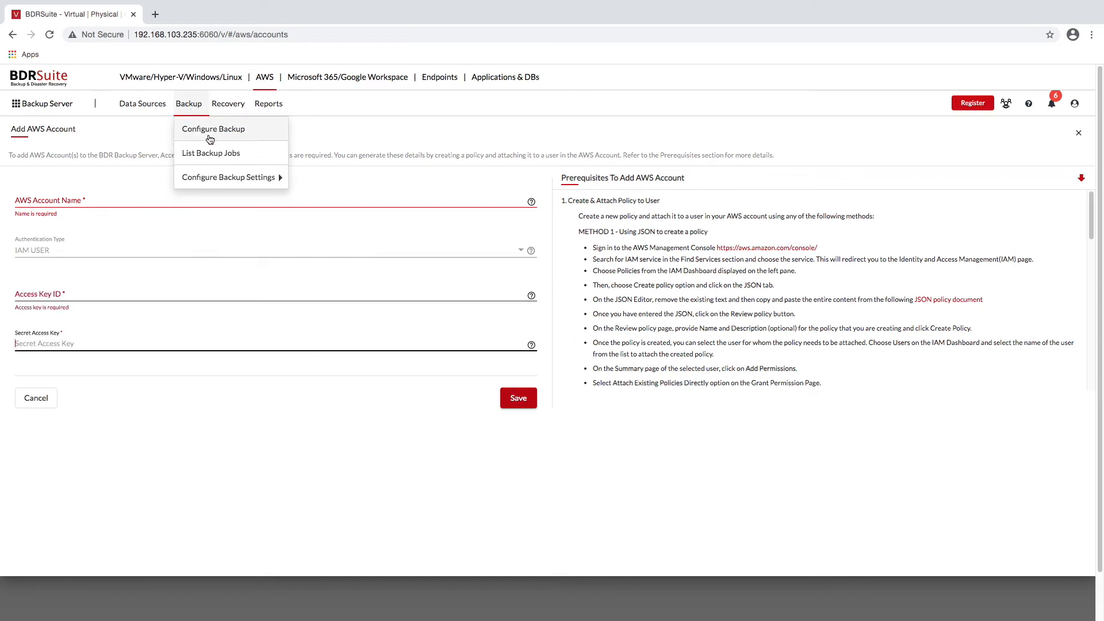
{"action": "left_click", "coordinate": [213, 129]}
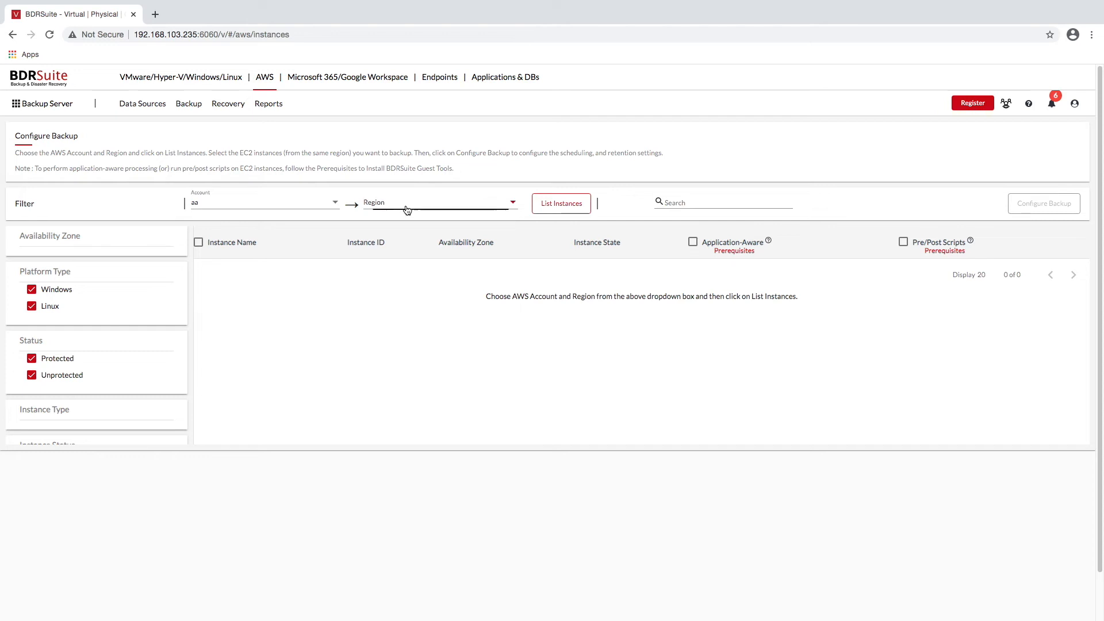
Choose region EU (Ireland), list EC2 instances, and select DontDeleteBVT for backup
{"action": "left_click", "coordinate": [436, 201]}
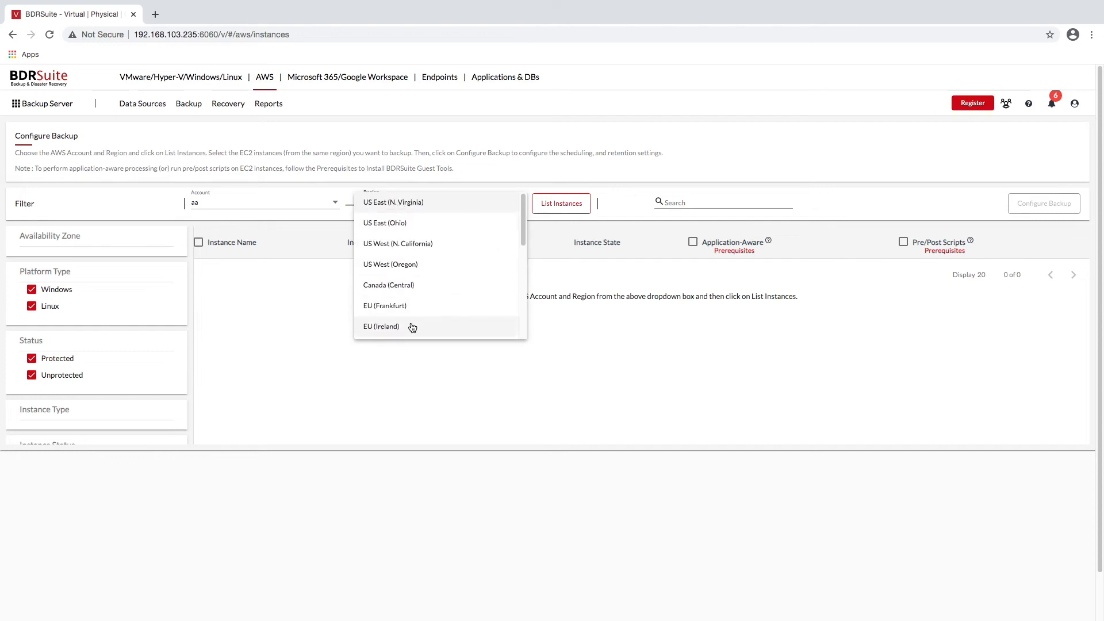
{"action": "left_click", "coordinate": [380, 326]}
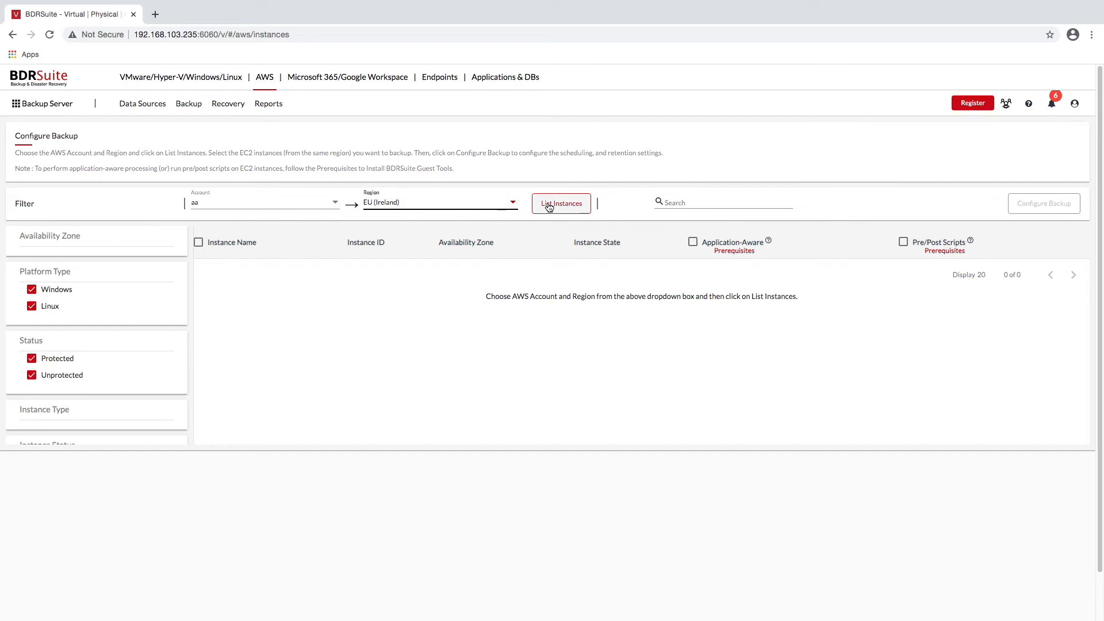
{"action": "left_click", "coordinate": [561, 203]}
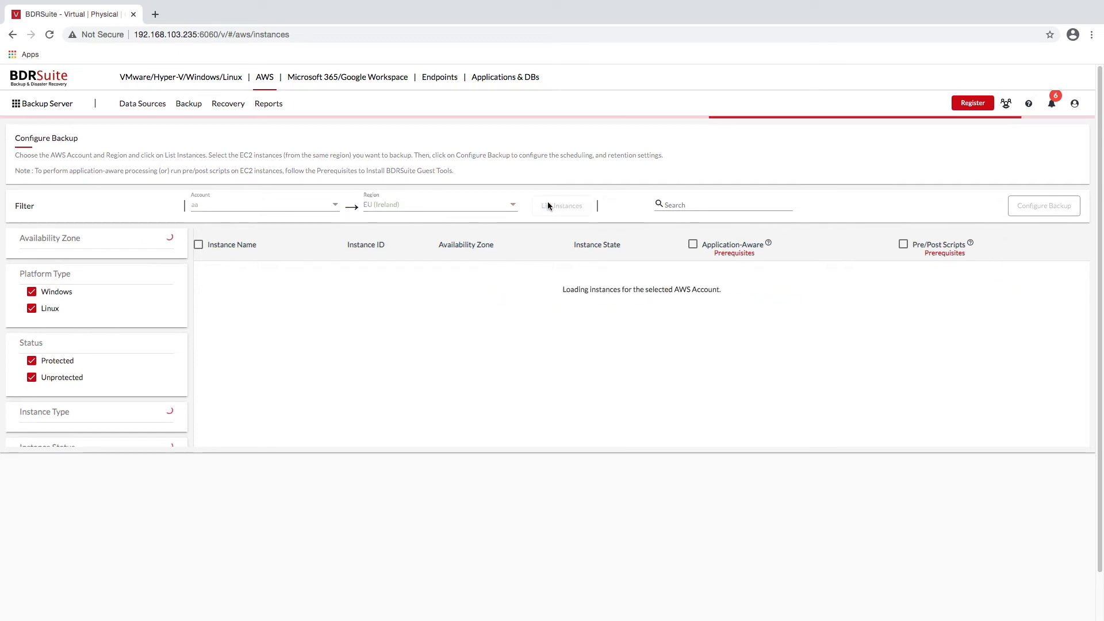
{"action": "left_click", "coordinate": [560, 204]}
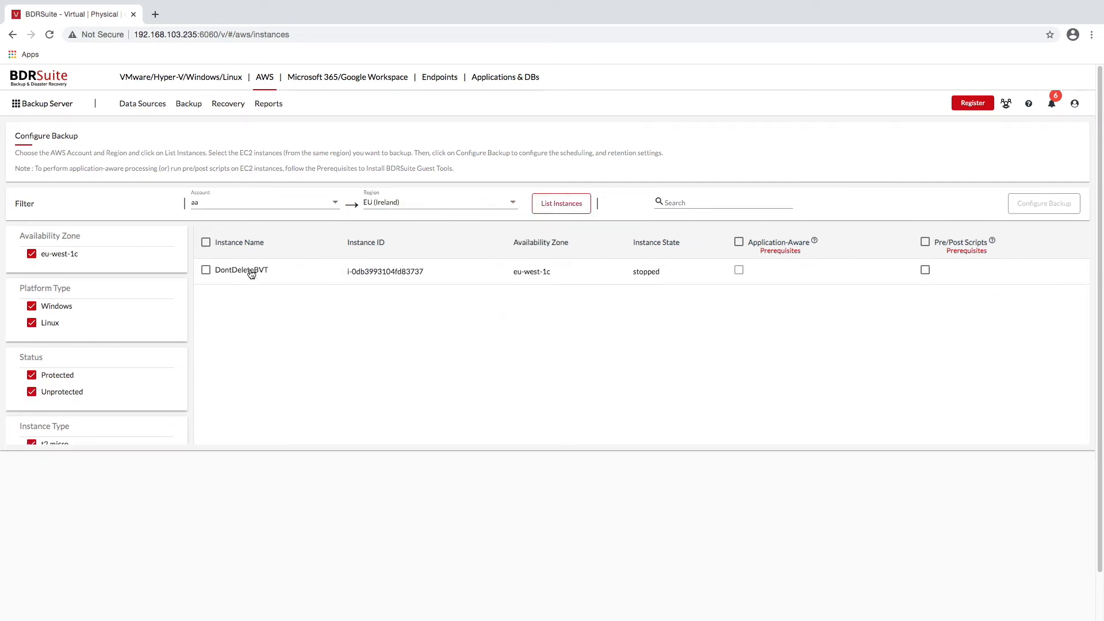
{"action": "left_click", "coordinate": [206, 270]}
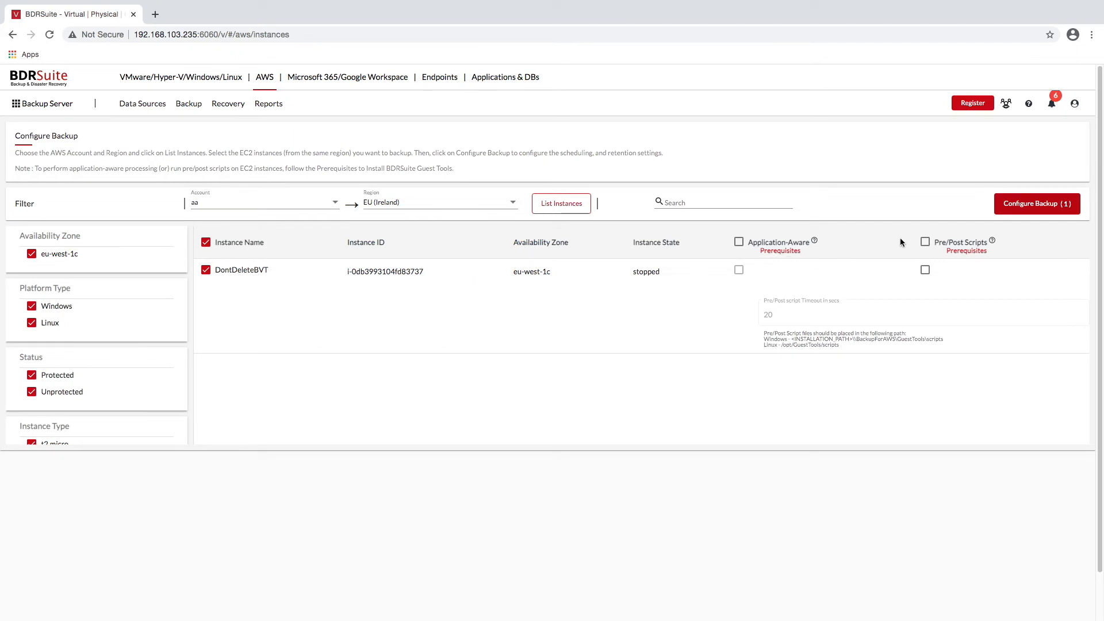
{"action": "left_click", "coordinate": [1036, 204]}
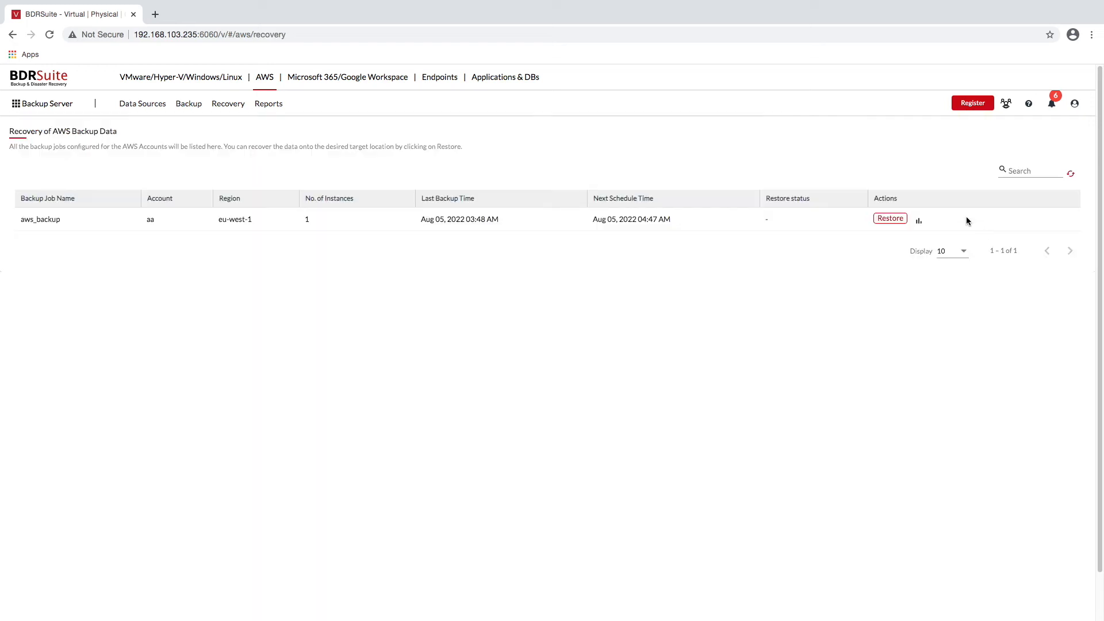
Restore the aws_backup job and expand the EU (Ireland) region's EC2 instances
{"action": "left_click", "coordinate": [889, 219]}
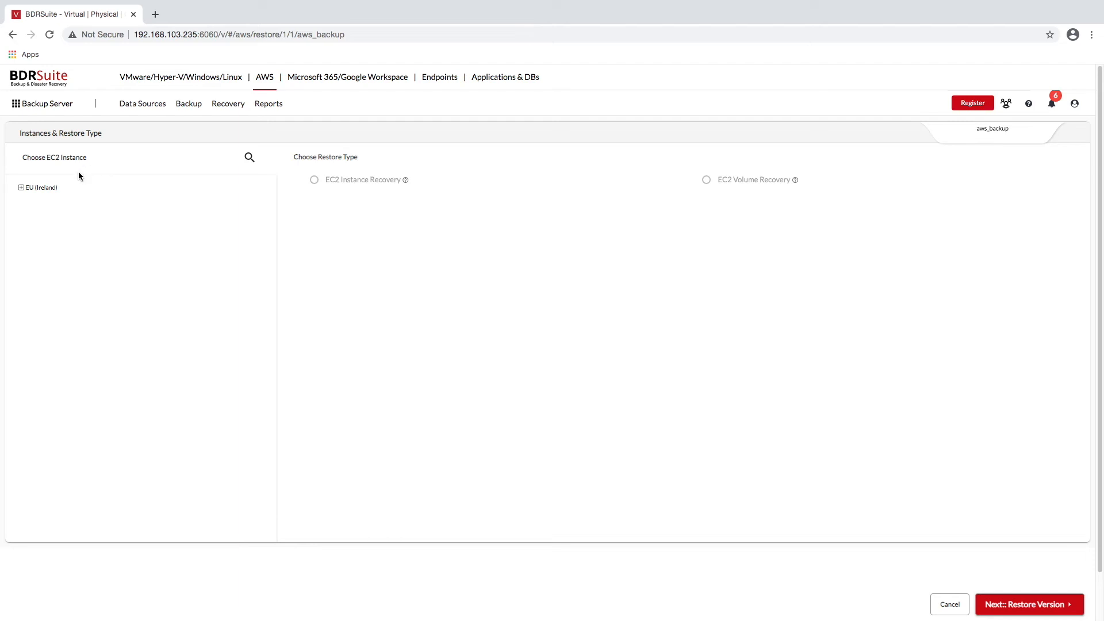
{"action": "left_click", "coordinate": [39, 188]}
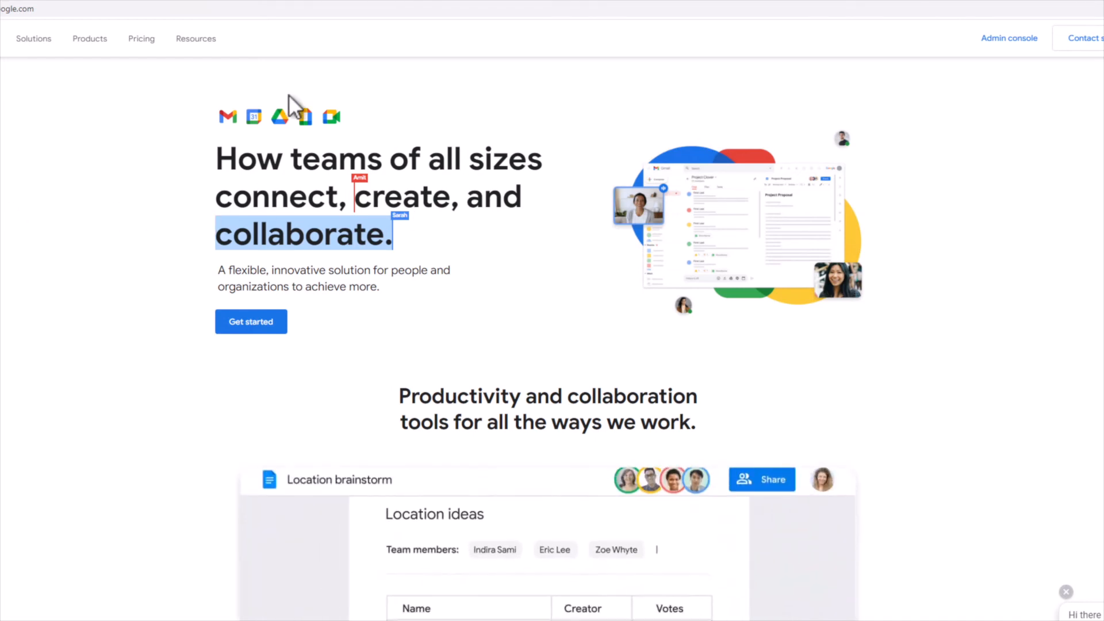
{"action": "left_click", "coordinate": [34, 38]}
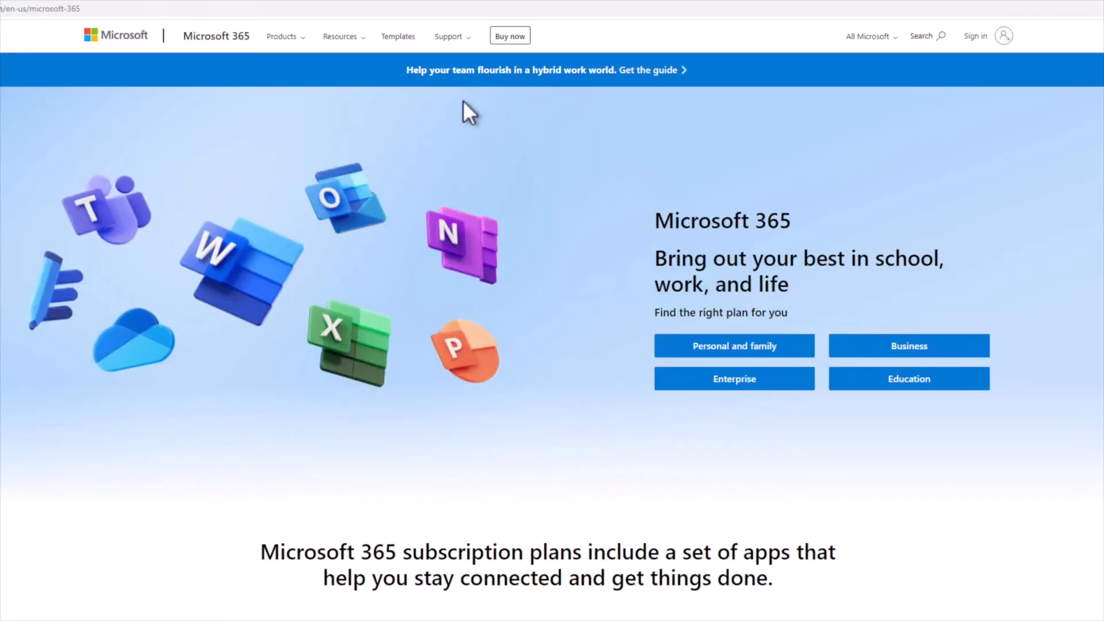
Go to the Microsoft 365 for enterprise page and scroll to its business value figures
{"action": "left_click", "coordinate": [281, 36]}
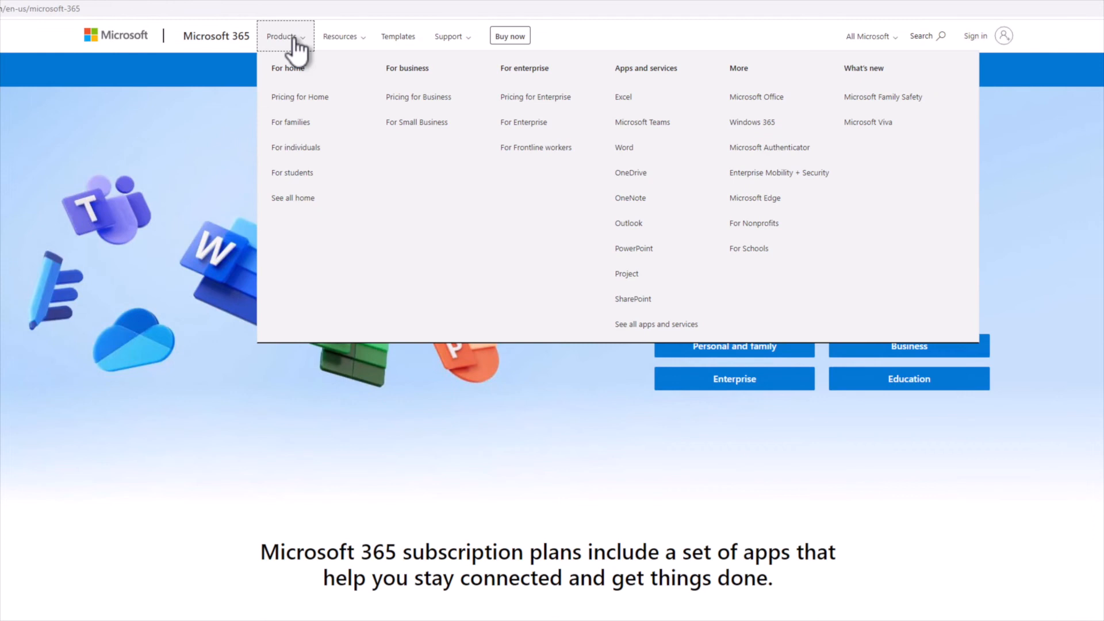
{"action": "mouse_move", "coordinate": [496, 132]}
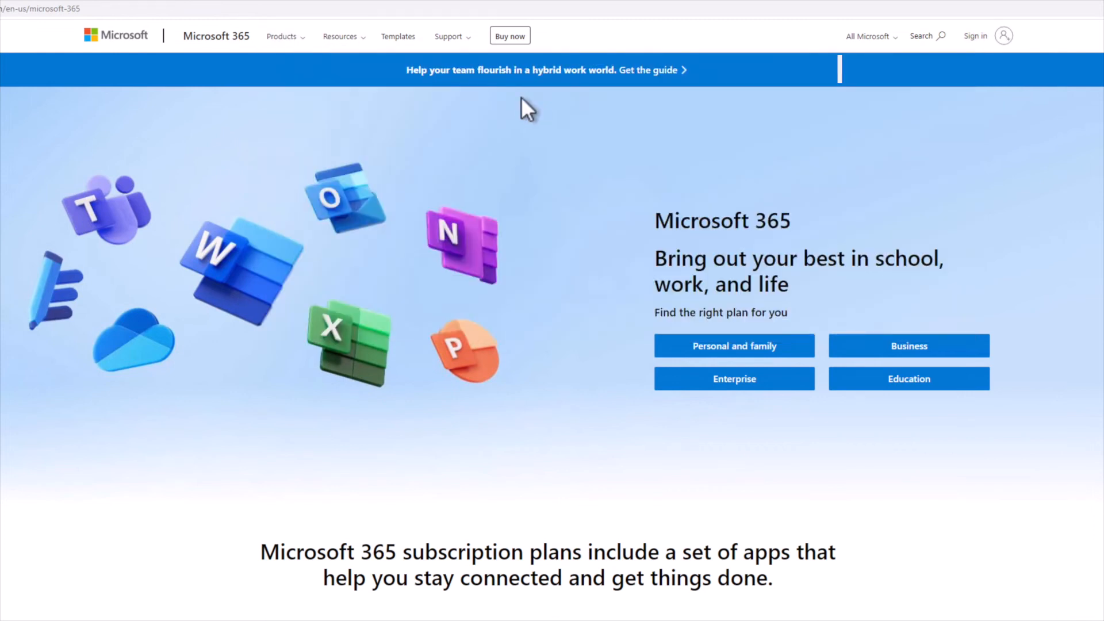
{"action": "left_click", "coordinate": [733, 379]}
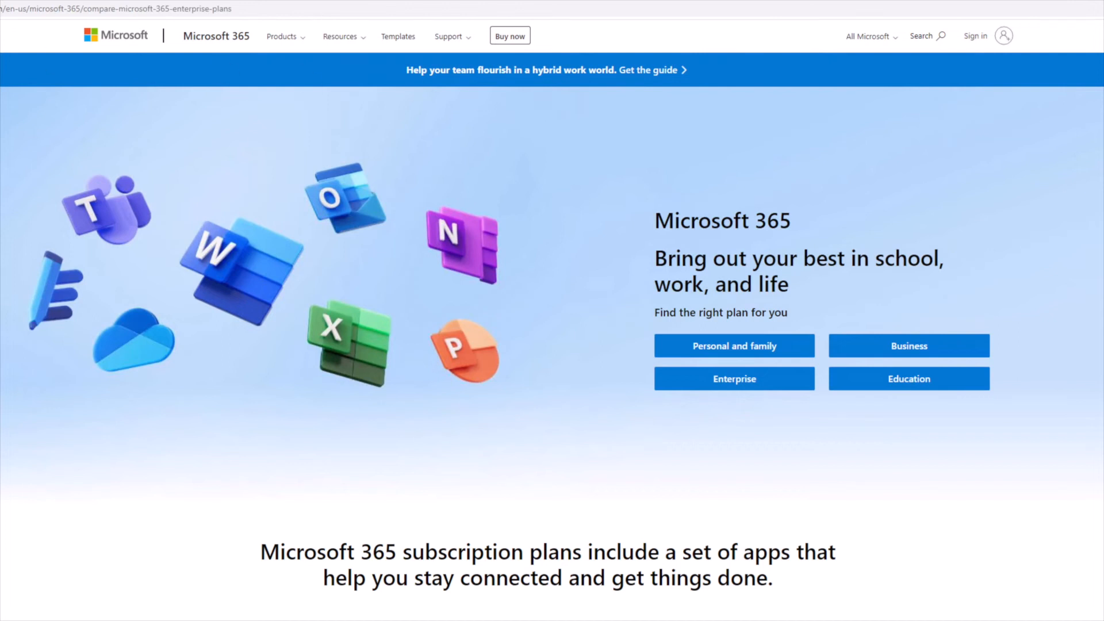
{"action": "left_click", "coordinate": [733, 378]}
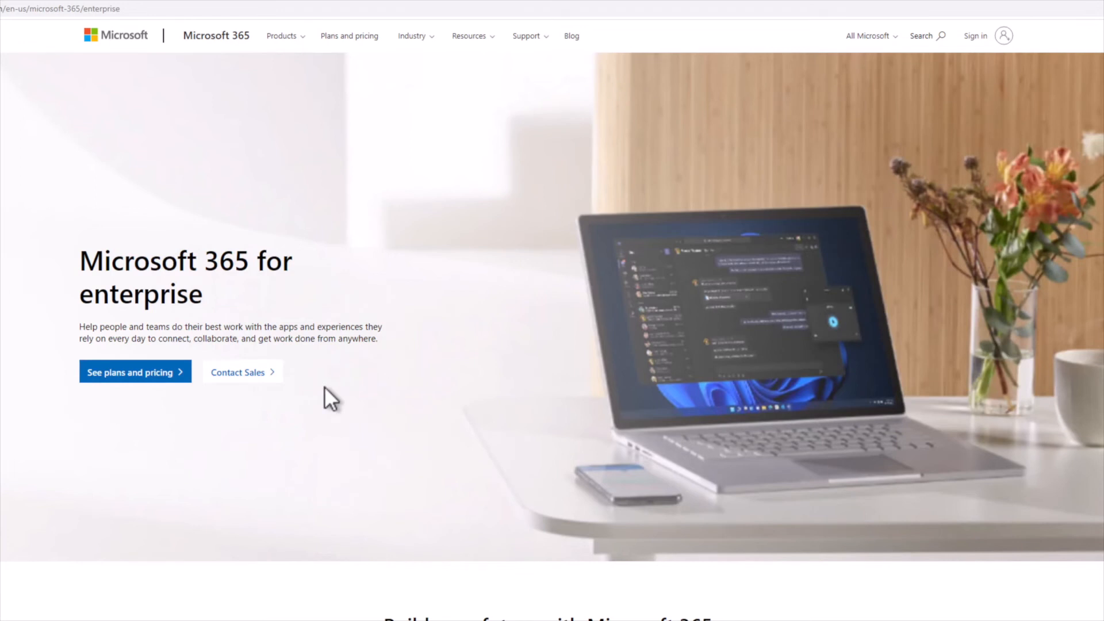
{"action": "scroll", "scroll_direction": "down", "scroll_amount": 3}
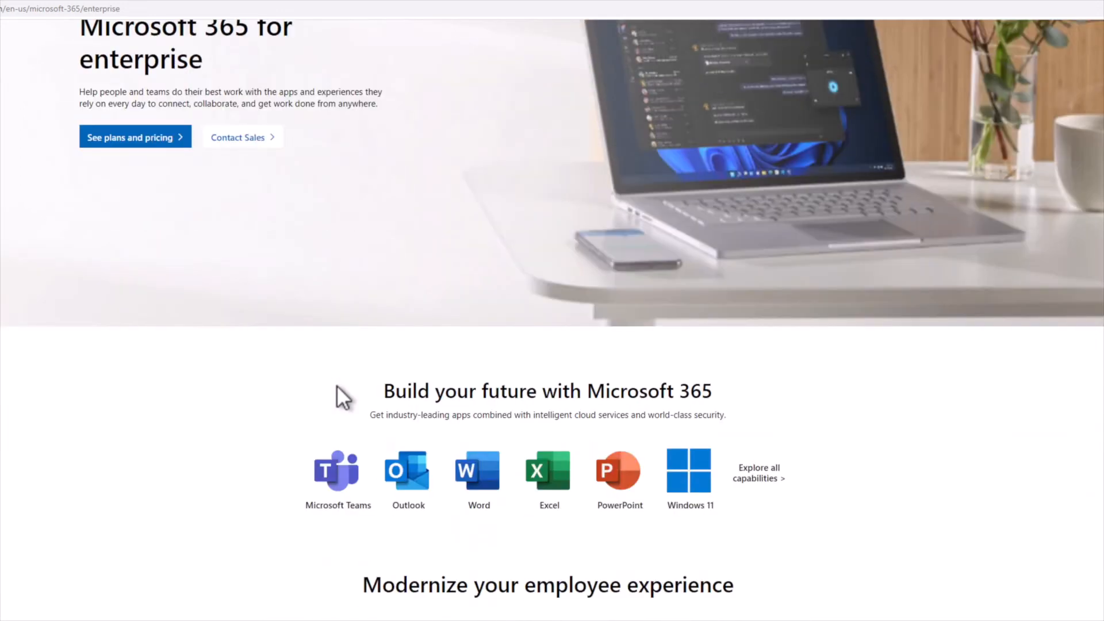
{"action": "scroll", "scroll_direction": "down", "scroll_amount": 3}
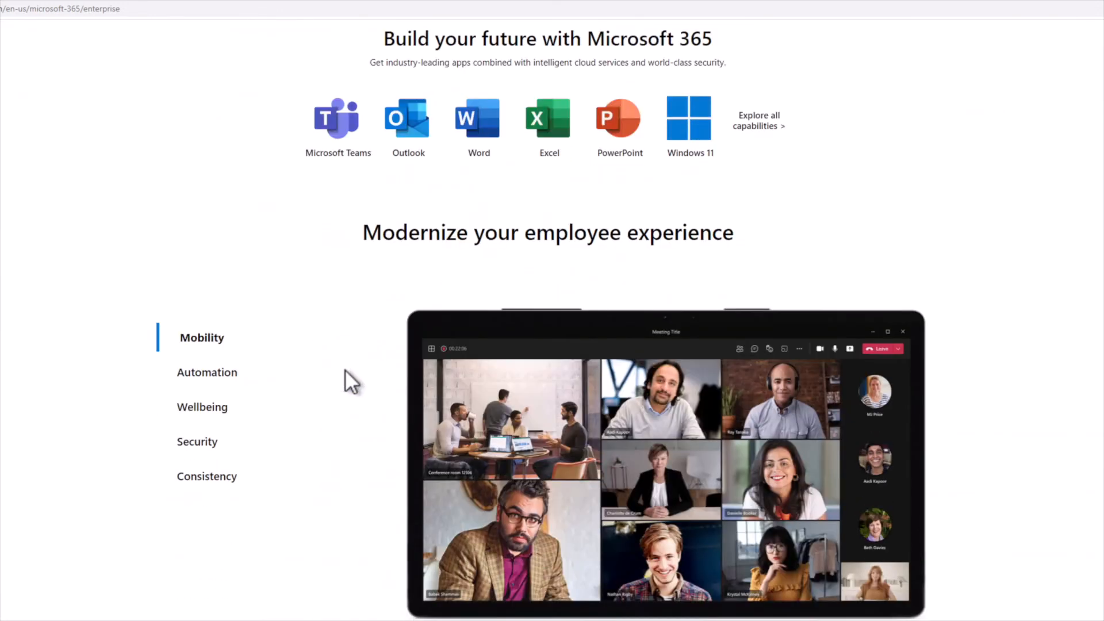
{"action": "scroll", "scroll_direction": "down", "scroll_amount": 3}
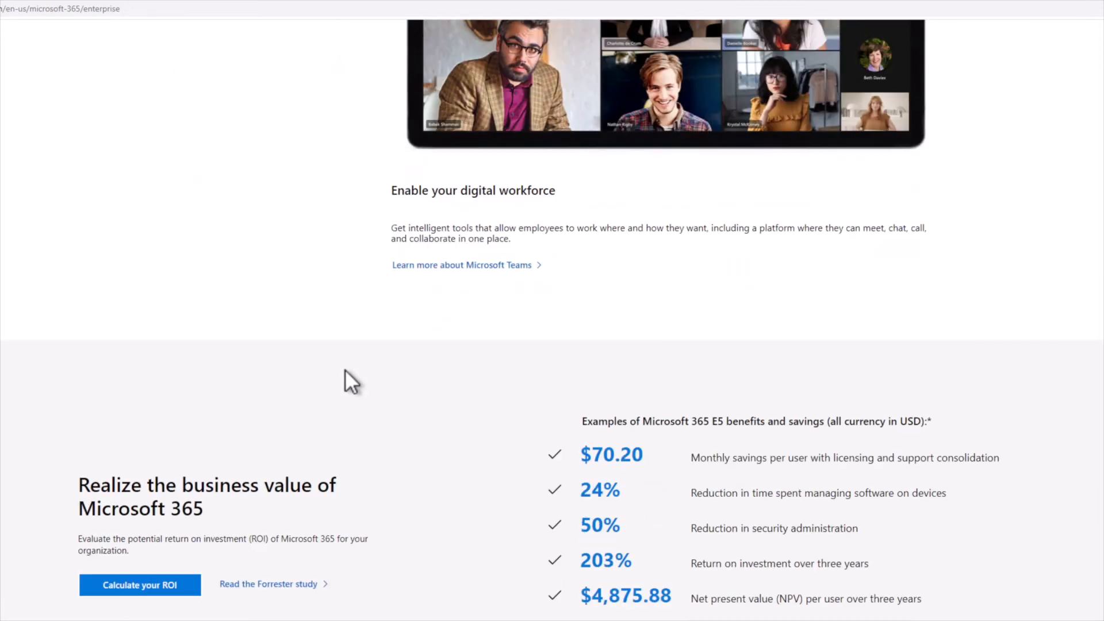
{"action": "scroll", "scroll_direction": "up", "scroll_amount": 3}
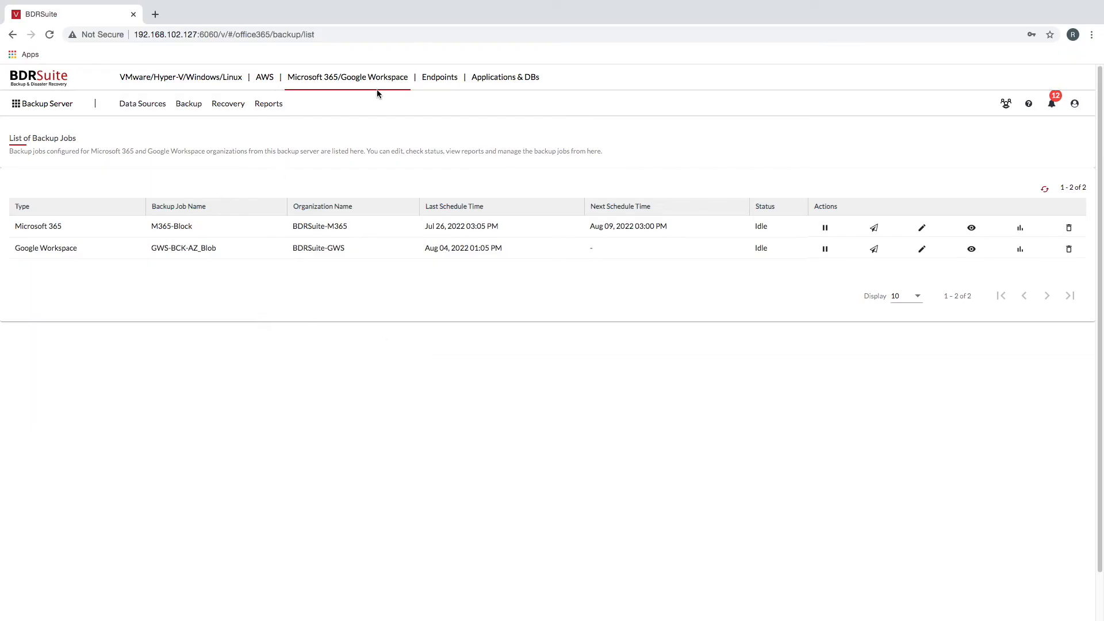
{"action": "mouse_move", "coordinate": [274, 143]}
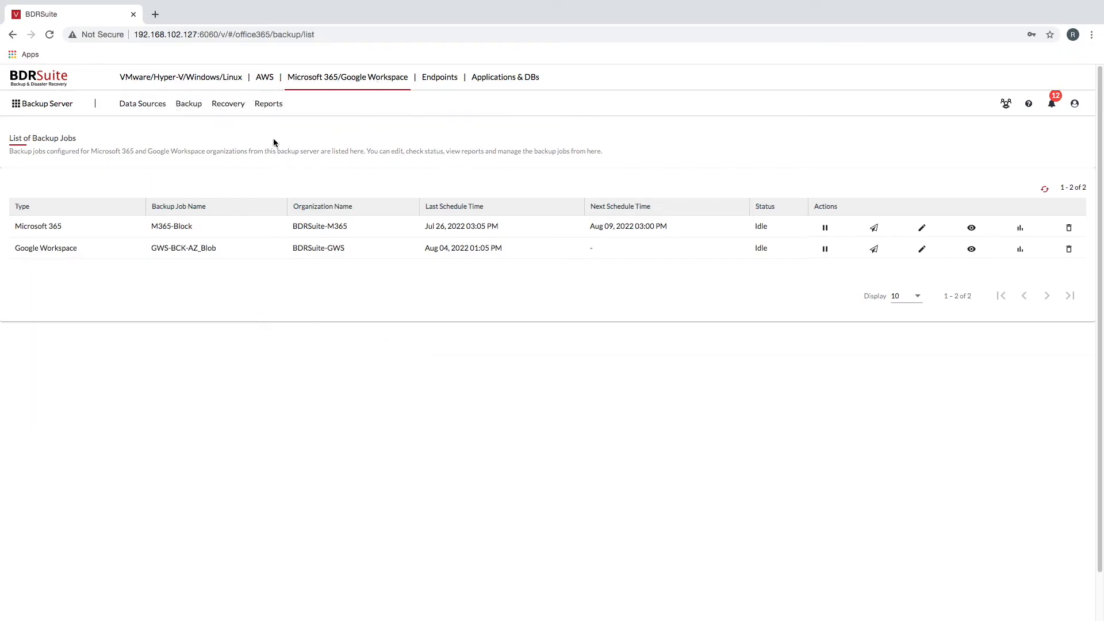
Start a Microsoft 365 backup job named o365 and choose the bdrsuite.com organization
{"action": "left_click", "coordinate": [188, 103]}
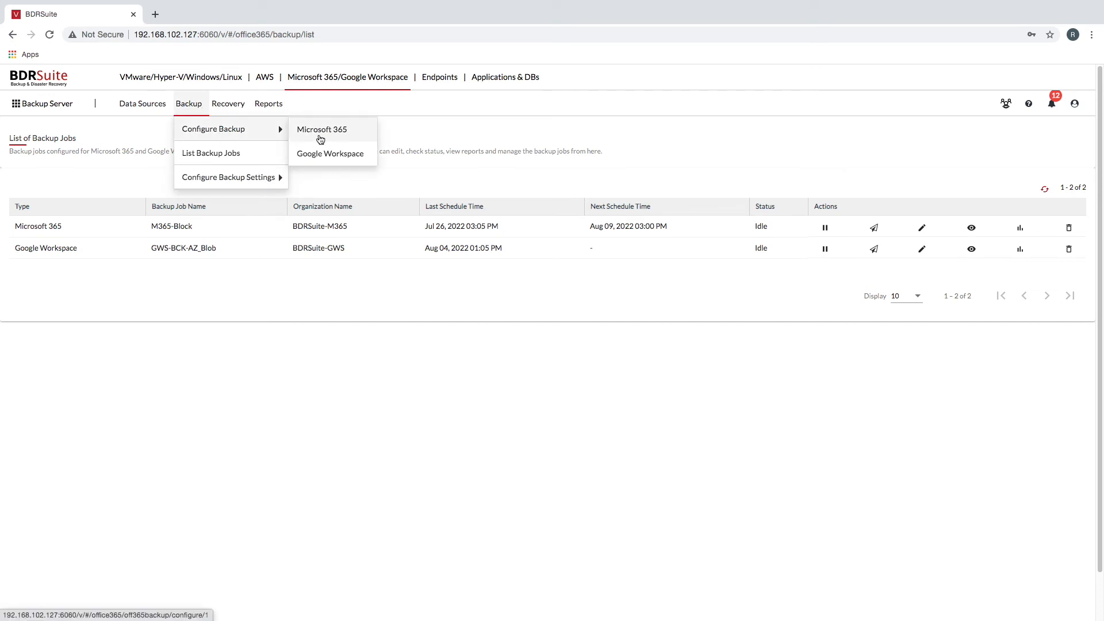
{"action": "left_click", "coordinate": [322, 129]}
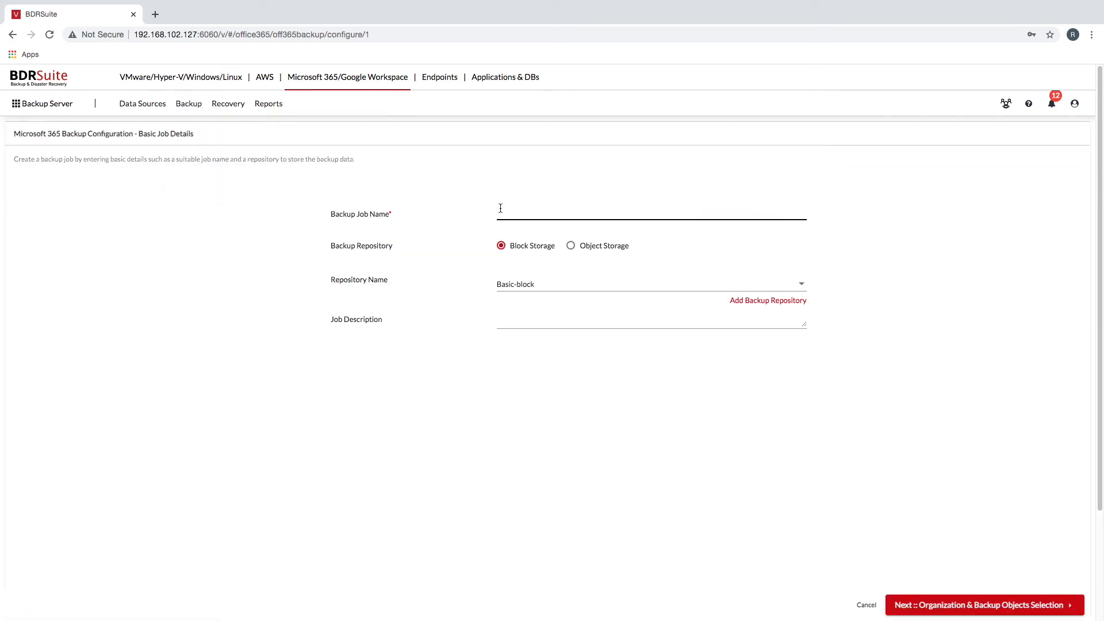
{"action": "type", "text": "o365"}
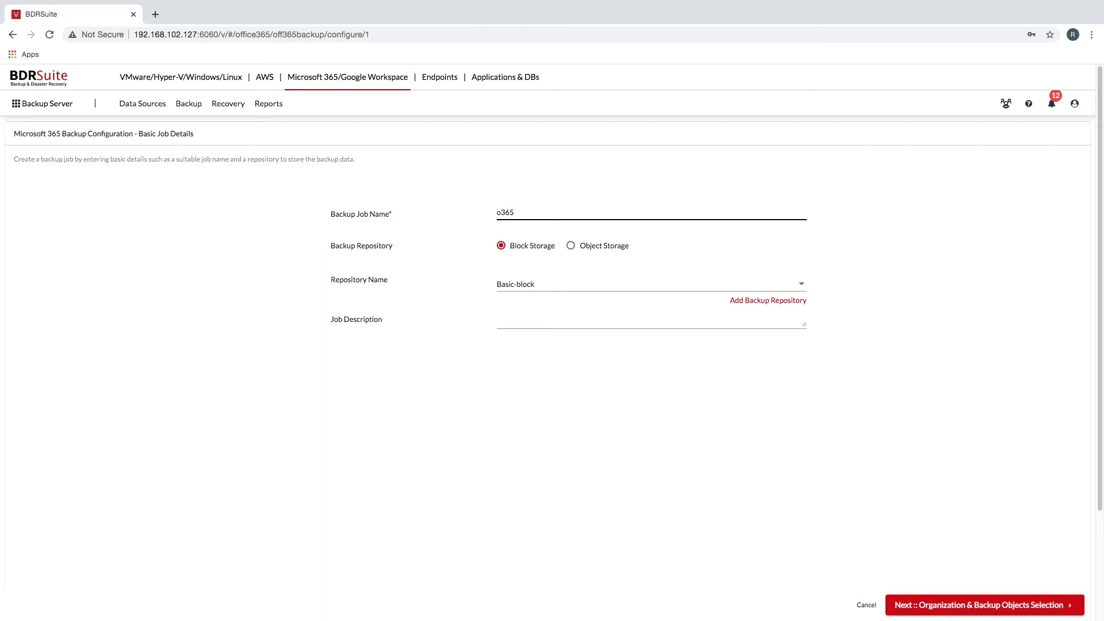
{"action": "mouse_move", "coordinate": [863, 568]}
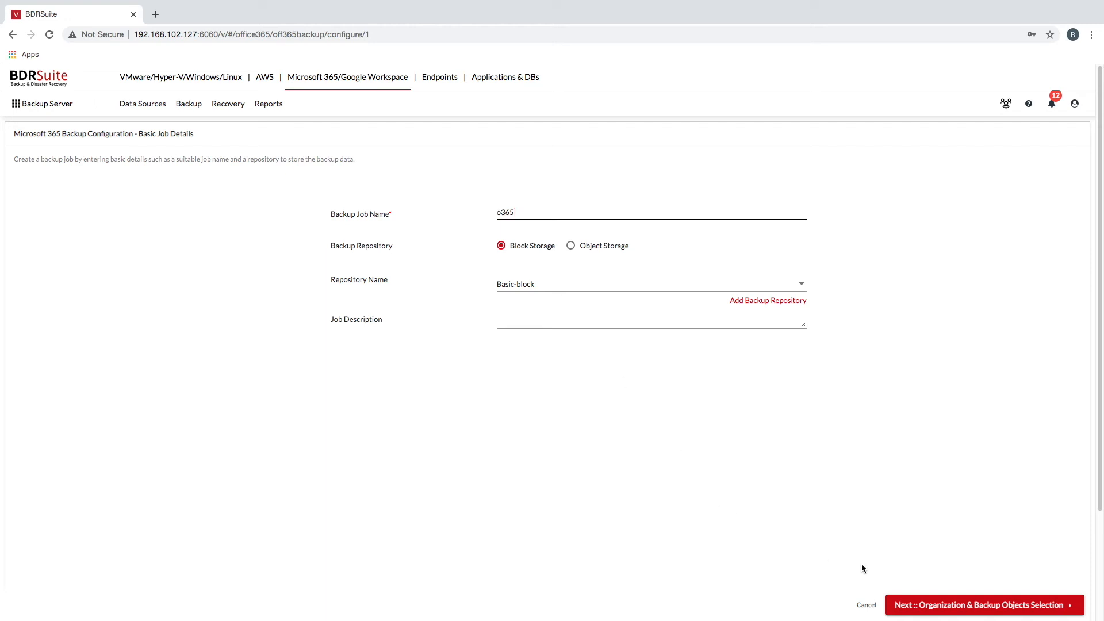
{"action": "left_click", "coordinate": [984, 605]}
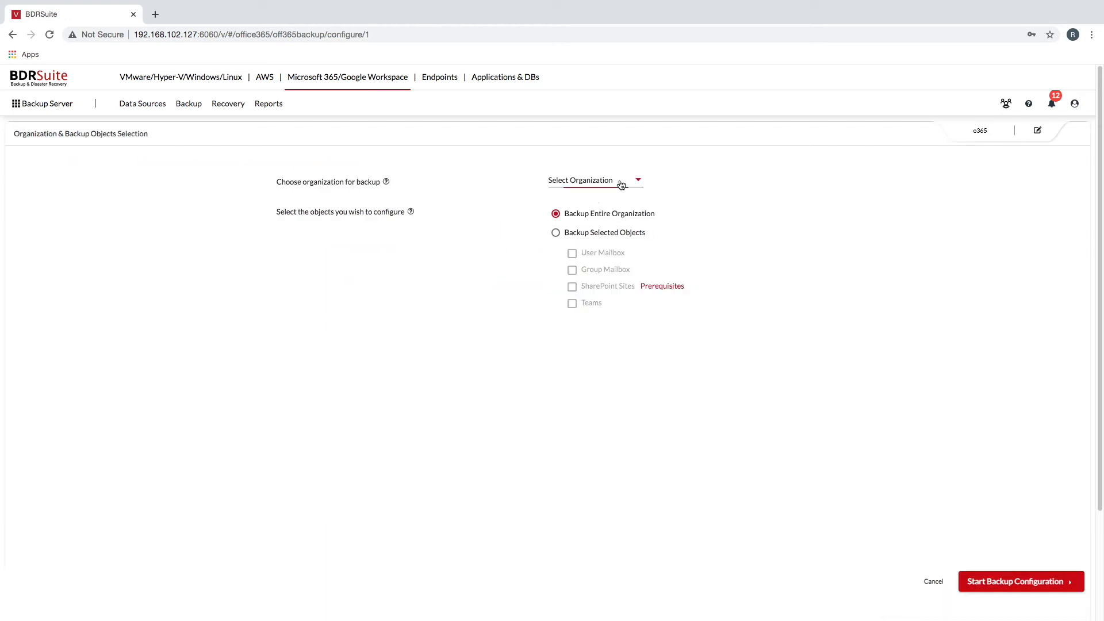
{"action": "left_click", "coordinate": [594, 180]}
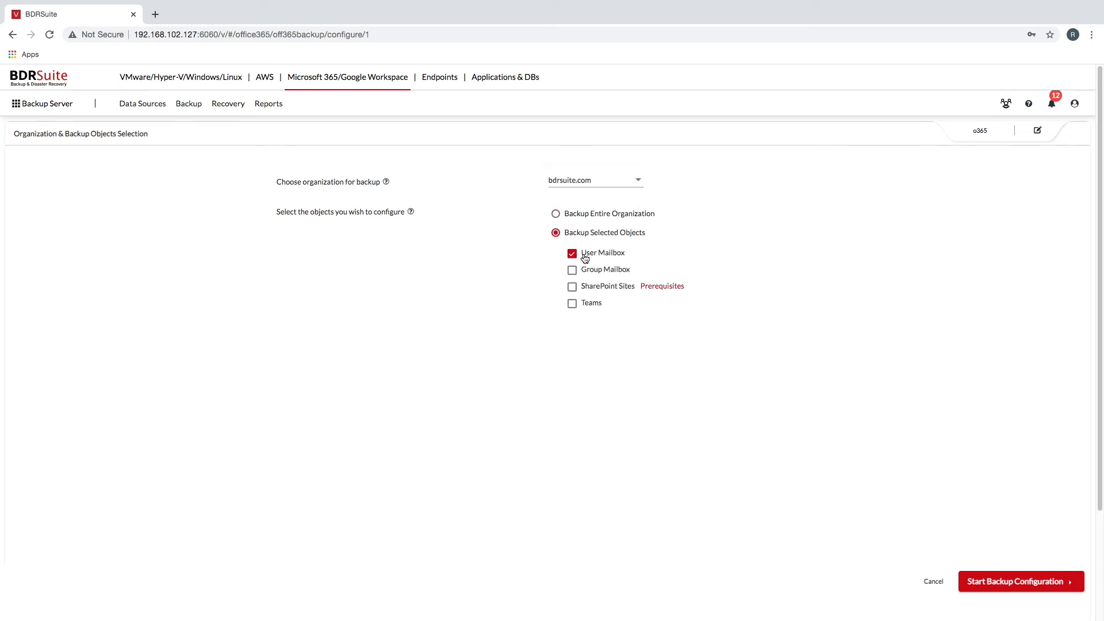
{"action": "left_click", "coordinate": [573, 269]}
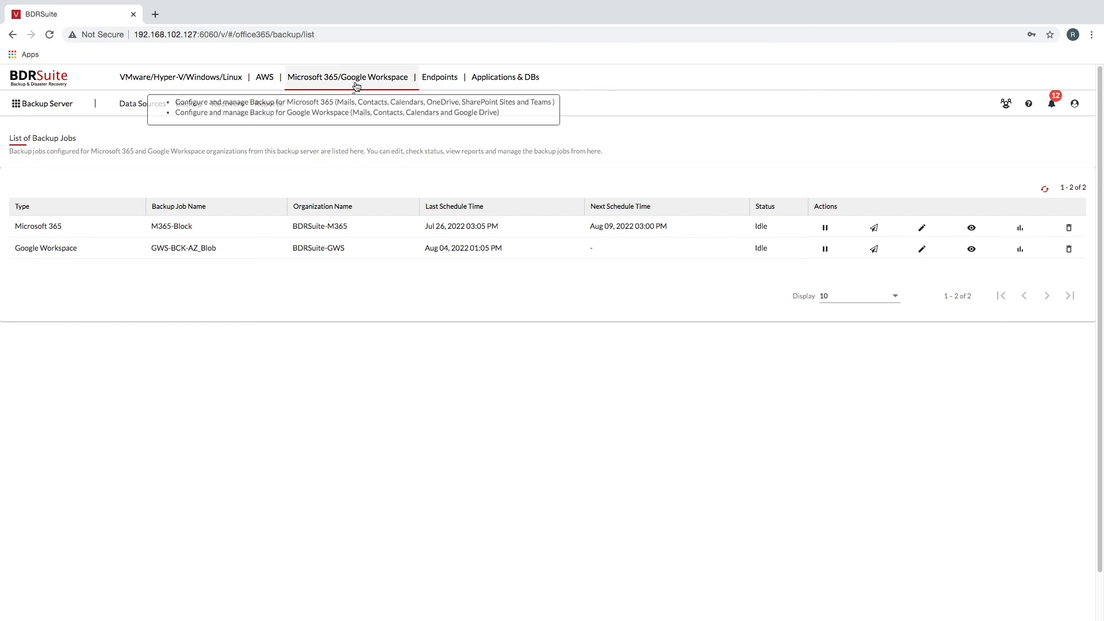
Create Google Workspace backup job 'gws' for organization BDRSuite-GWS, selecting only User Mailbox
{"action": "left_click", "coordinate": [188, 103]}
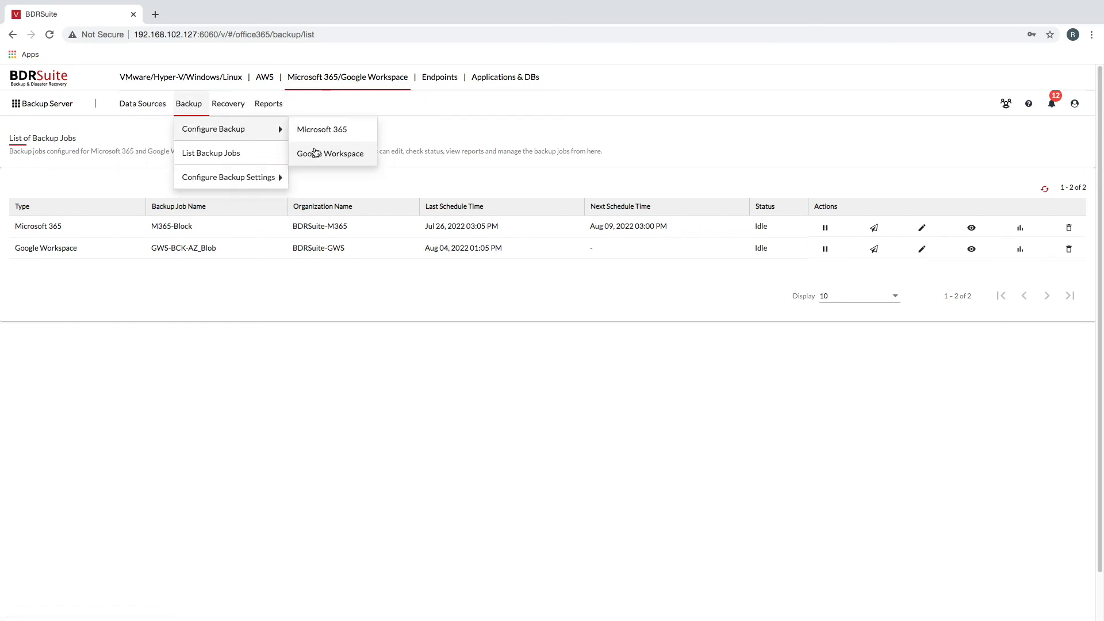
{"action": "left_click", "coordinate": [331, 154]}
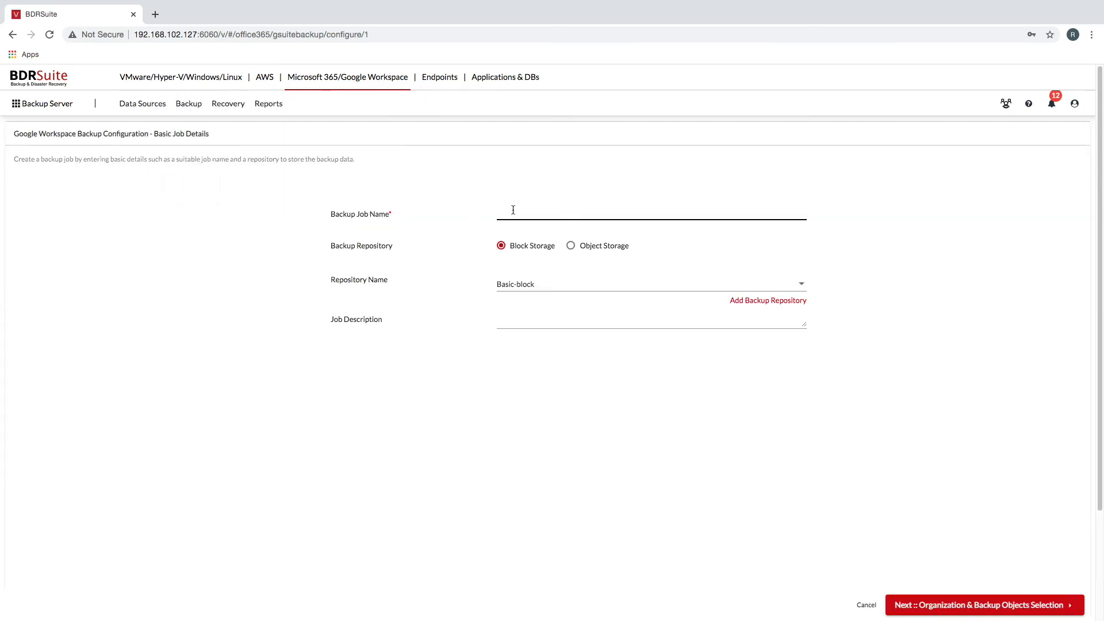
{"action": "type", "text": "gws"}
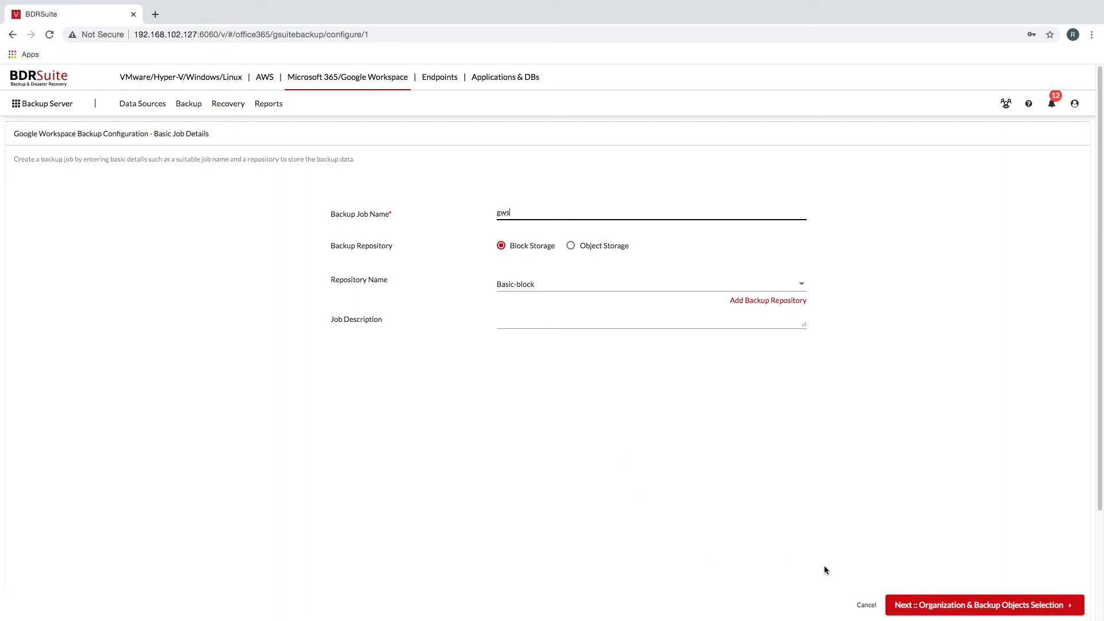
{"action": "left_click", "coordinate": [984, 604]}
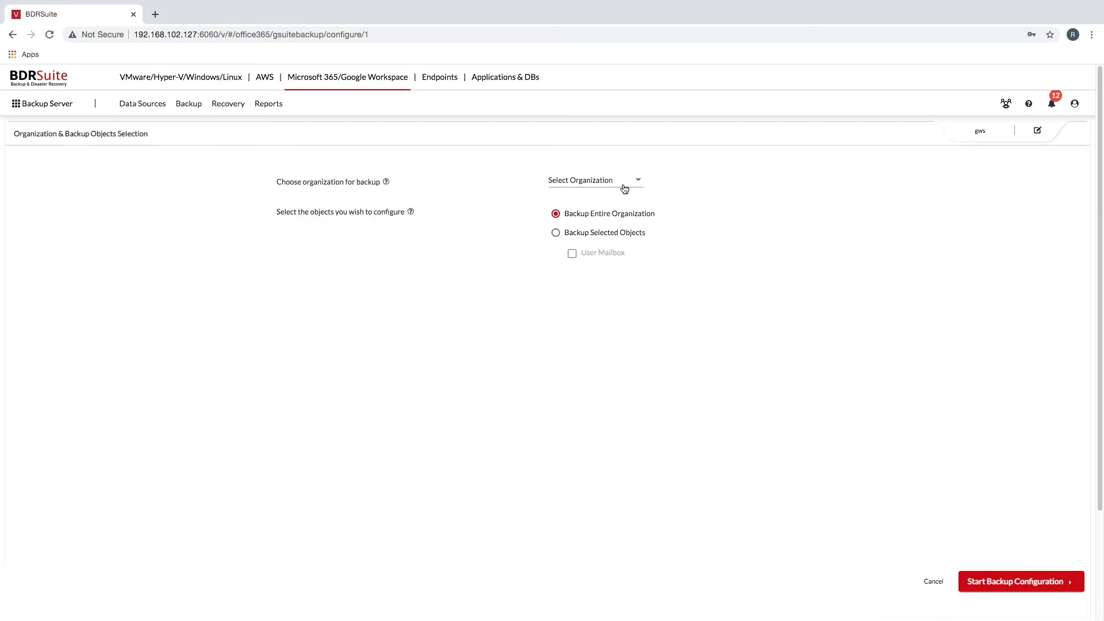
{"action": "left_click", "coordinate": [593, 180]}
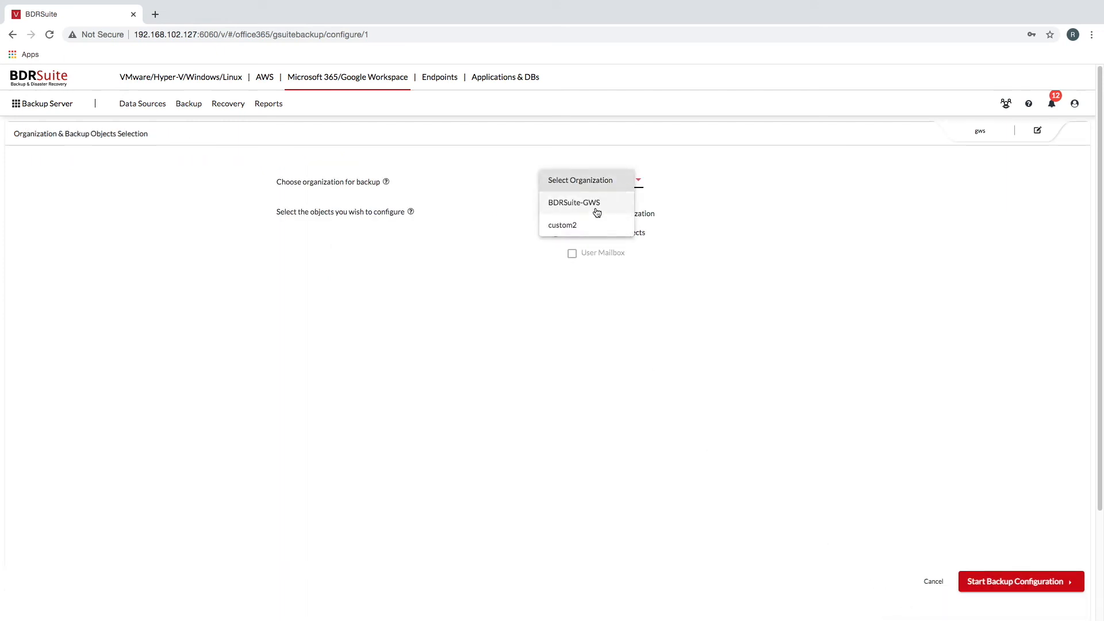
{"action": "left_click", "coordinate": [574, 202]}
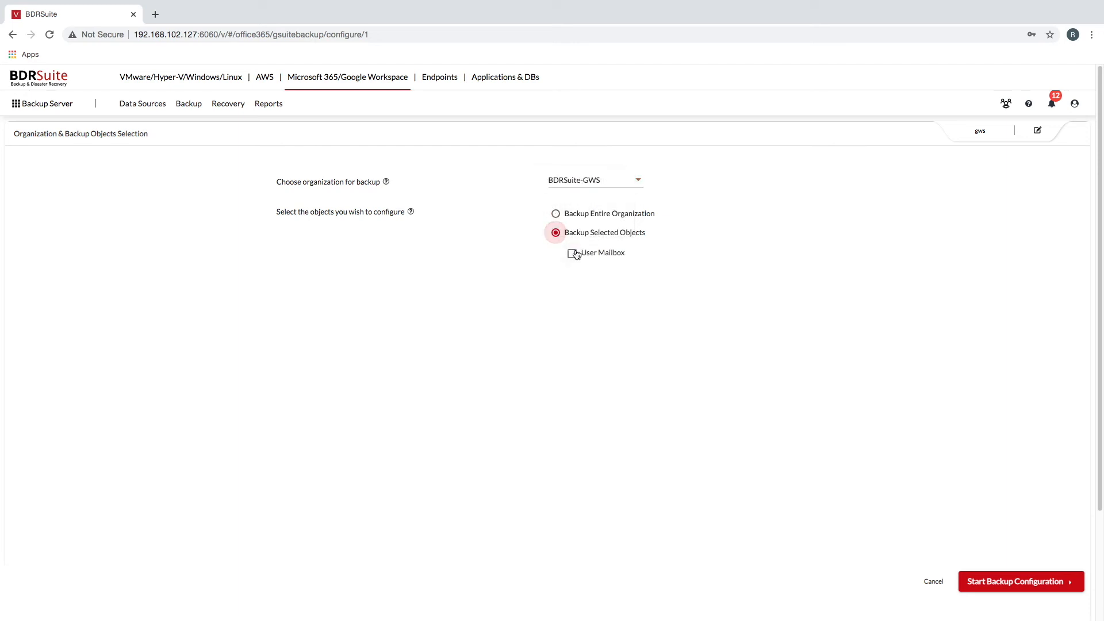
{"action": "left_click", "coordinate": [571, 253]}
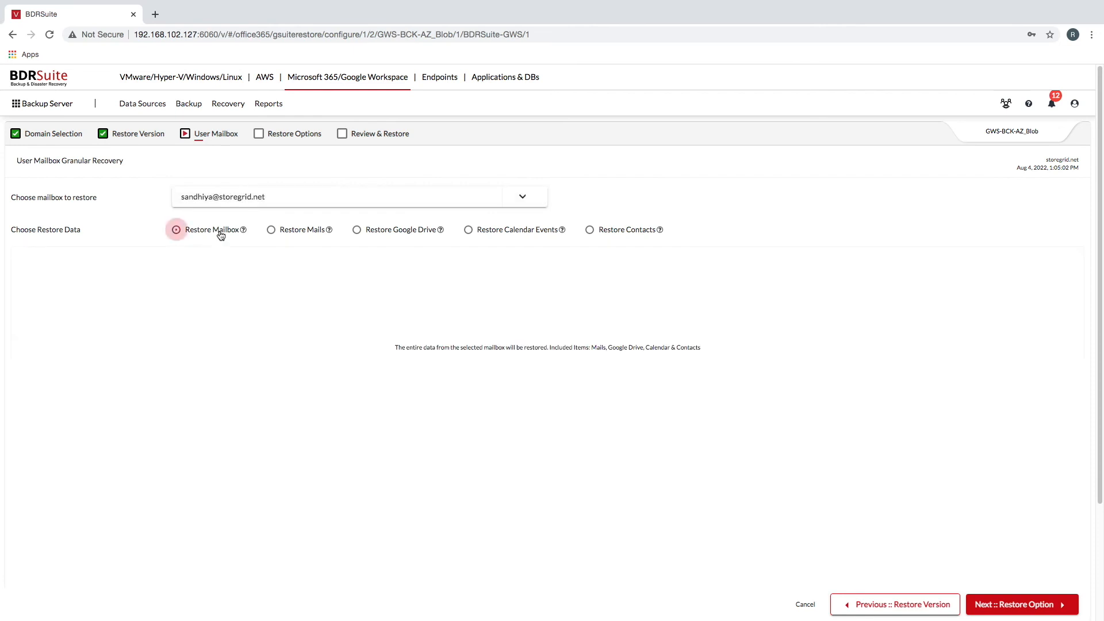
Choose Restore Contacts for the mailbox and expand the all contacts folder
{"action": "left_click", "coordinate": [270, 229]}
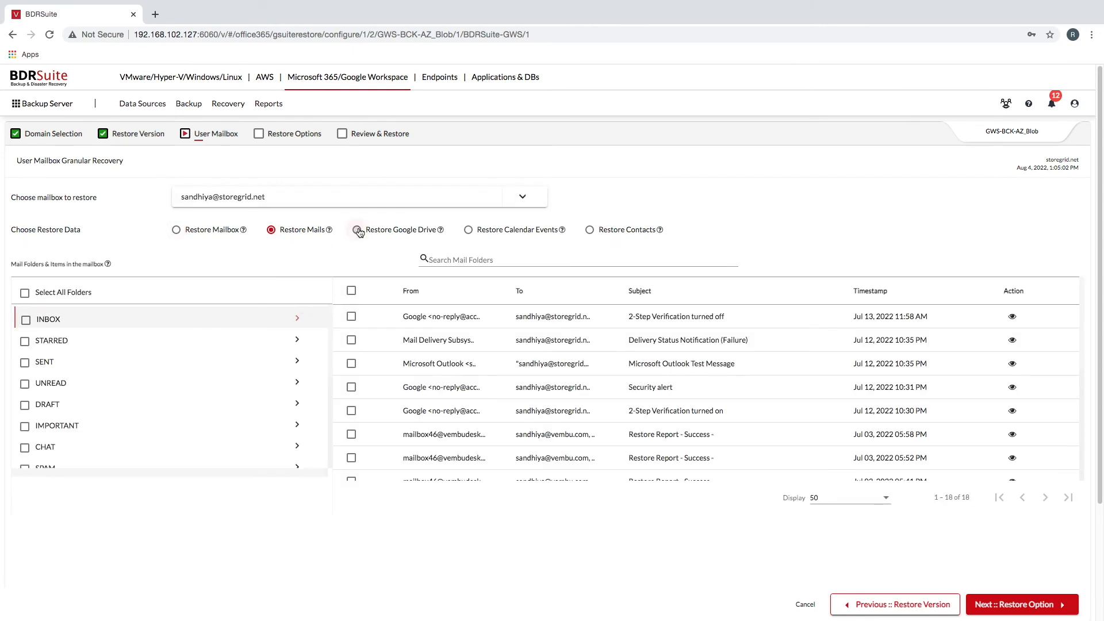
{"action": "left_click", "coordinate": [357, 229]}
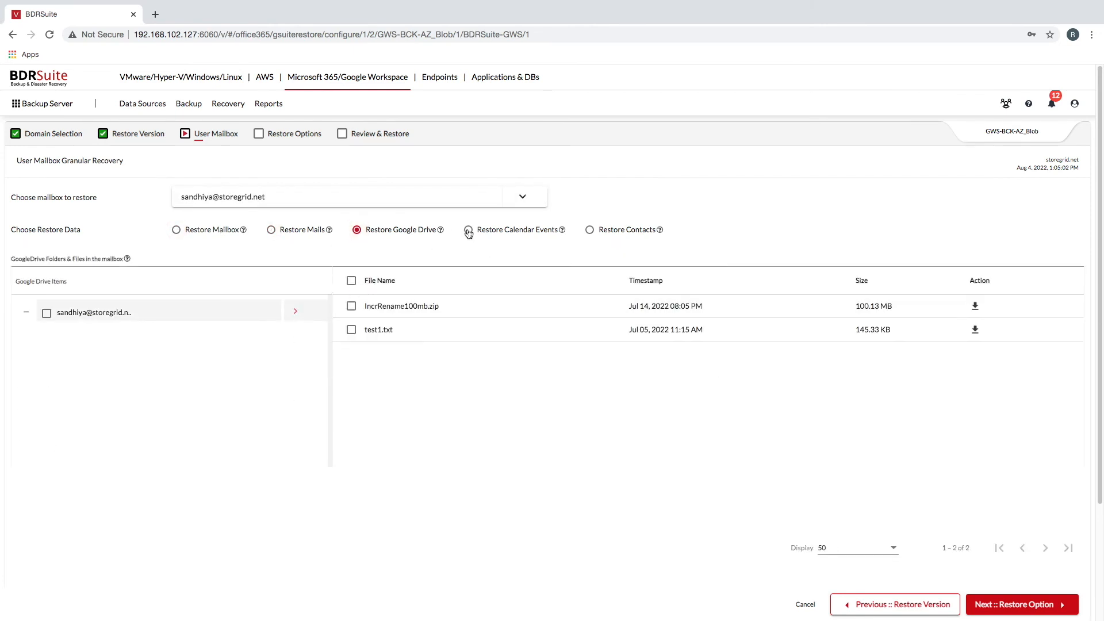
{"action": "left_click", "coordinate": [590, 230]}
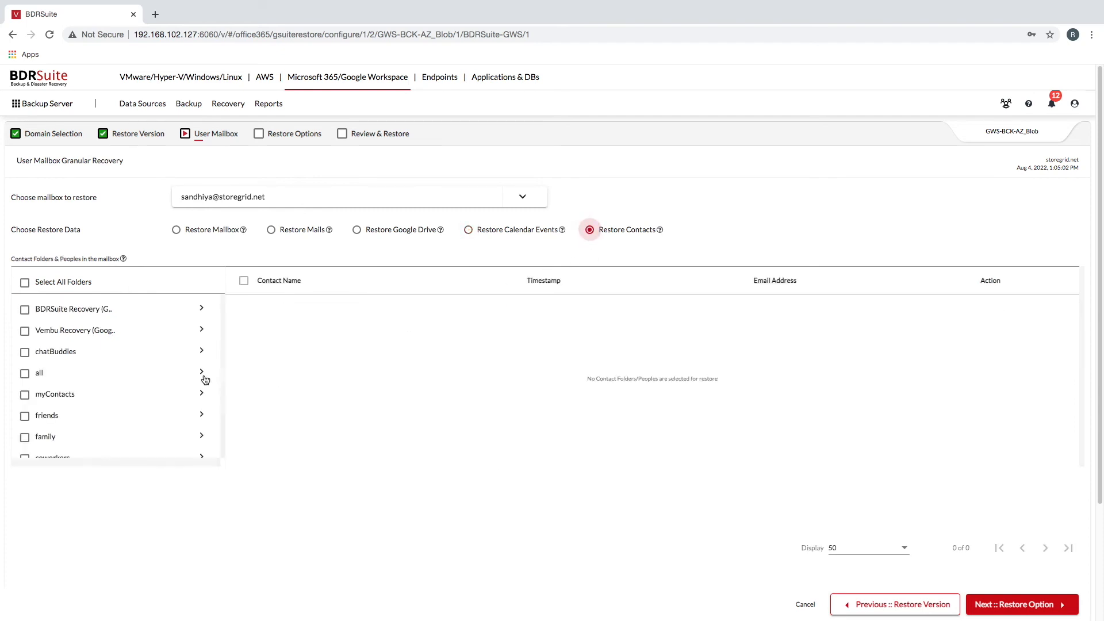
{"action": "left_click", "coordinate": [73, 308]}
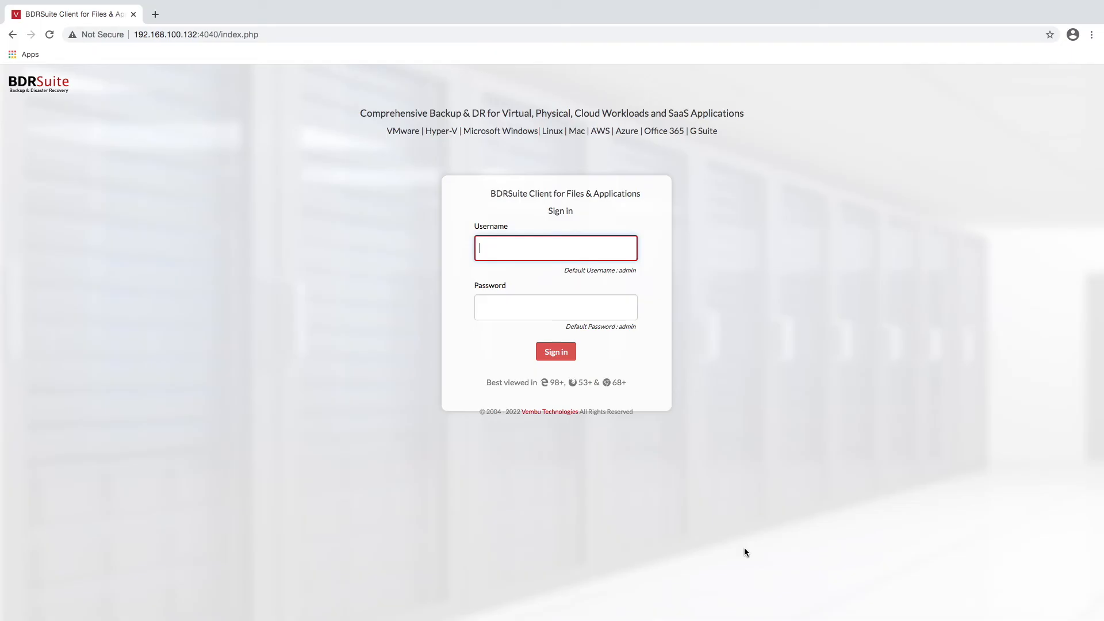
Sign in to the client as admin and open the Backup menu
{"action": "type", "text": "admin"}
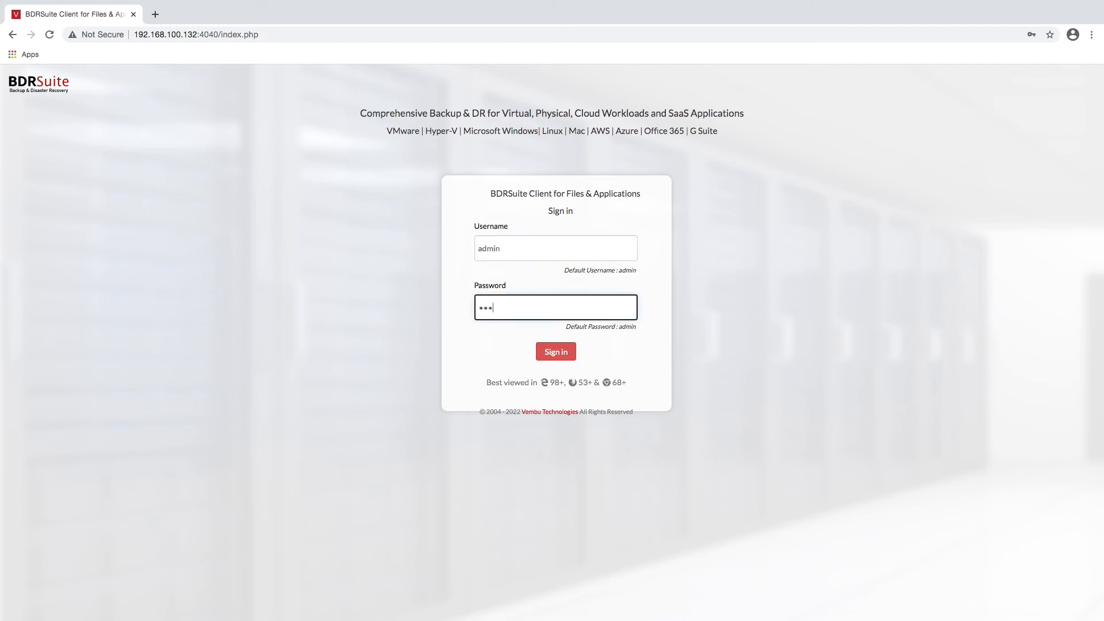
{"action": "left_click", "coordinate": [555, 352]}
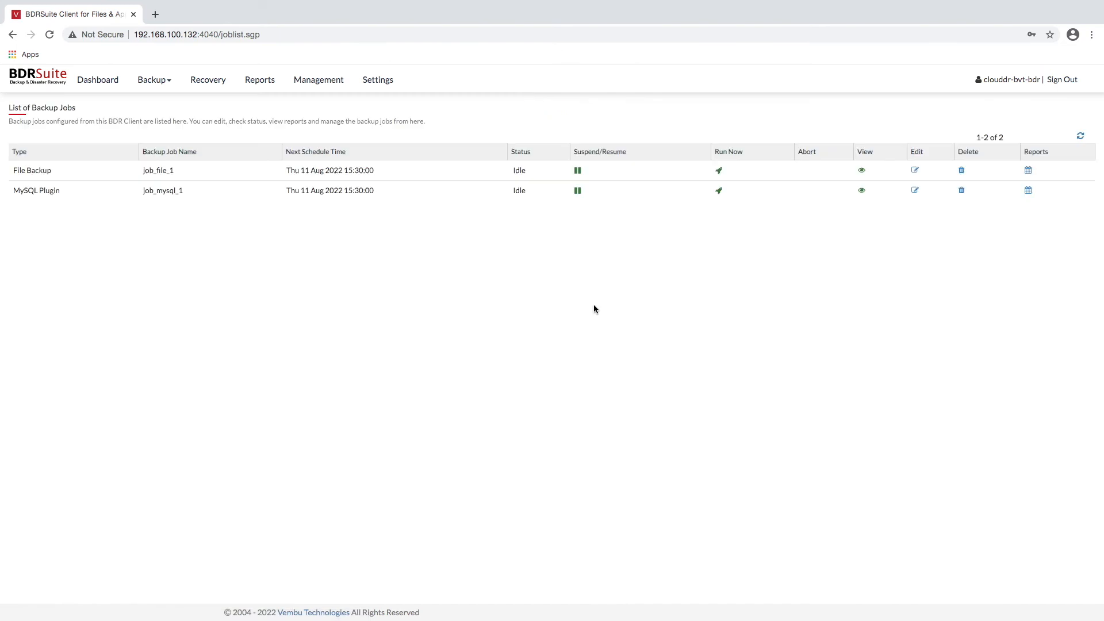
{"action": "mouse_move", "coordinate": [364, 275]}
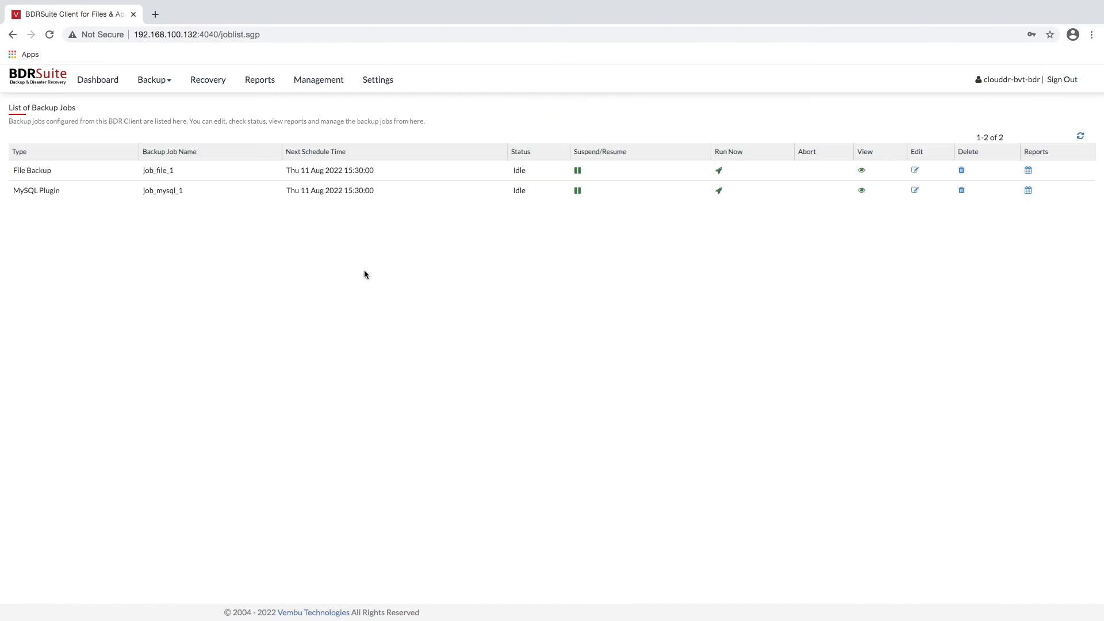
{"action": "left_click", "coordinate": [151, 78]}
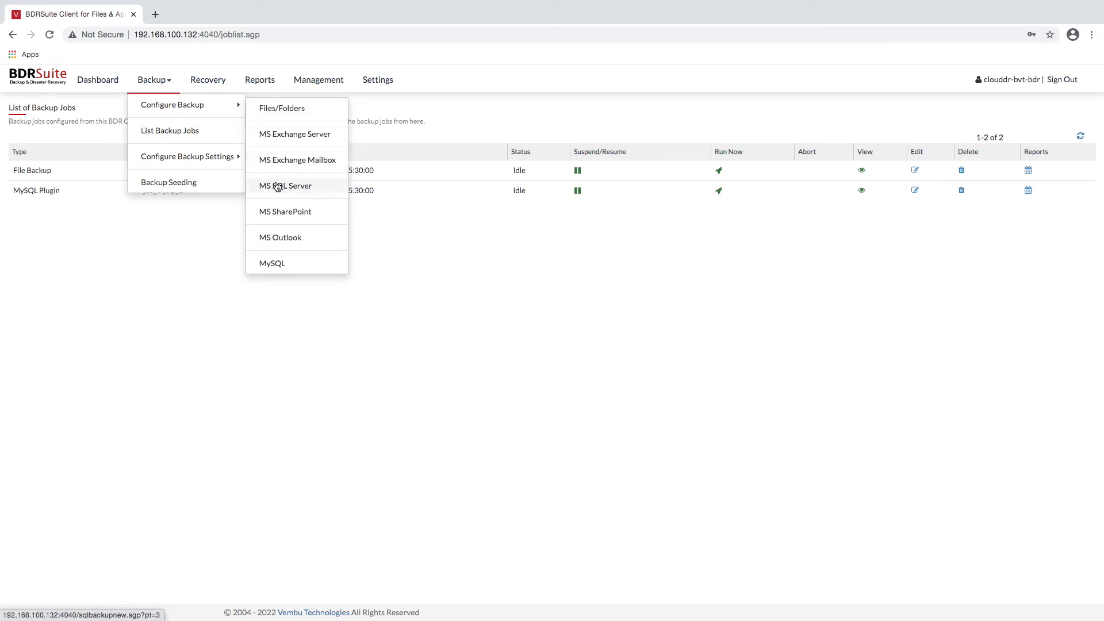
{"action": "mouse_move", "coordinate": [272, 263]}
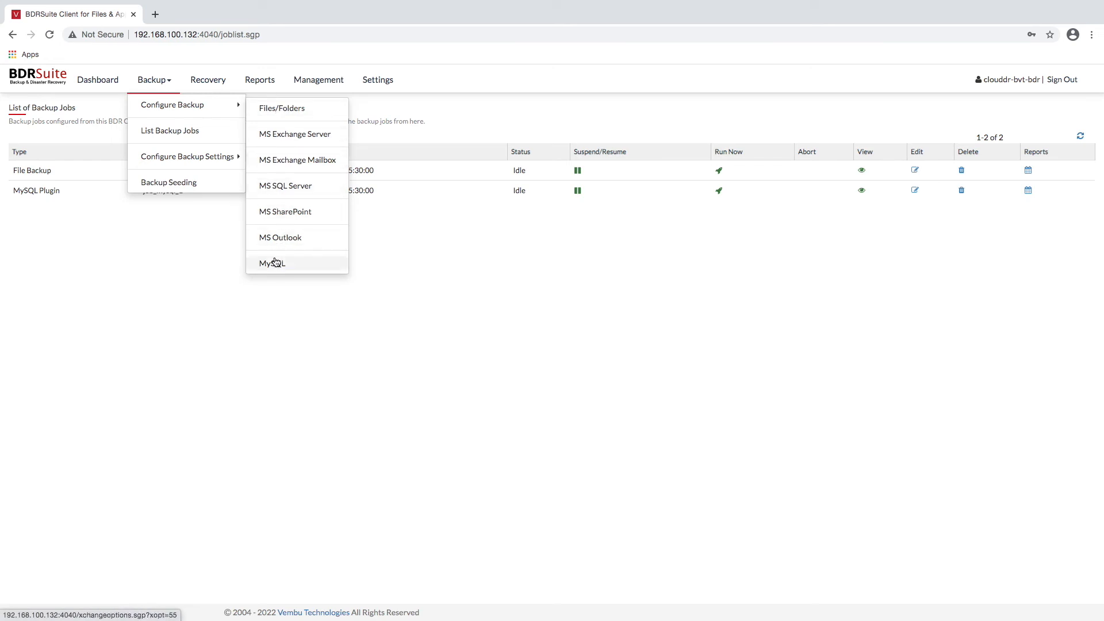
Configure a MySQL backup of the test database, keeping the Run Every 01 Hrs schedule
{"action": "left_click", "coordinate": [272, 263]}
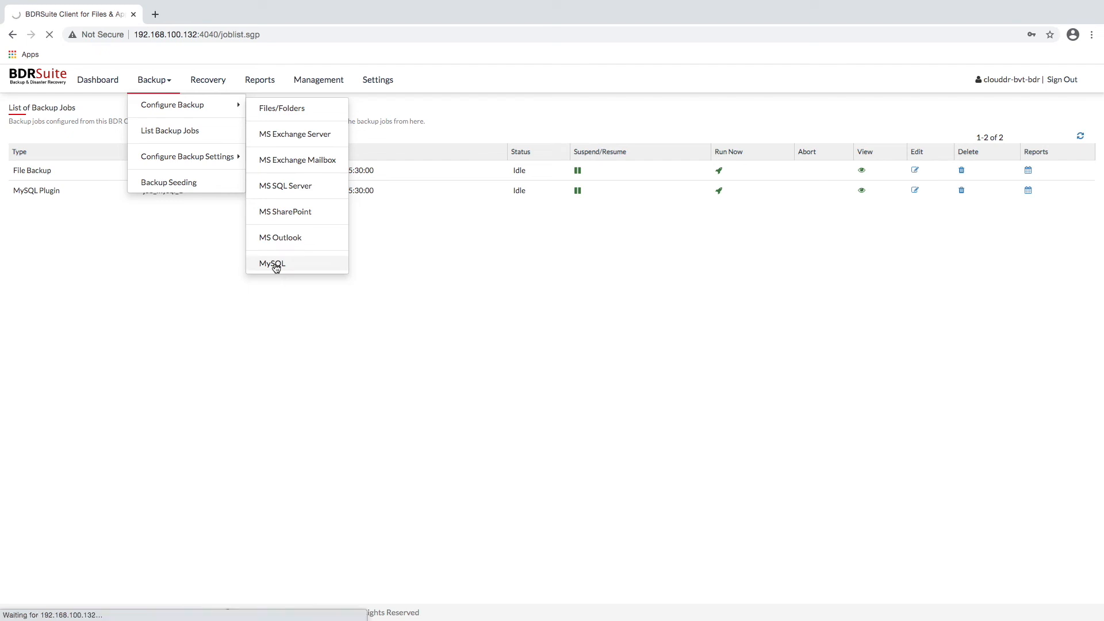
{"action": "left_click", "coordinate": [272, 263]}
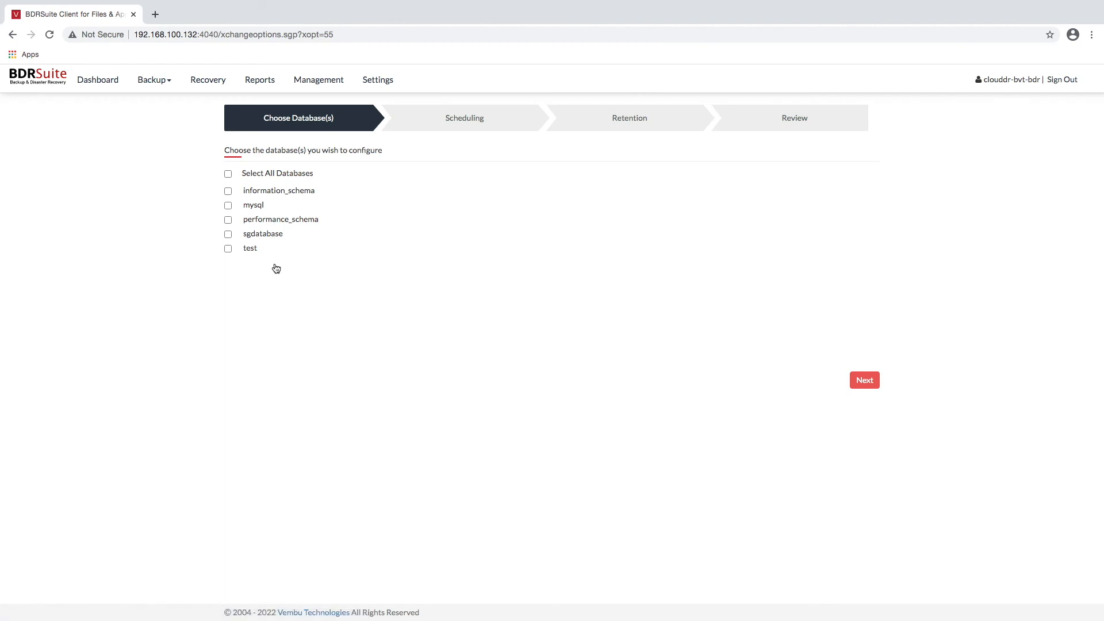
{"action": "mouse_move", "coordinate": [254, 252]}
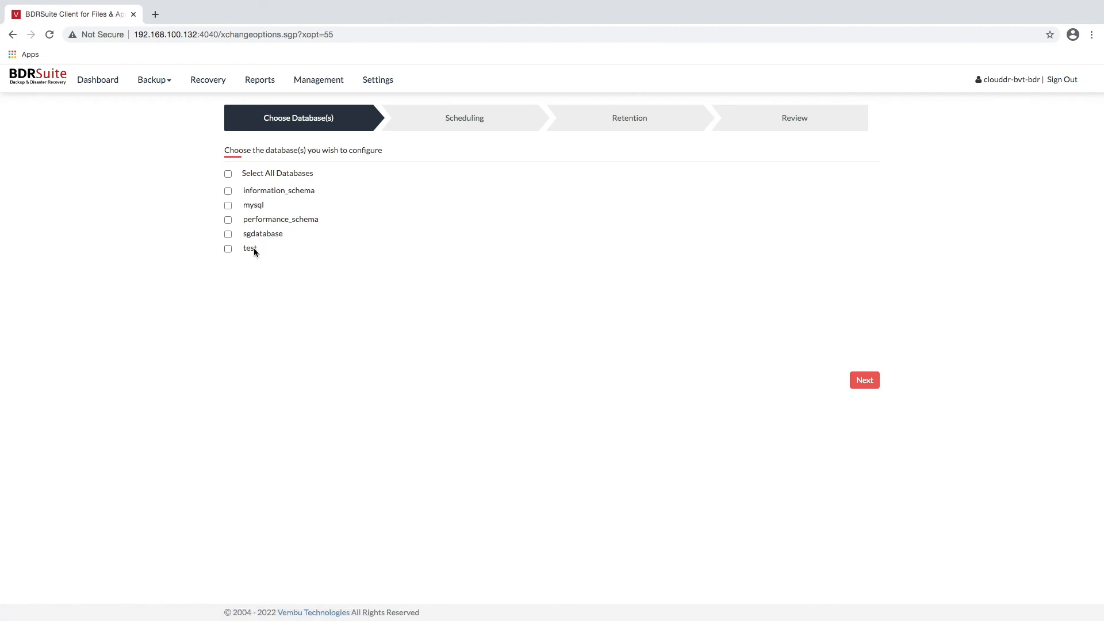
{"action": "left_click", "coordinate": [228, 248]}
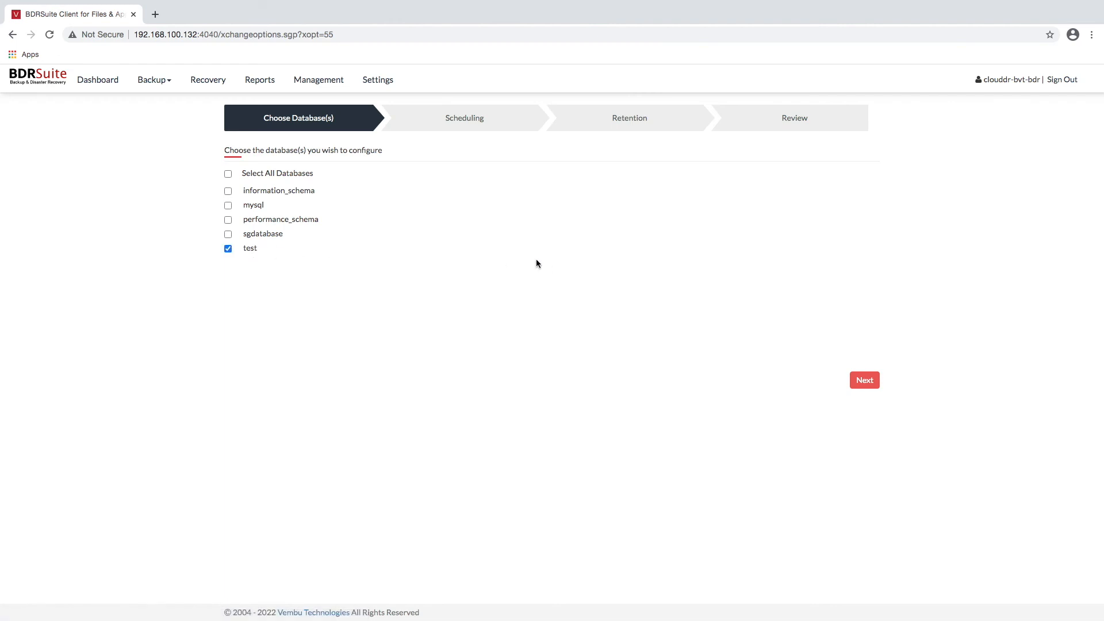
{"action": "left_click", "coordinate": [864, 380]}
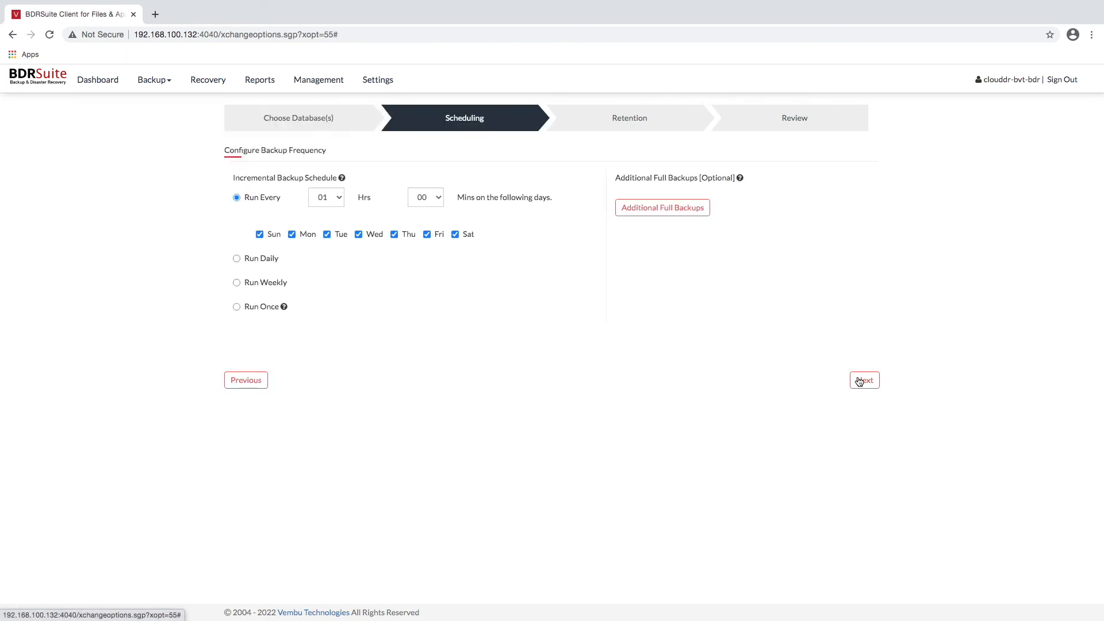
{"action": "left_click", "coordinate": [863, 380]}
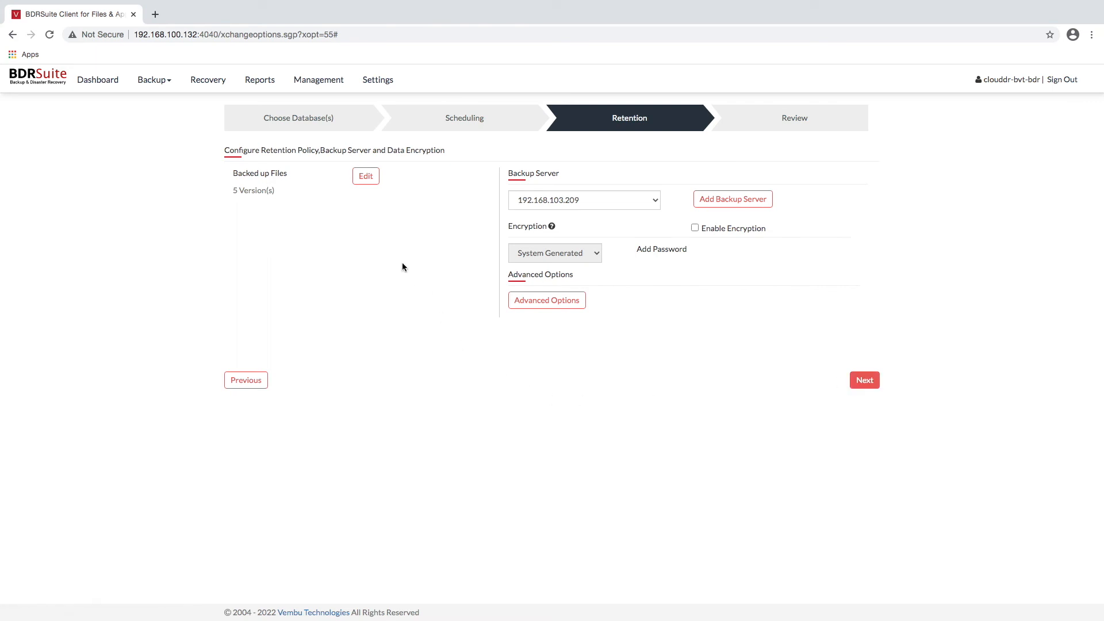
Switch the backup retention to a 5-year time-based policy
{"action": "left_click", "coordinate": [365, 176]}
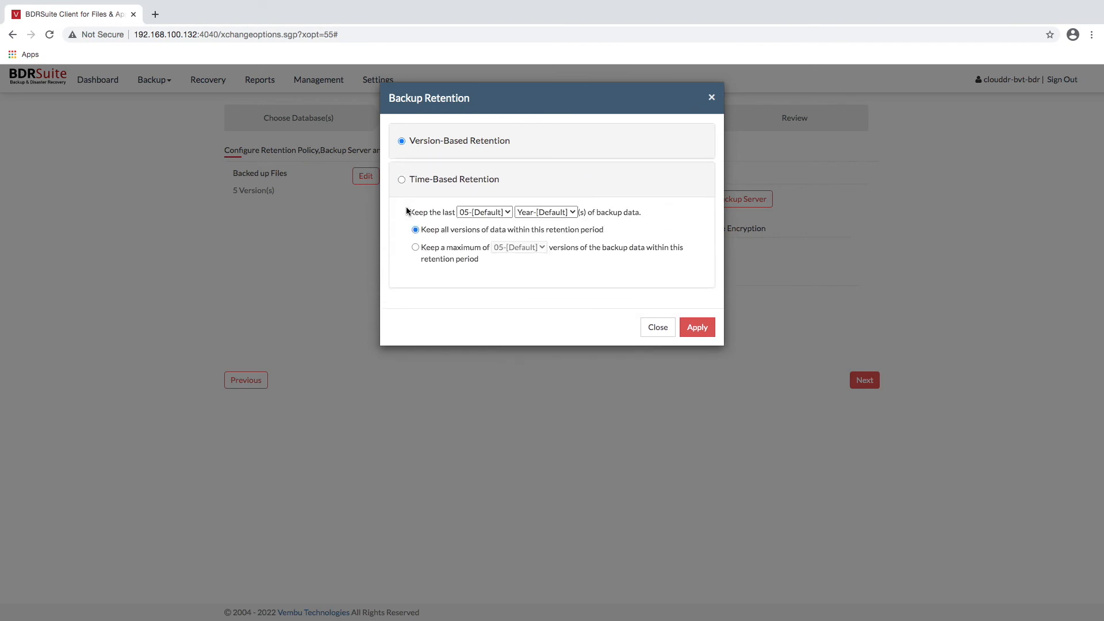
{"action": "left_click", "coordinate": [401, 179]}
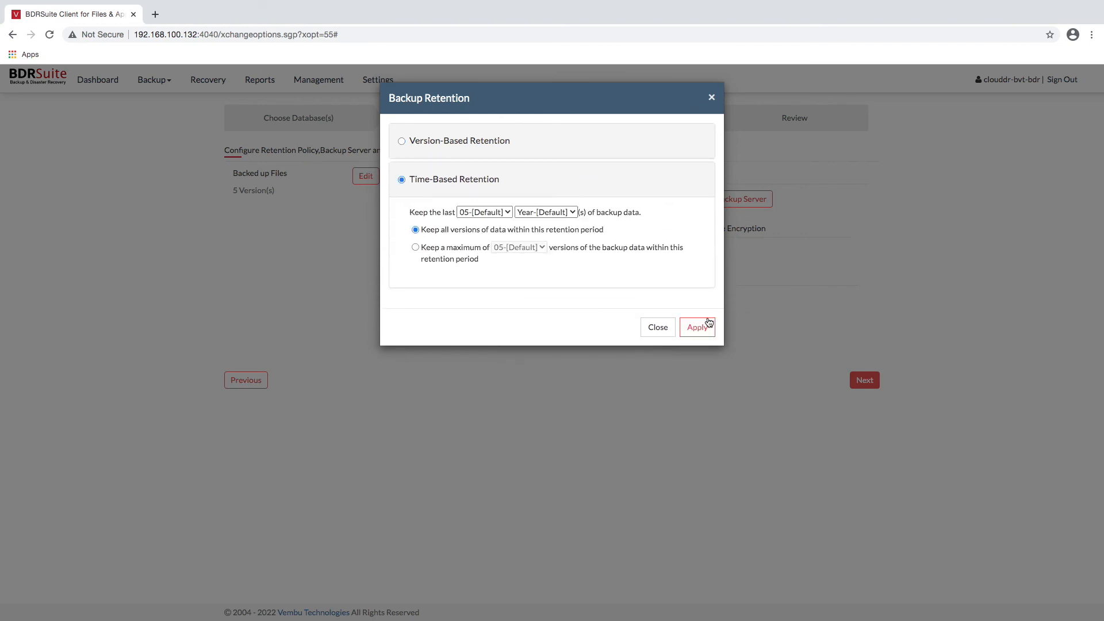
{"action": "left_click", "coordinate": [696, 326]}
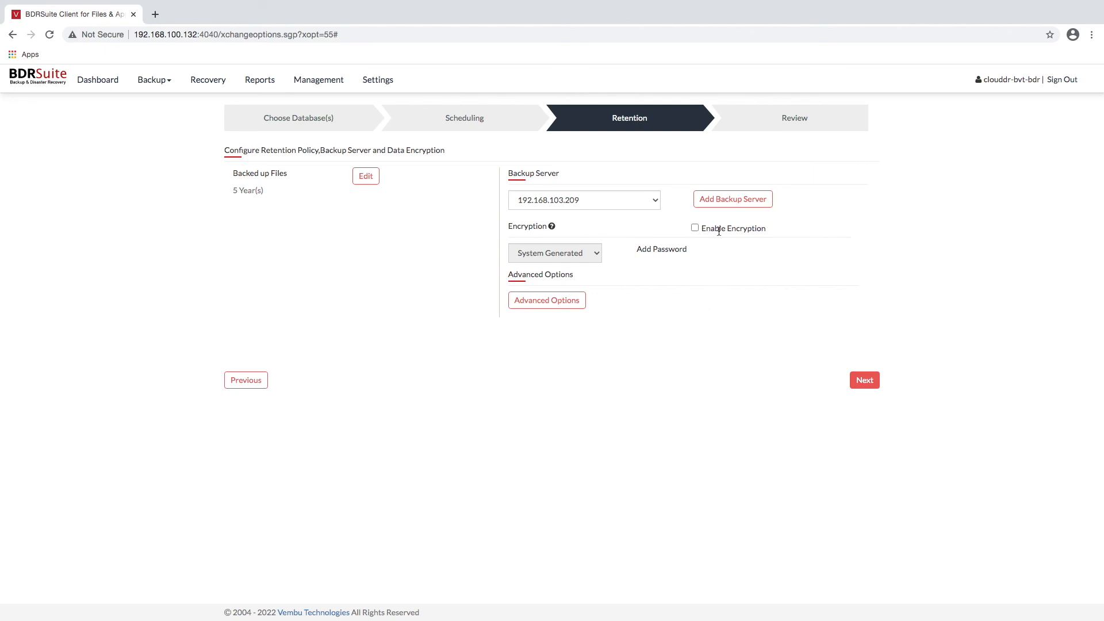
Enable encryption and accept the advanced backup options
{"action": "left_click", "coordinate": [694, 228]}
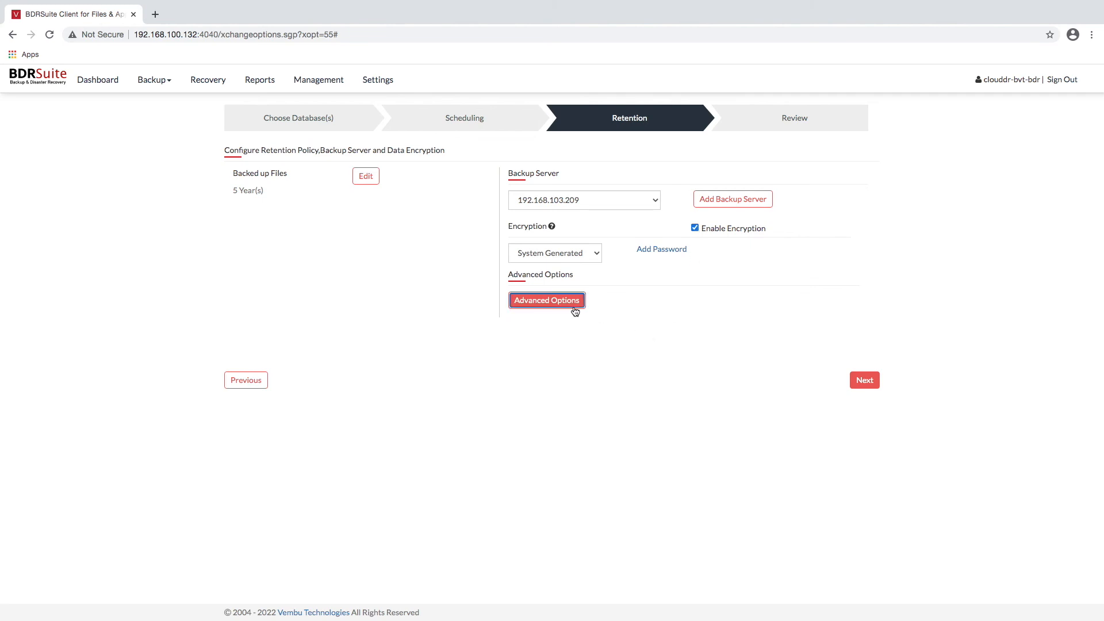
{"action": "left_click", "coordinate": [547, 300]}
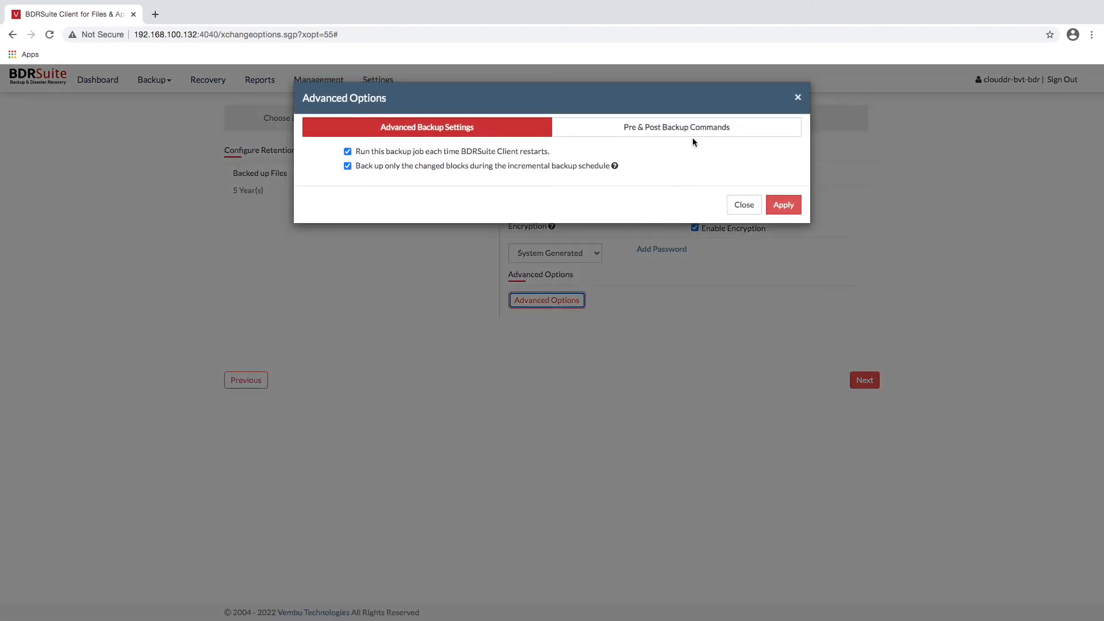
{"action": "left_click", "coordinate": [675, 127]}
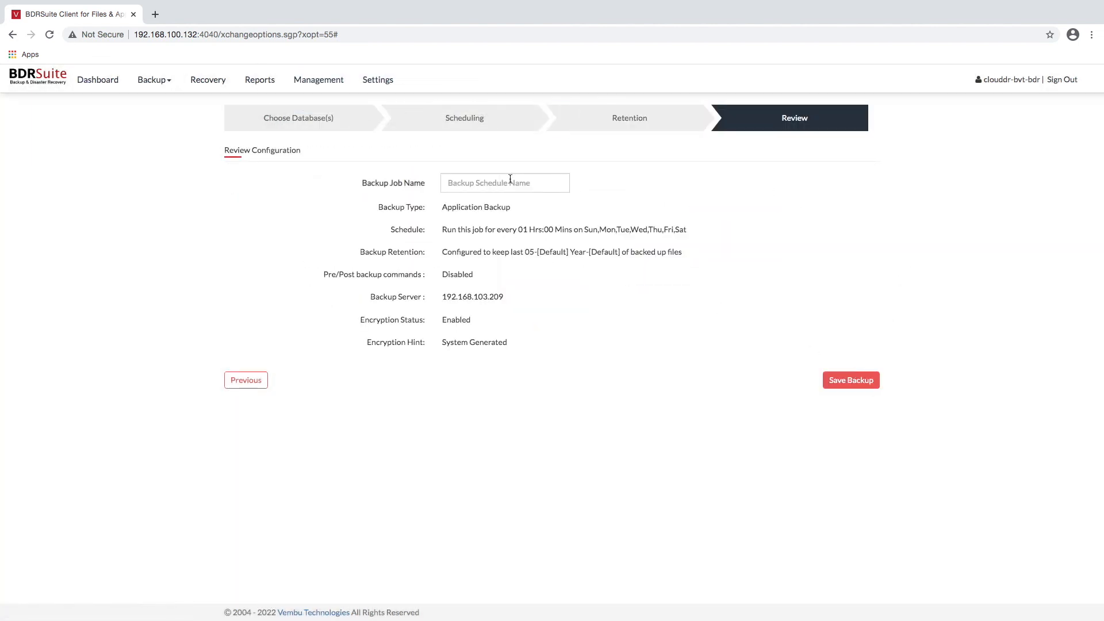
Enter mysql_test as the backup job name and confirm saving the job
{"action": "left_click", "coordinate": [505, 182]}
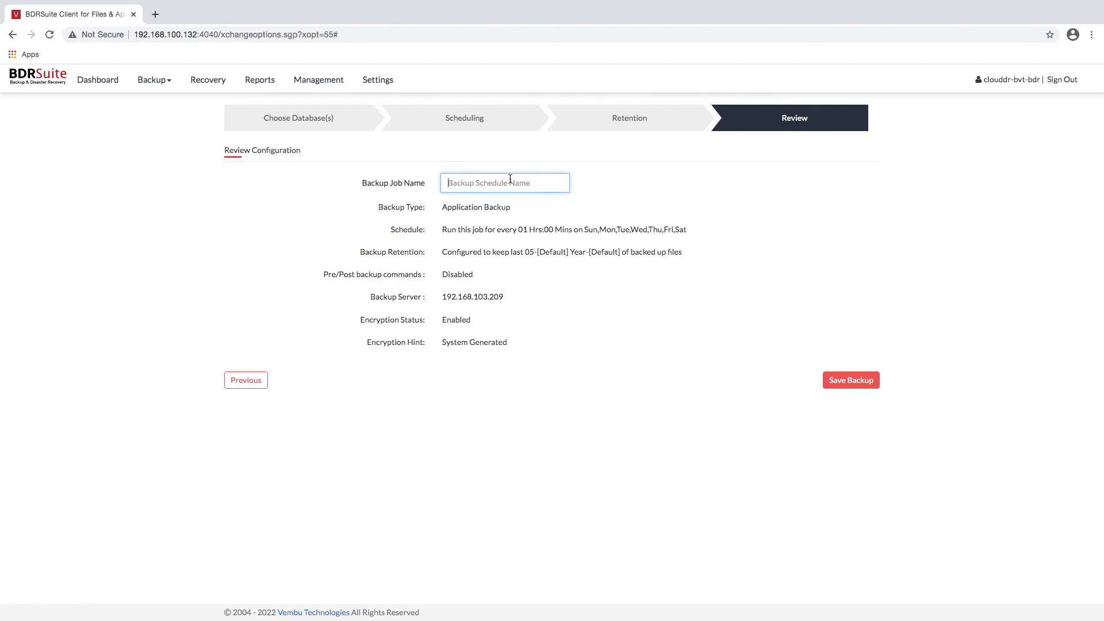
{"action": "type", "text": "mysql_te"}
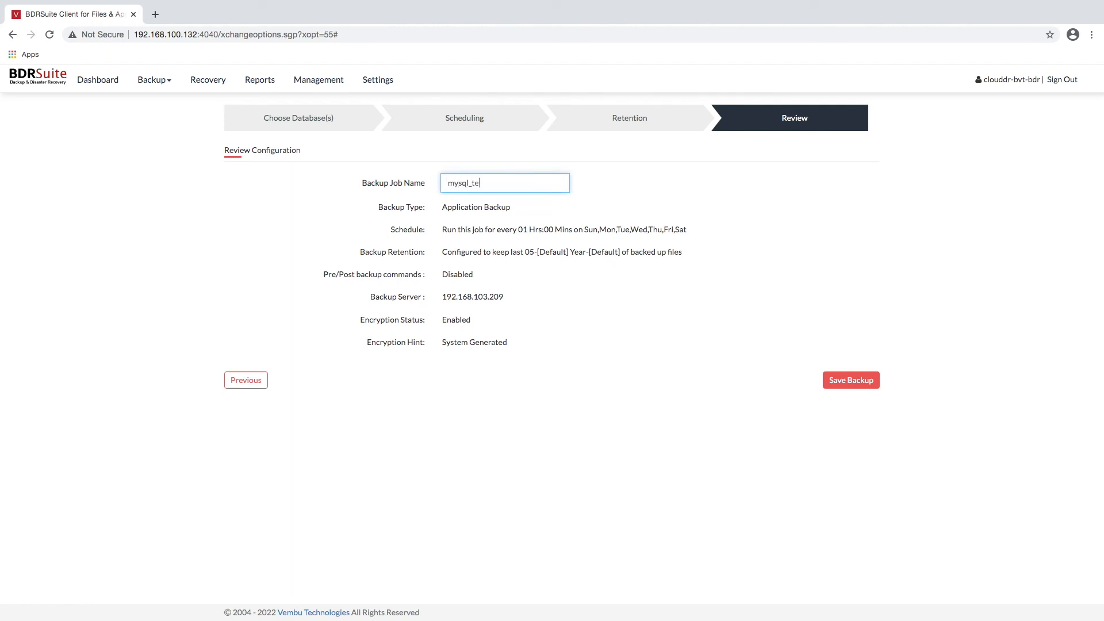
{"action": "type", "text": "st"}
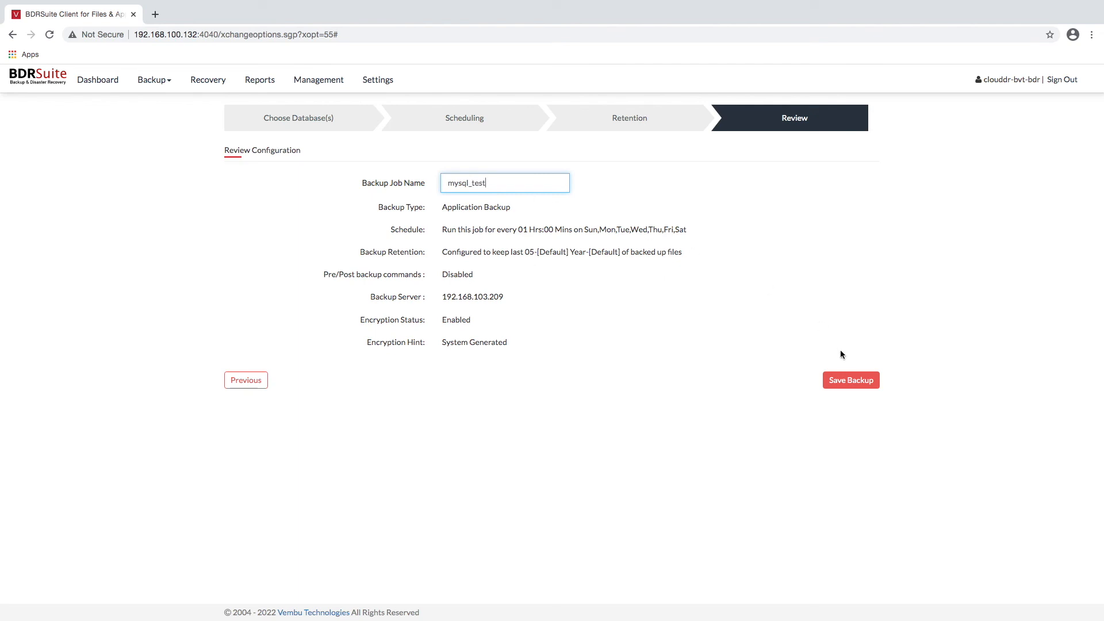
{"action": "left_click", "coordinate": [849, 379]}
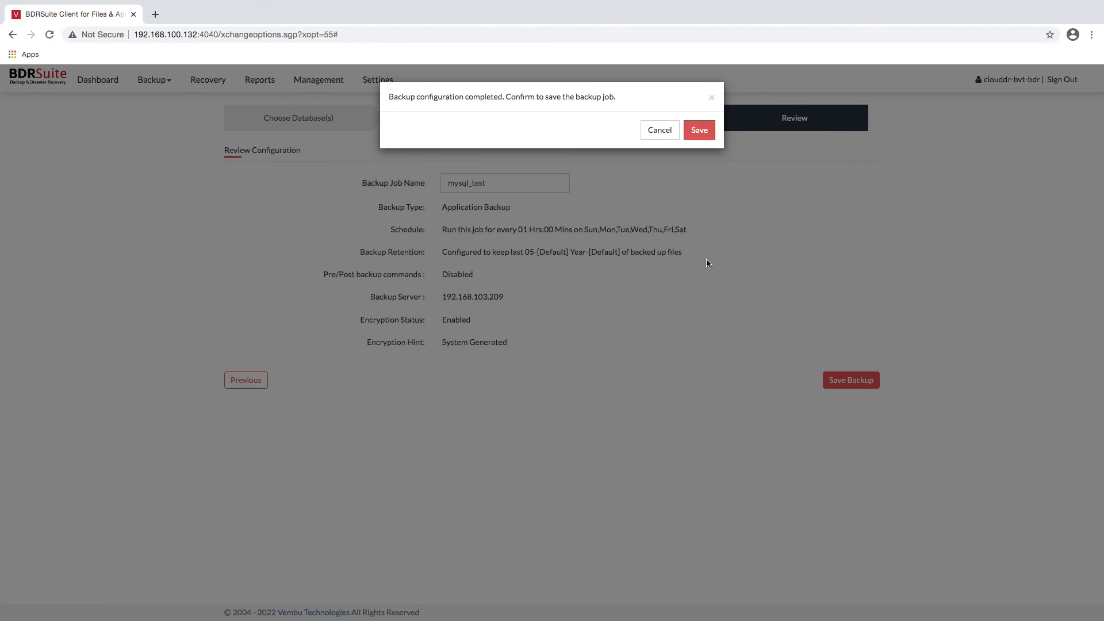
{"action": "left_click", "coordinate": [658, 129]}
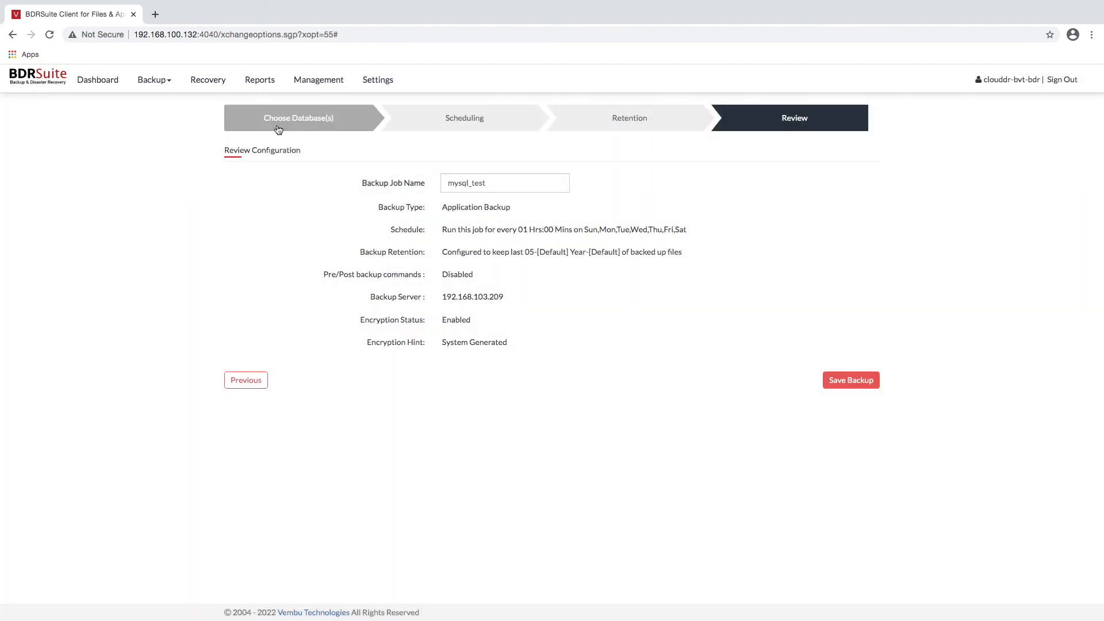
Go to Recovery > Restore Backup Data to list job_file_1 and job_mysql_1
{"action": "left_click", "coordinate": [207, 79]}
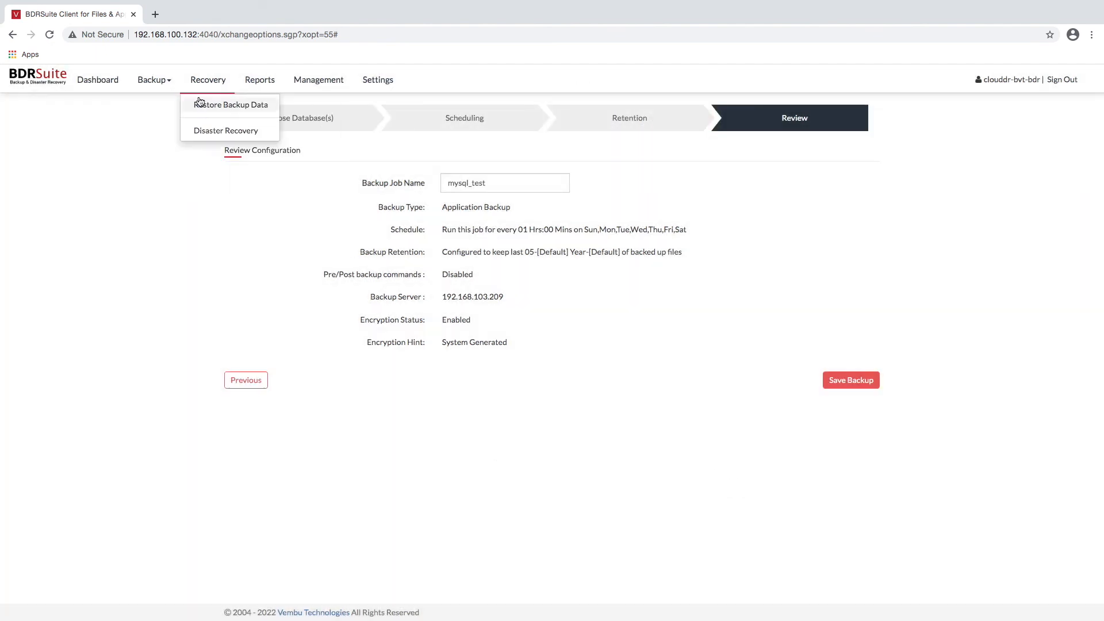
{"action": "left_click", "coordinate": [229, 104]}
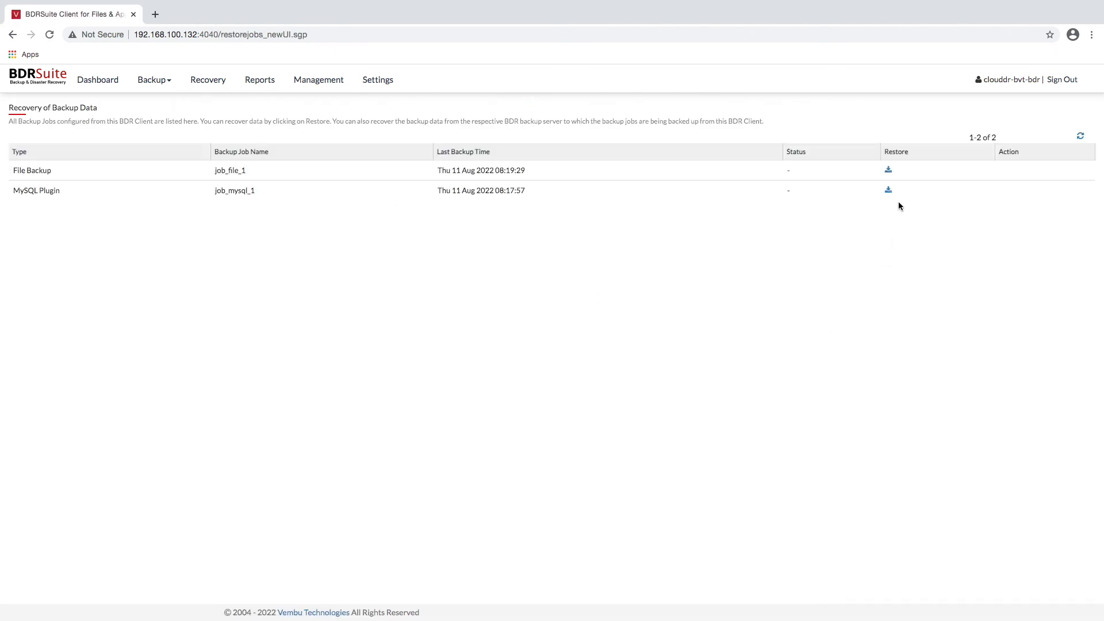
{"action": "mouse_move", "coordinate": [887, 191]}
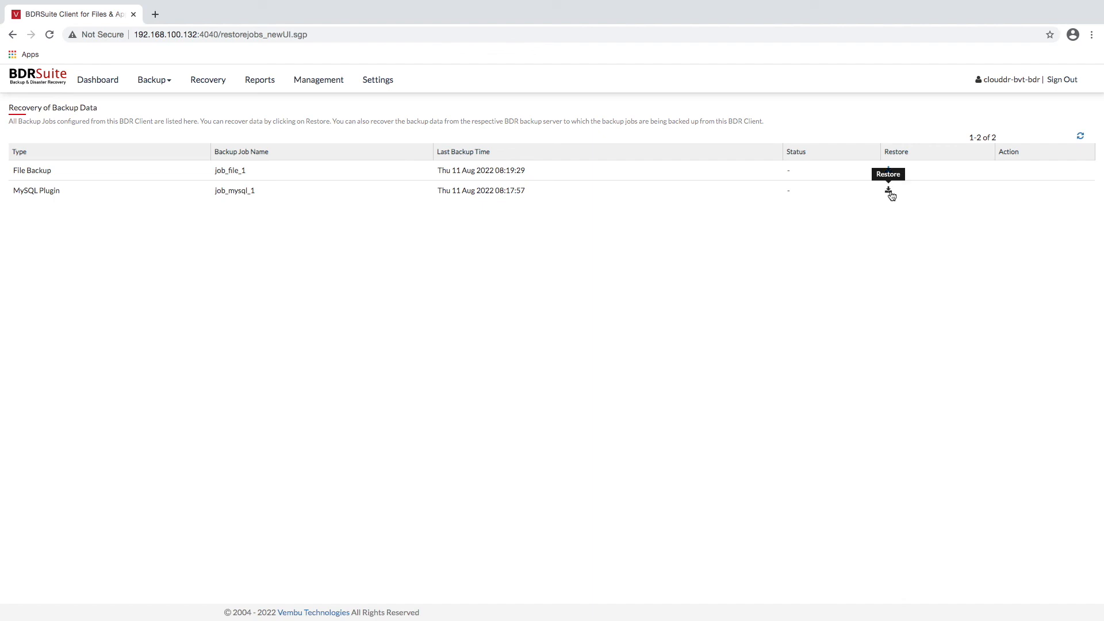